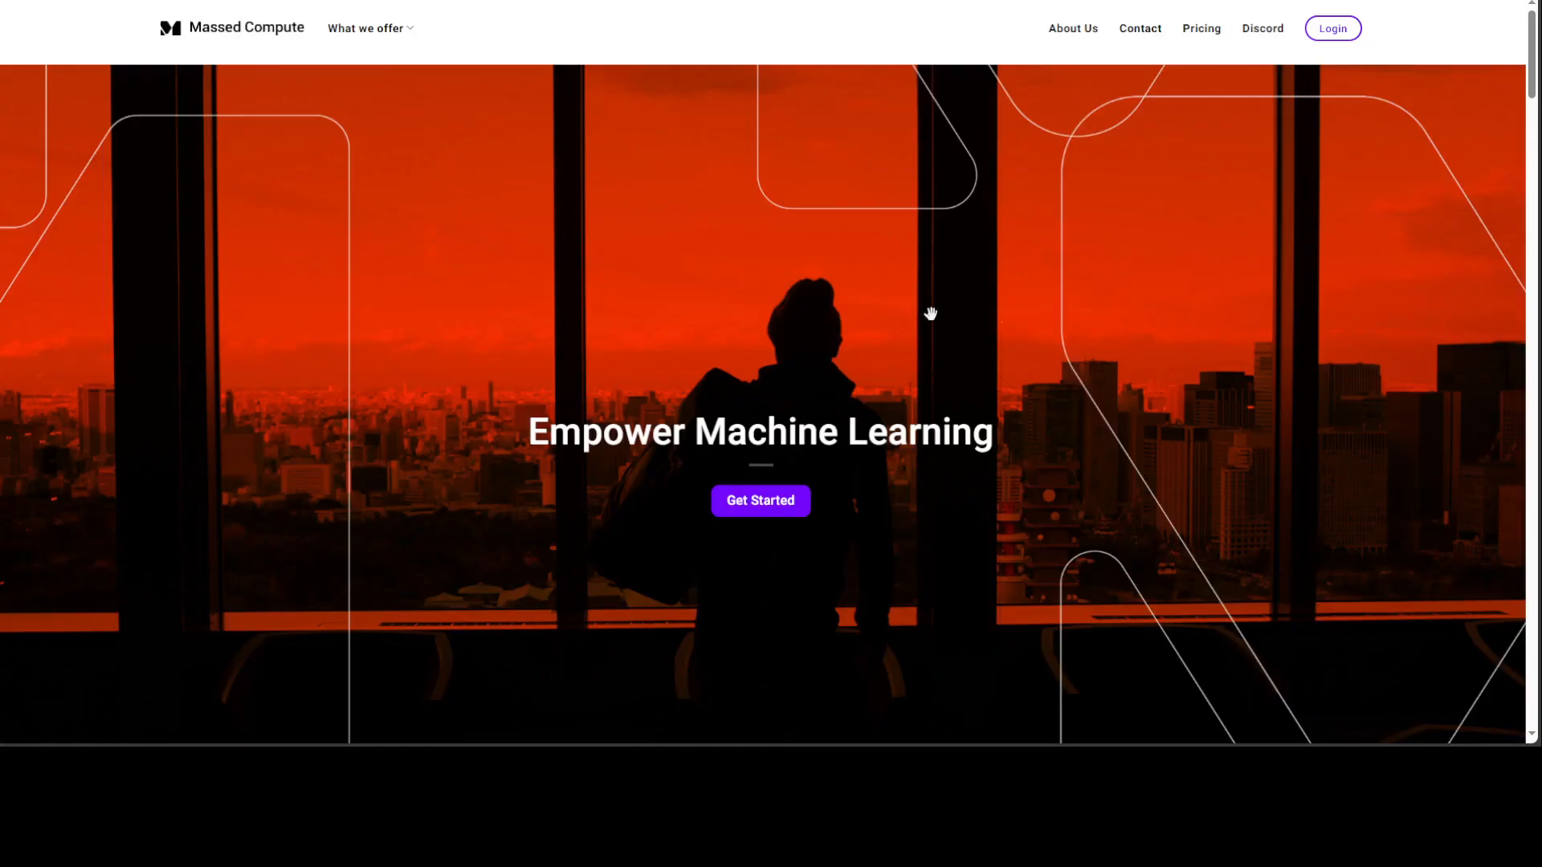
mouse_move(706, 41)
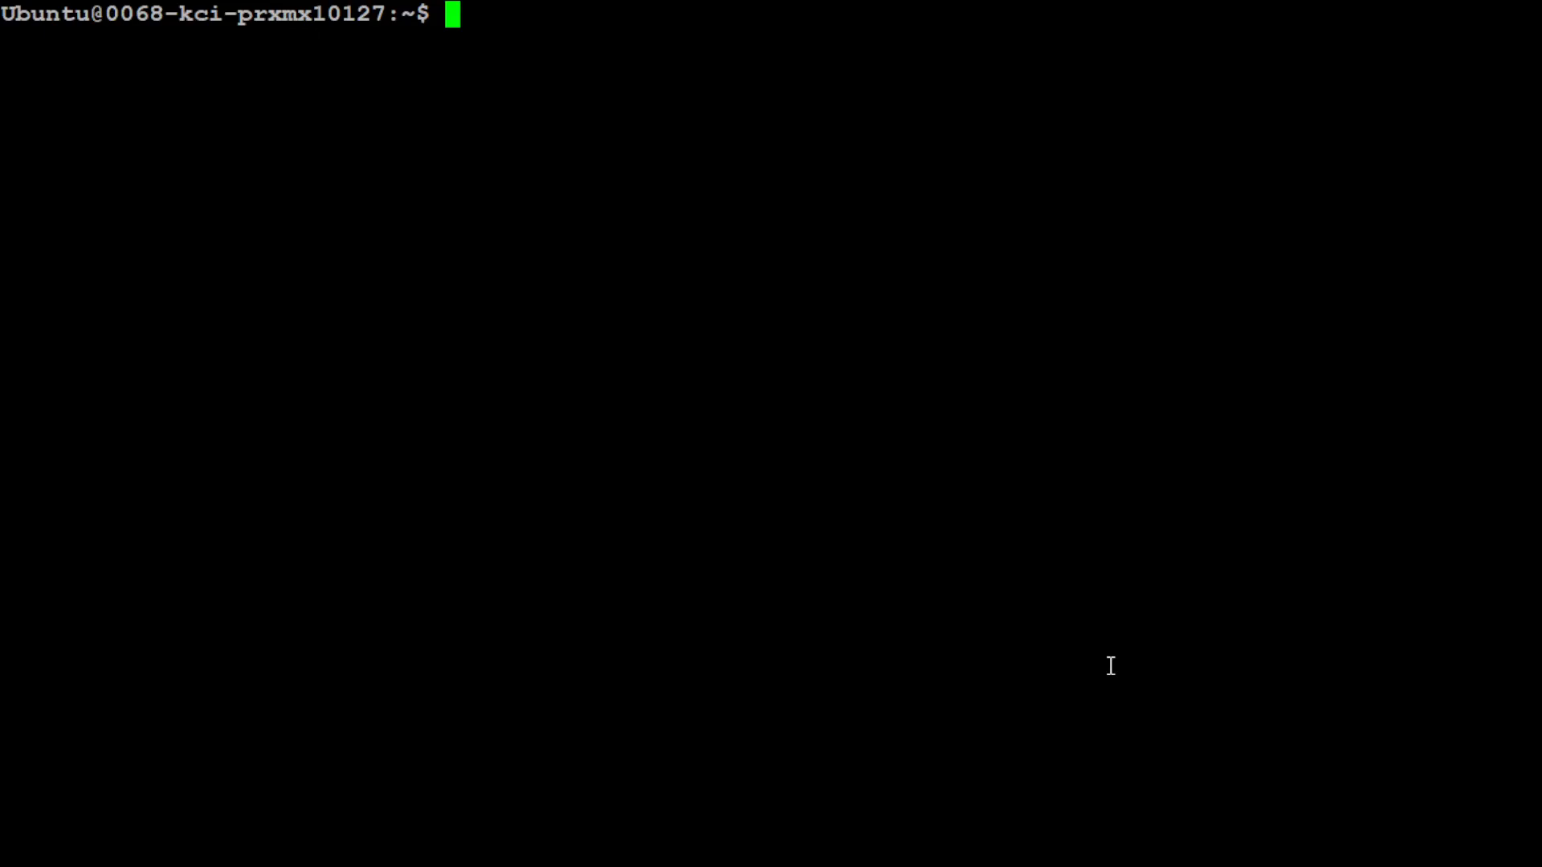
Create the tldw conda environment with Python 3.11 and activate it
text(conda create -n tldw python=3.11 -y)
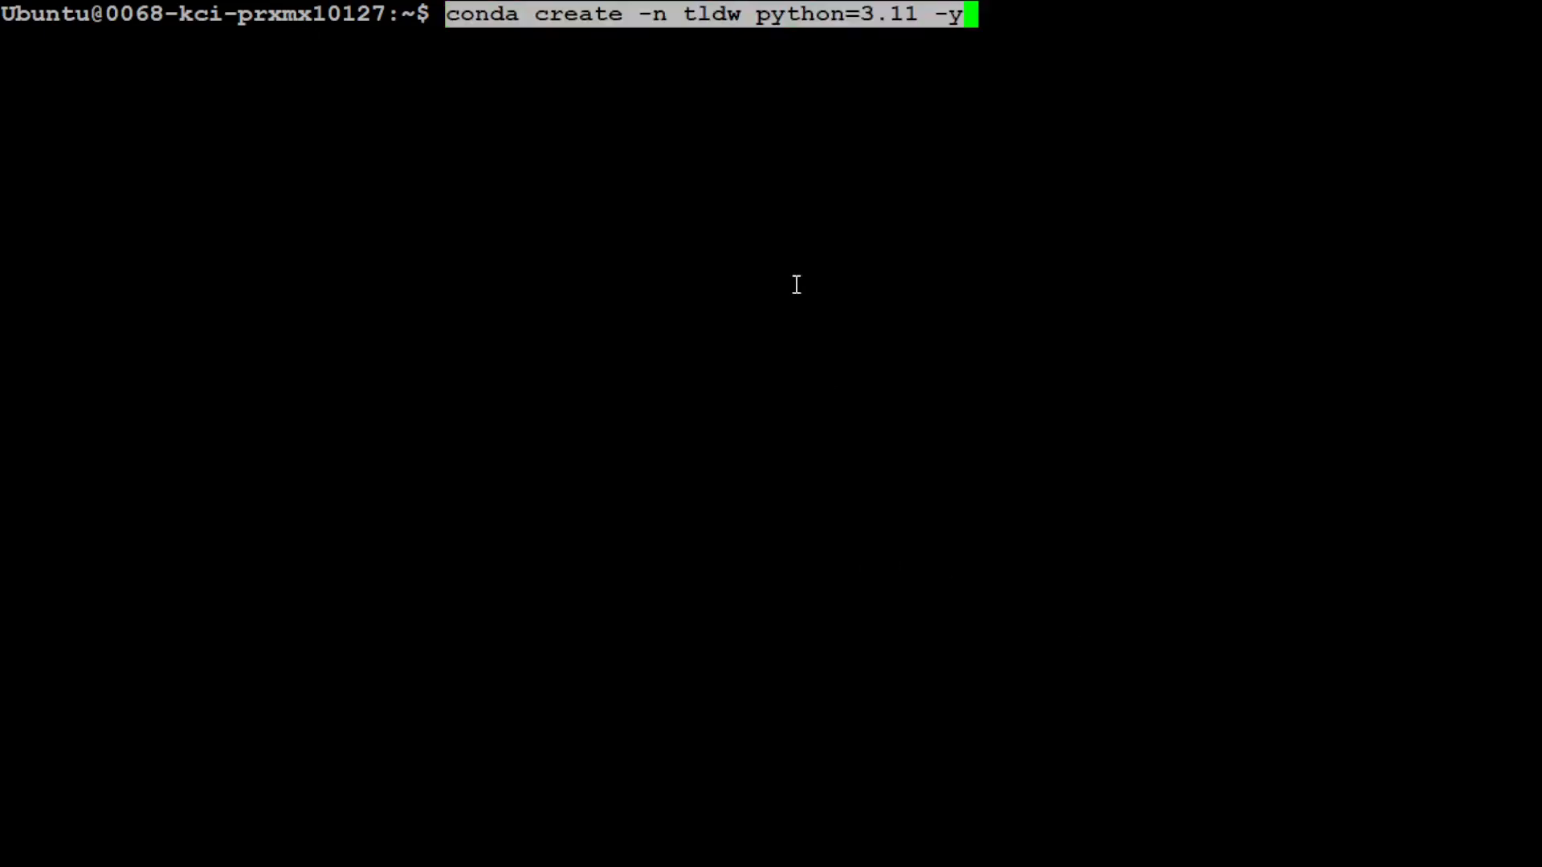
key(Return)
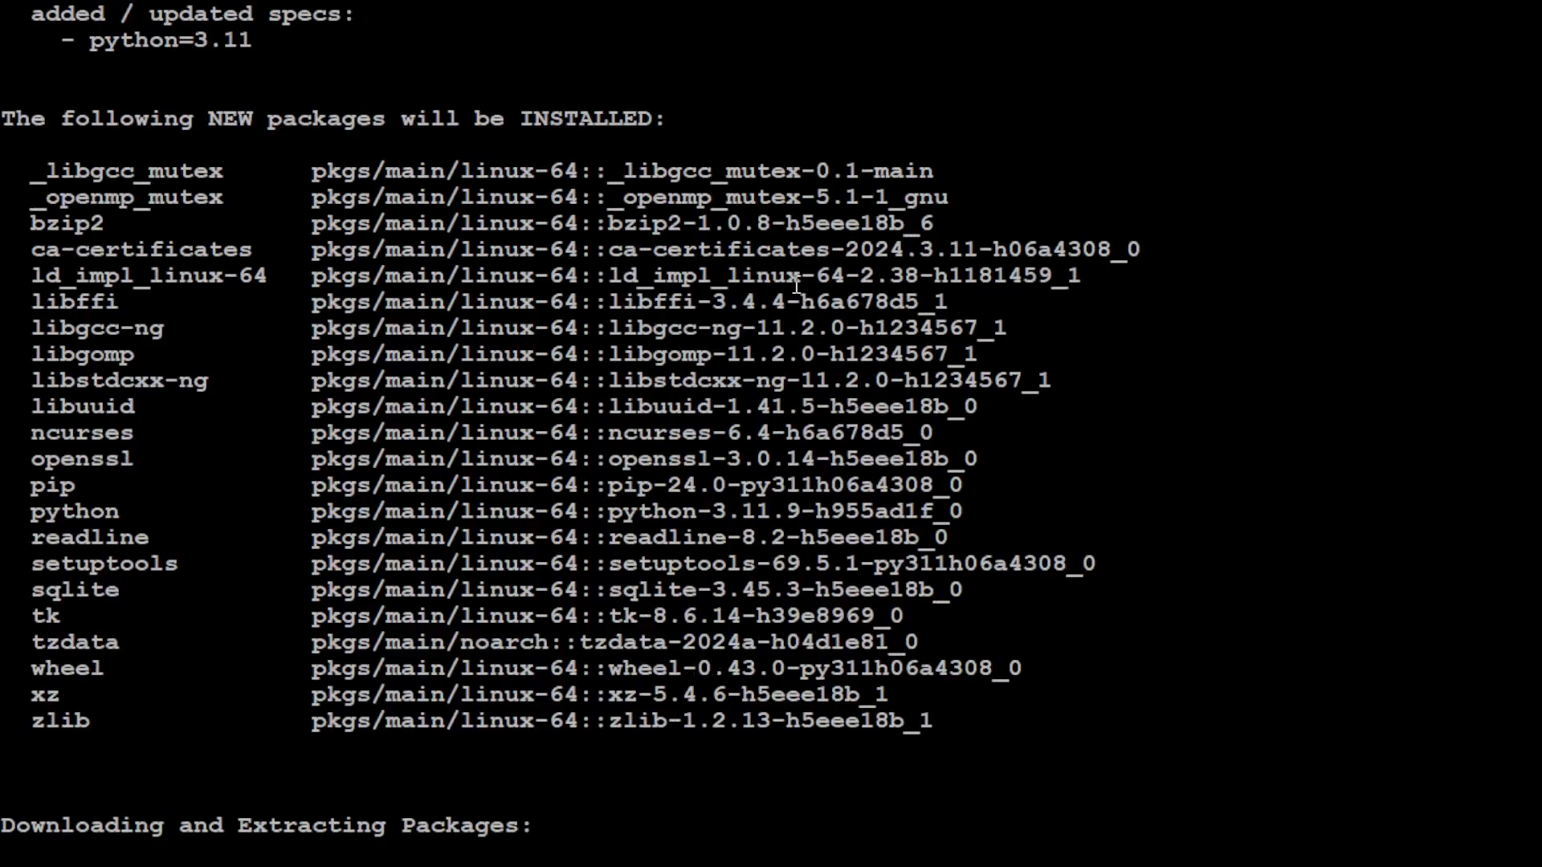
scroll(down, 3)
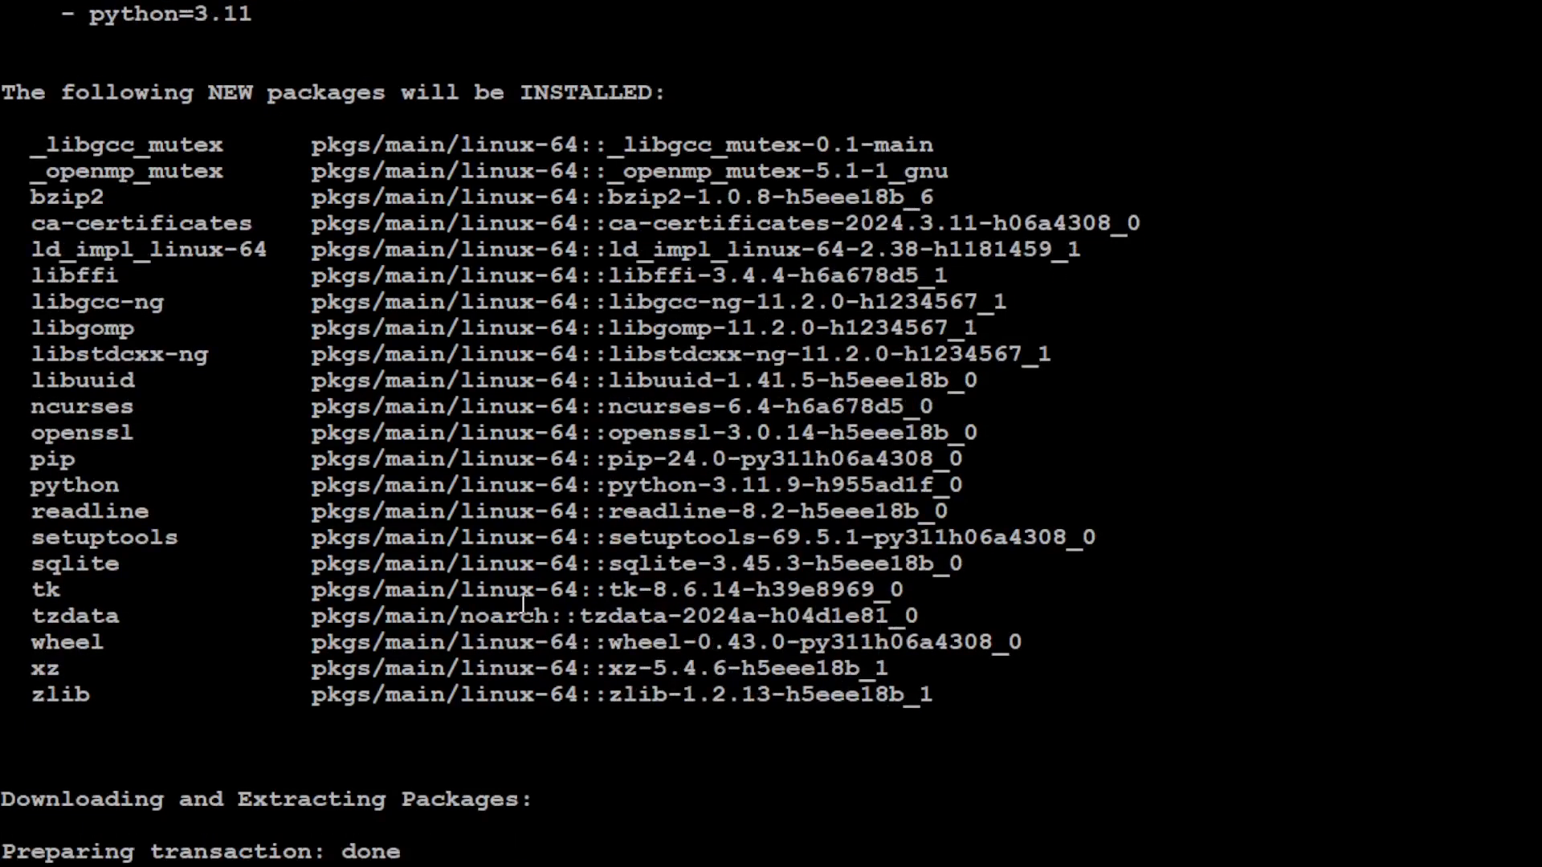
scroll(down, 3)
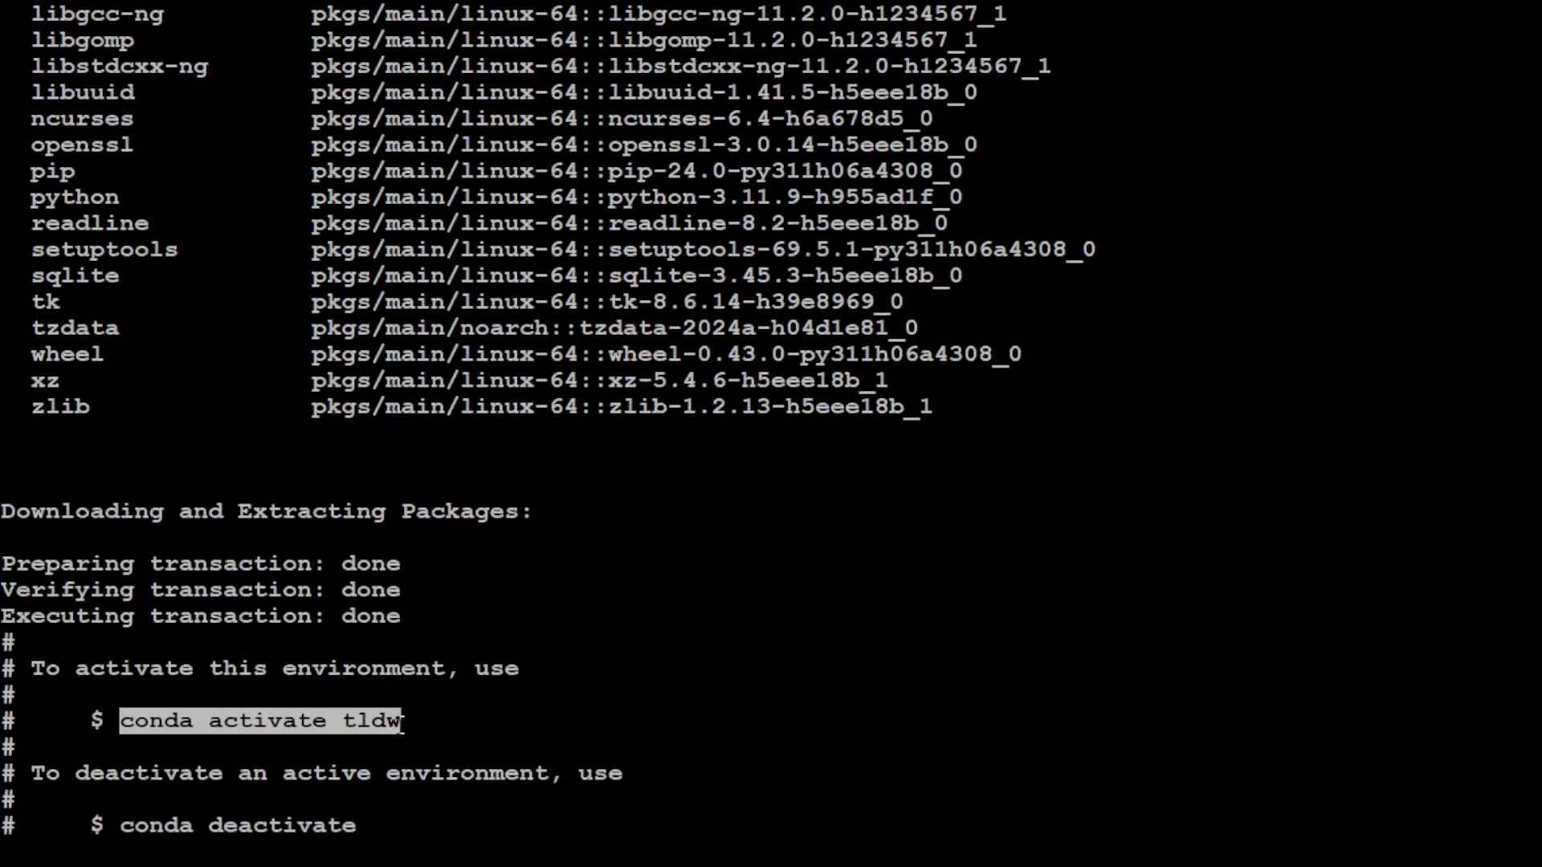
key(Return)
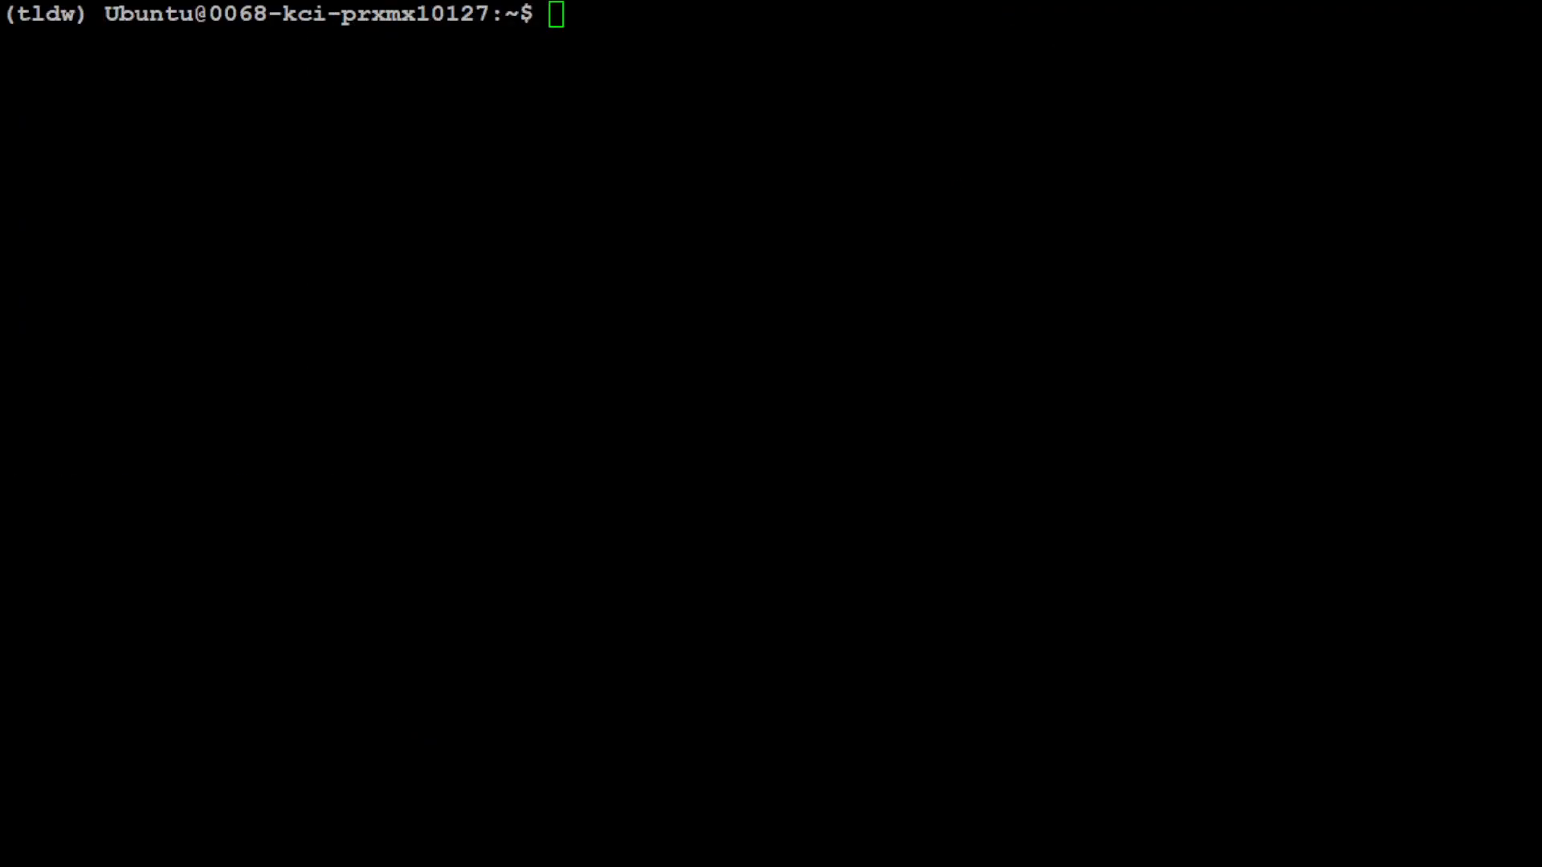
Try cloning the tldw repository, then delete the conflicting existing tldw folder
text(git clone https://github.com/the-crypt-keeper/tldw.git)
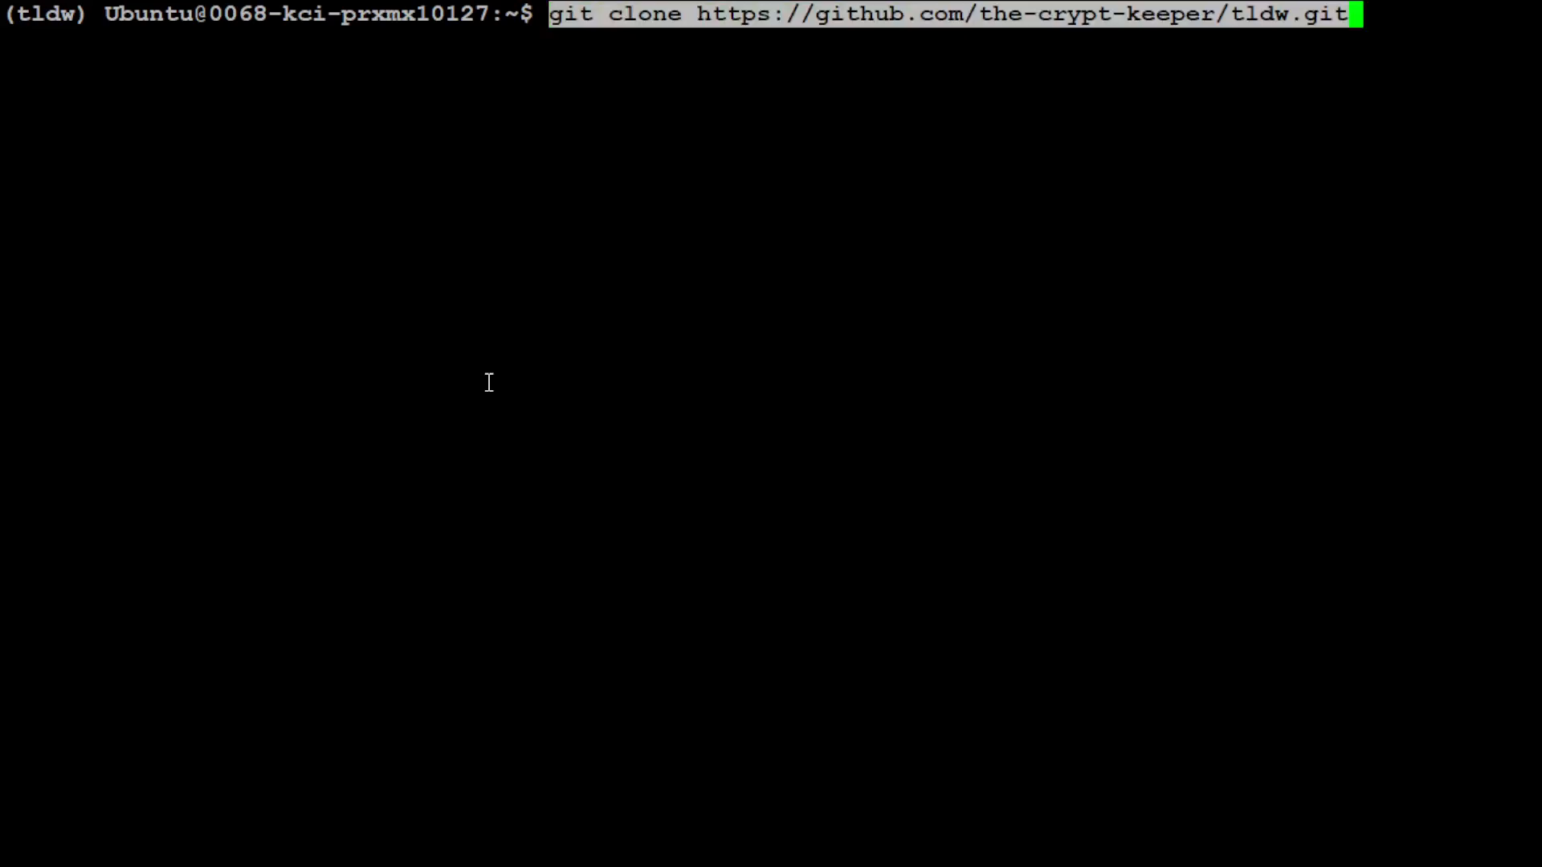
key(Return)
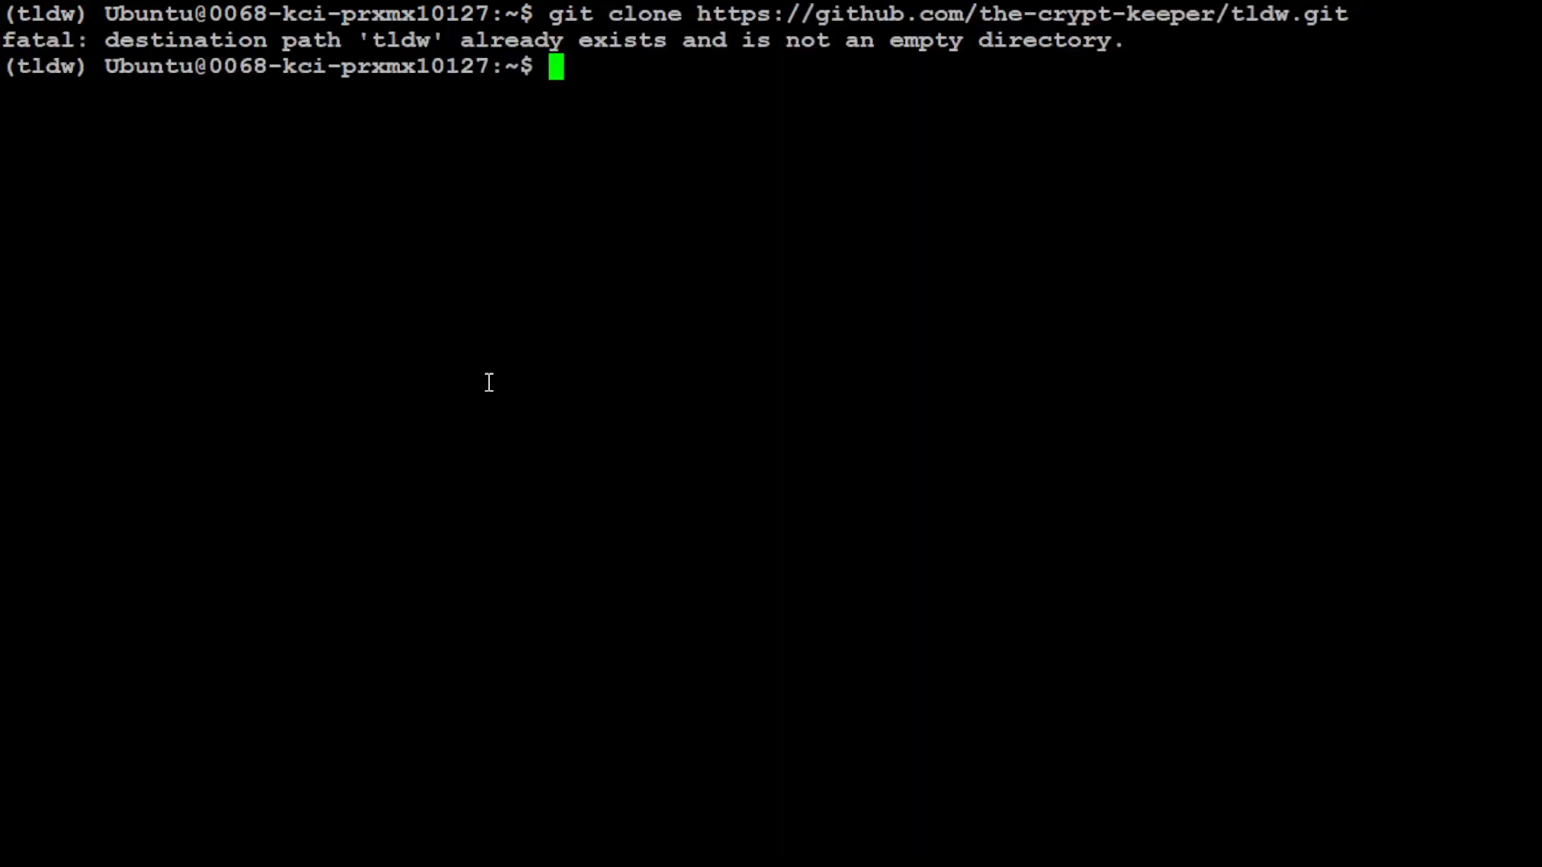
text(rm -rf)
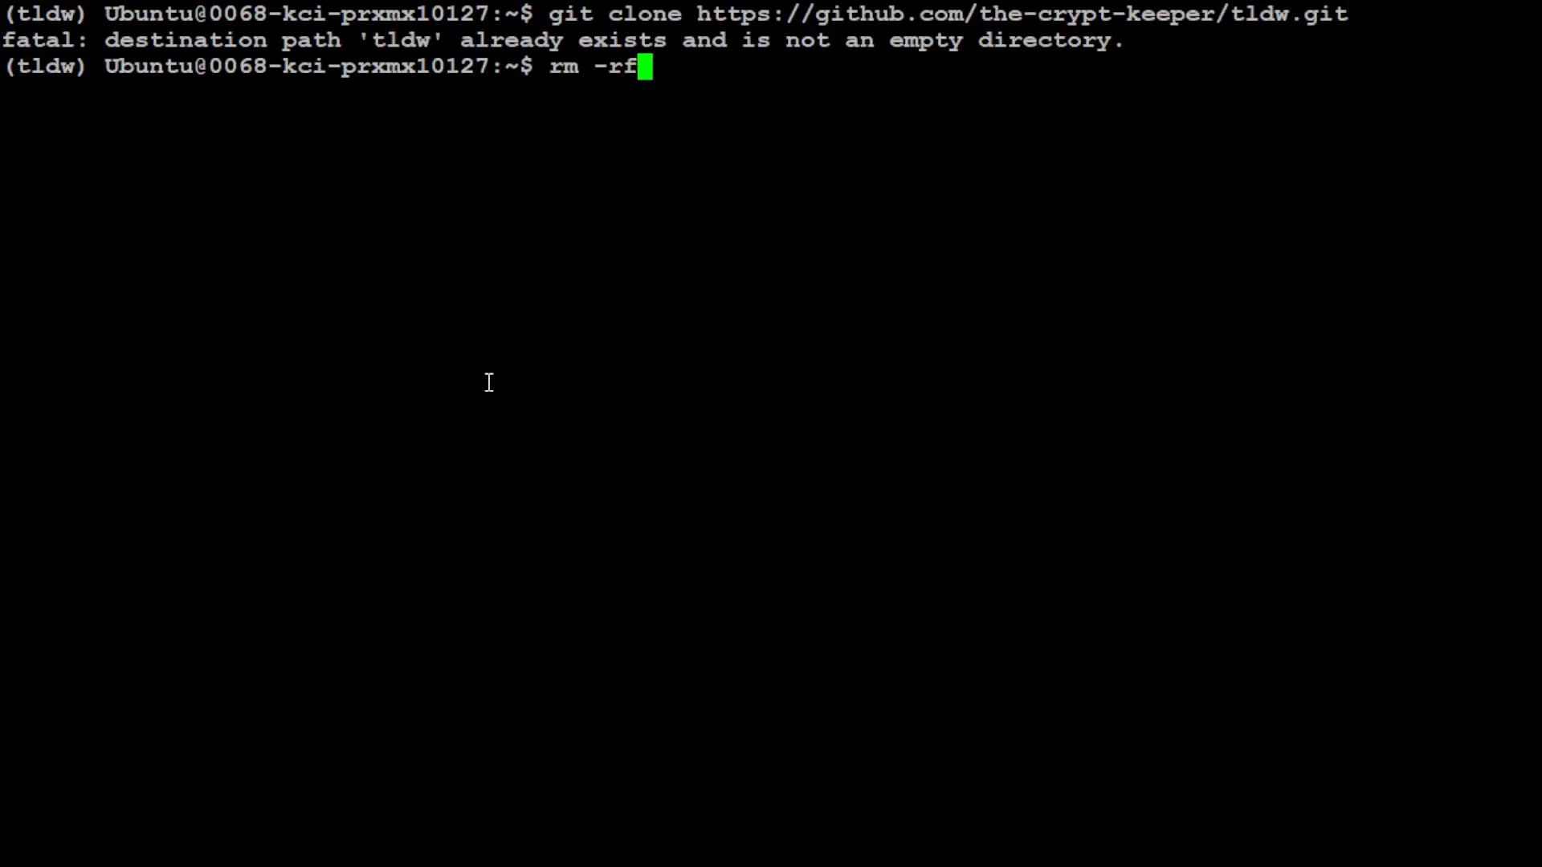
key(Return)
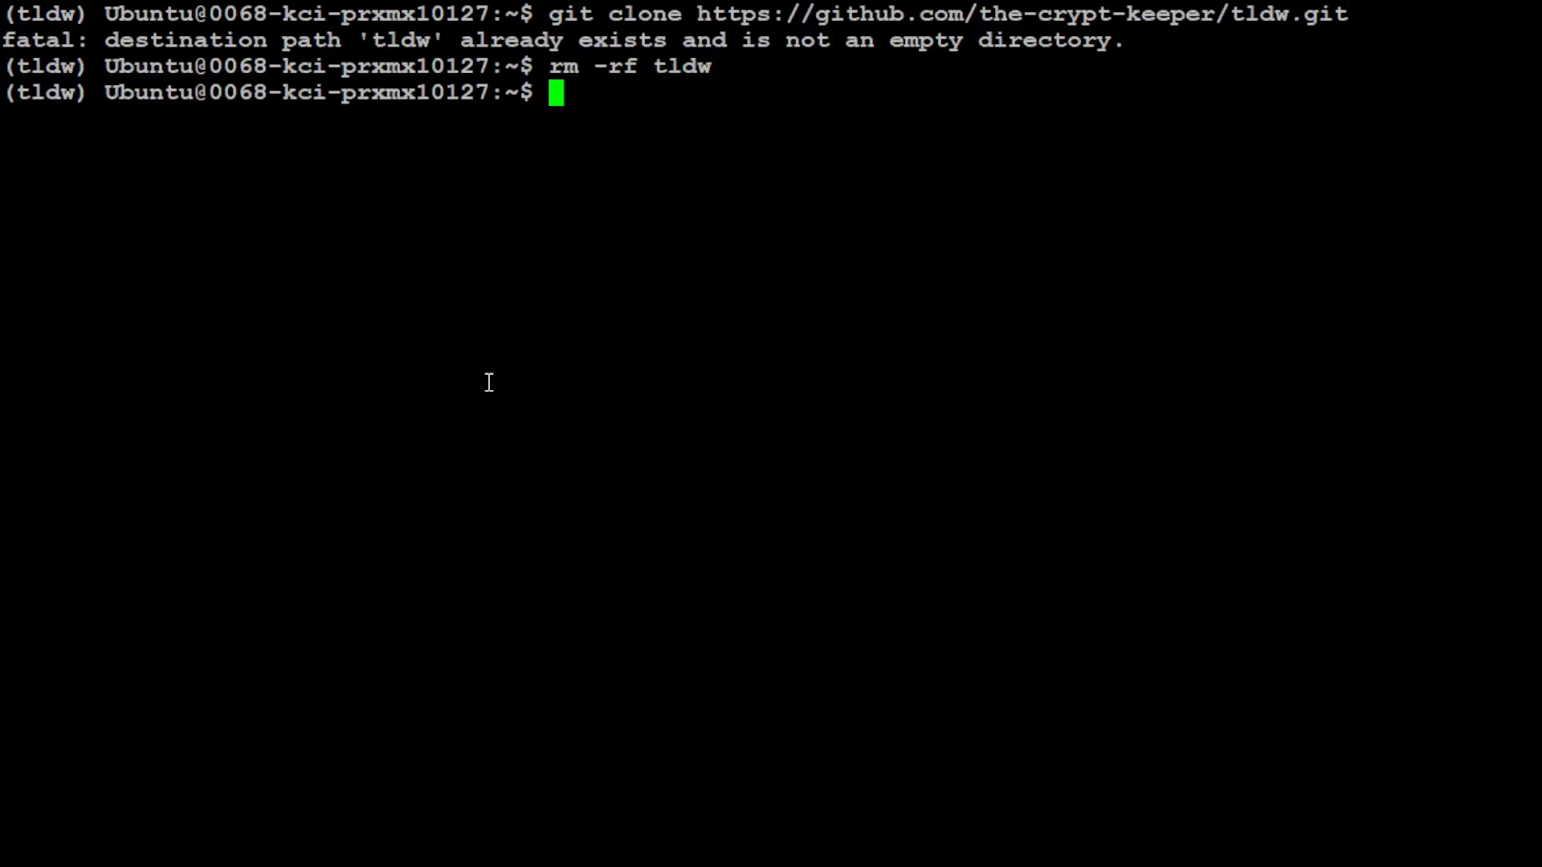
Clone the-crypt-keeper/tldw again and move into the tldw folder
text(git clone https://github.com/the-crypt-keeper/tldw.git)
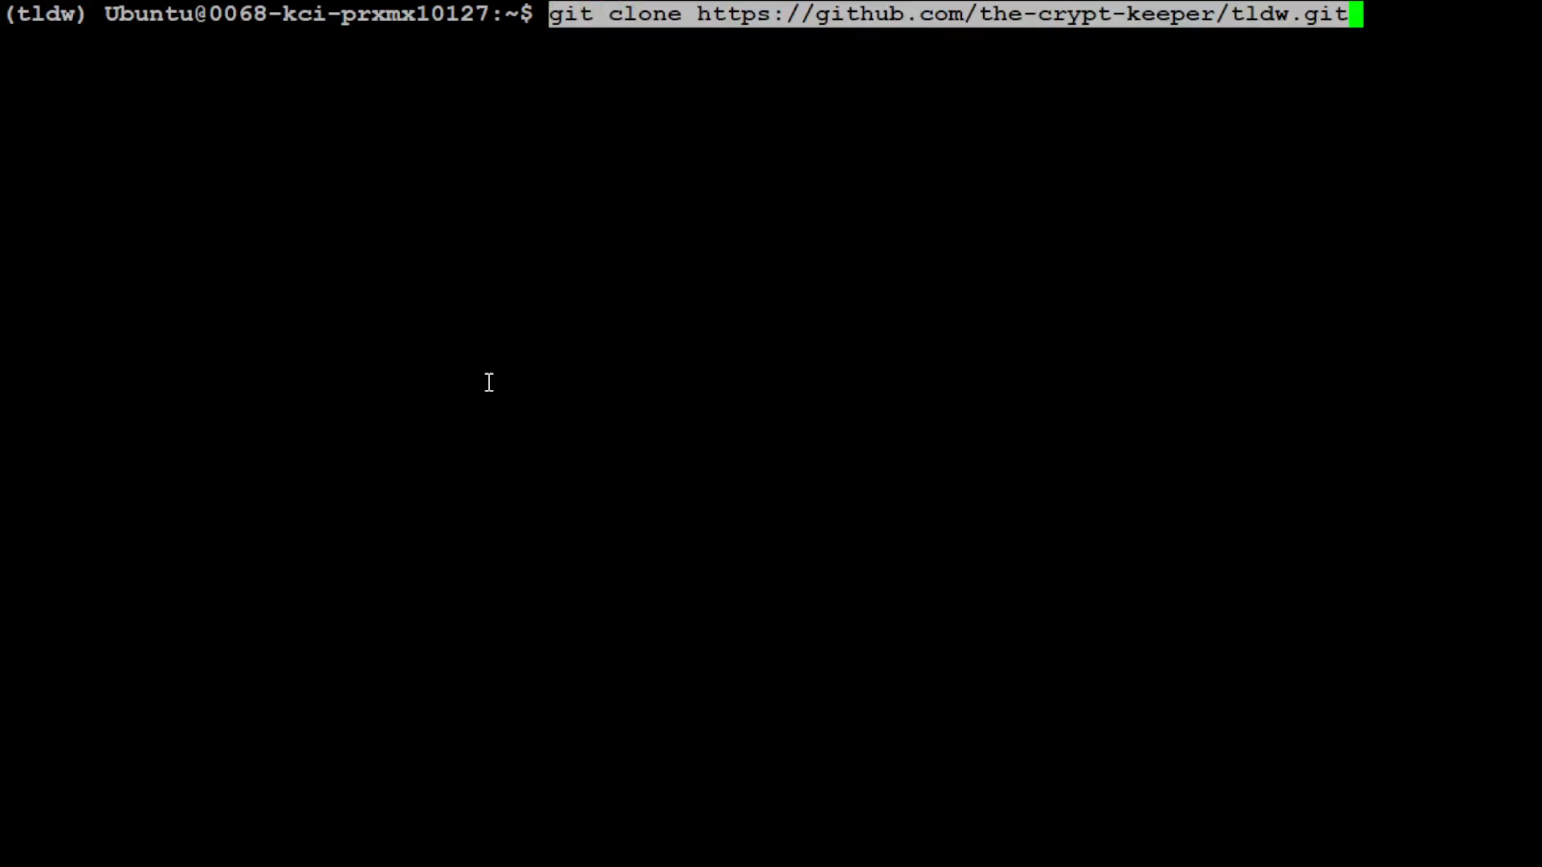
key(Return)
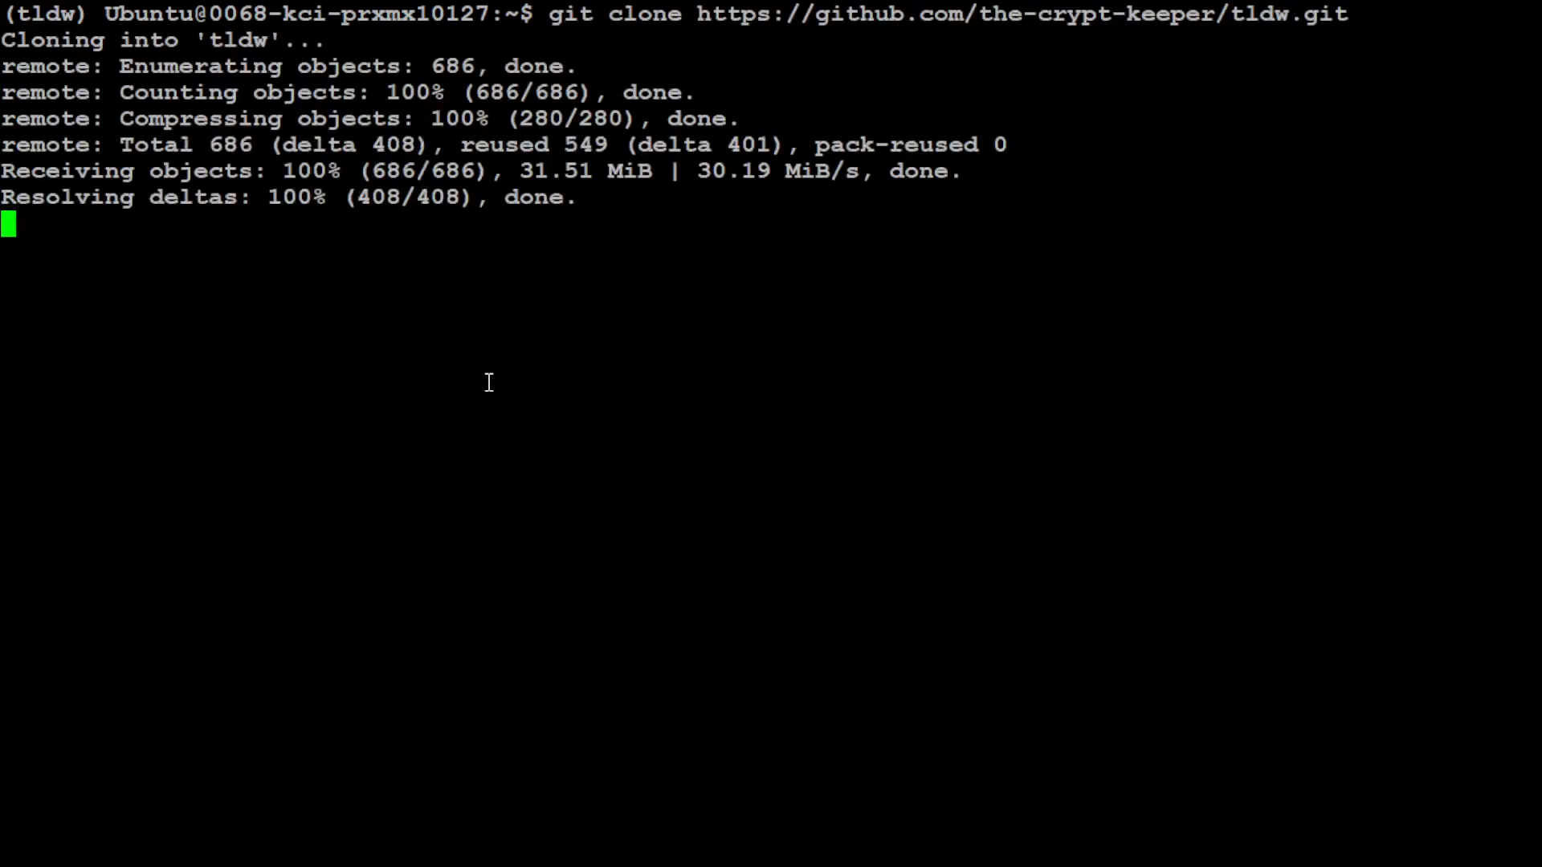
text(c)
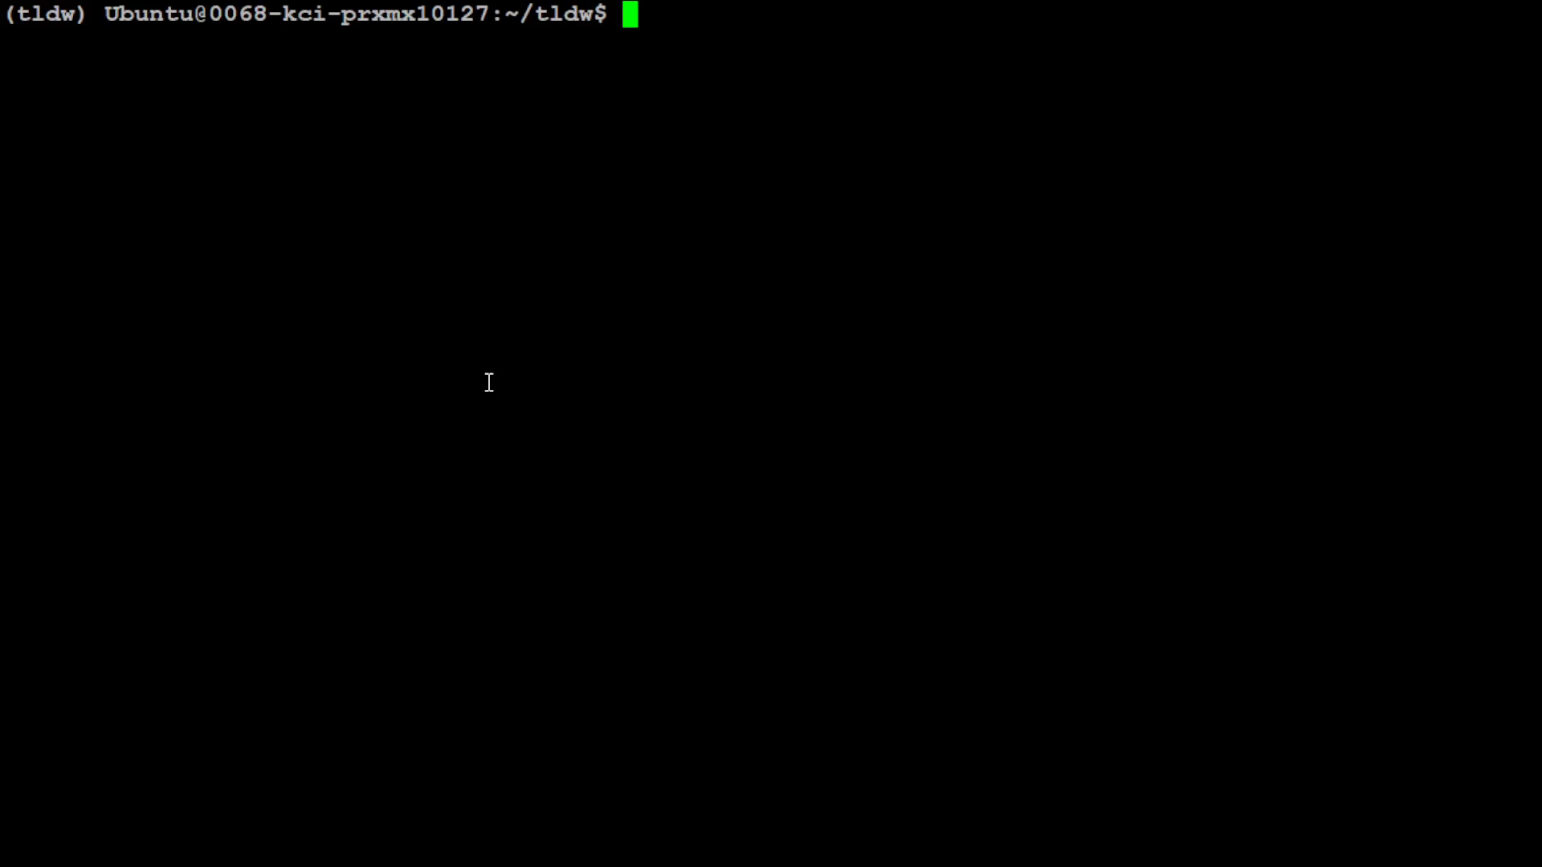
mouse_move(477, 381)
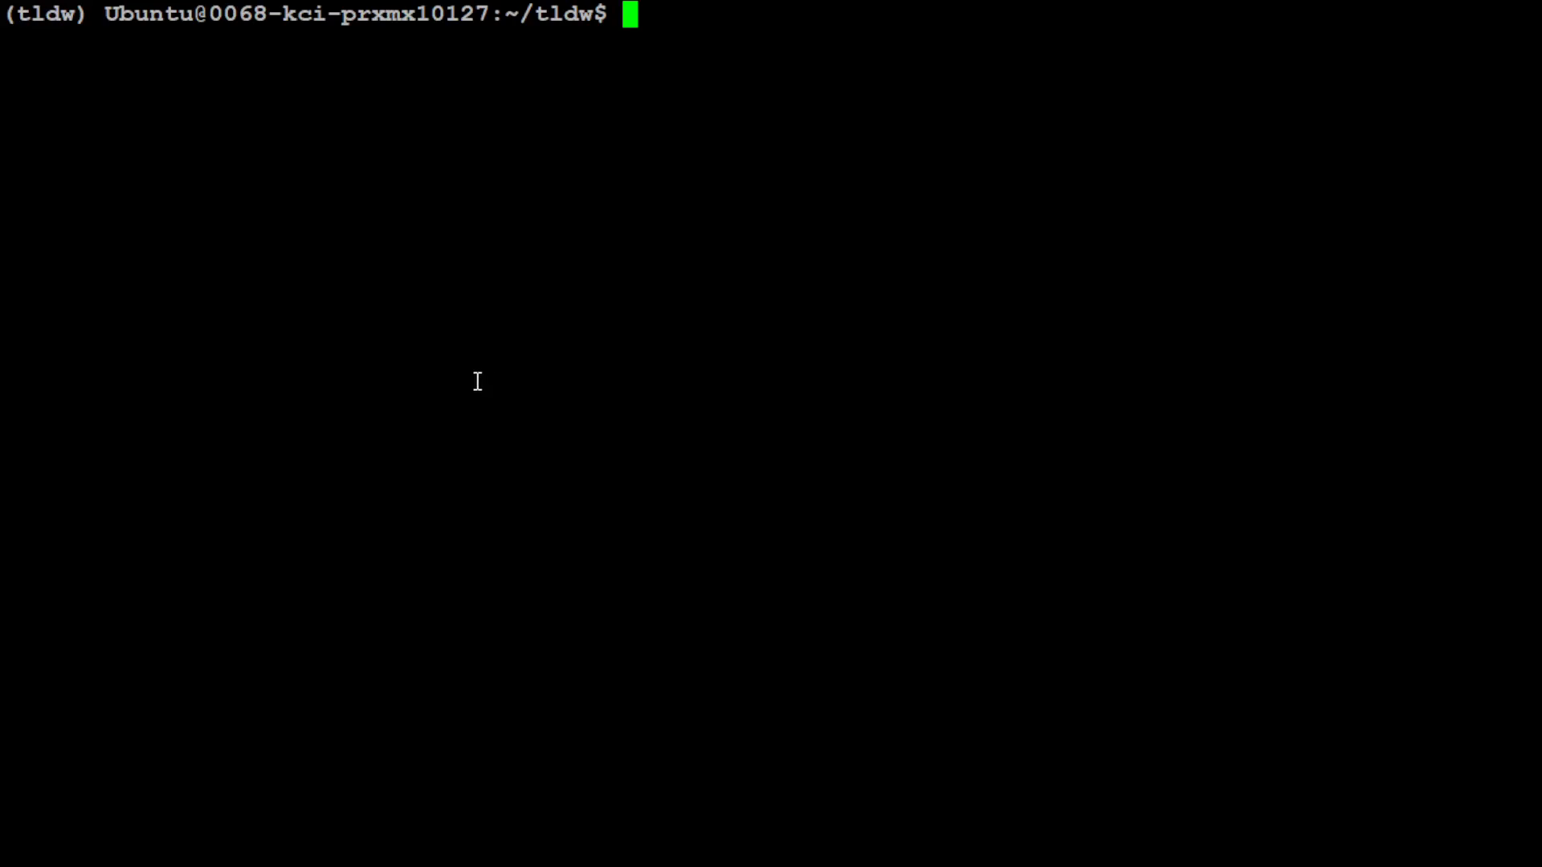
List the tldw files with ls -ltr, review config.txt in vi, and quit
text(l)
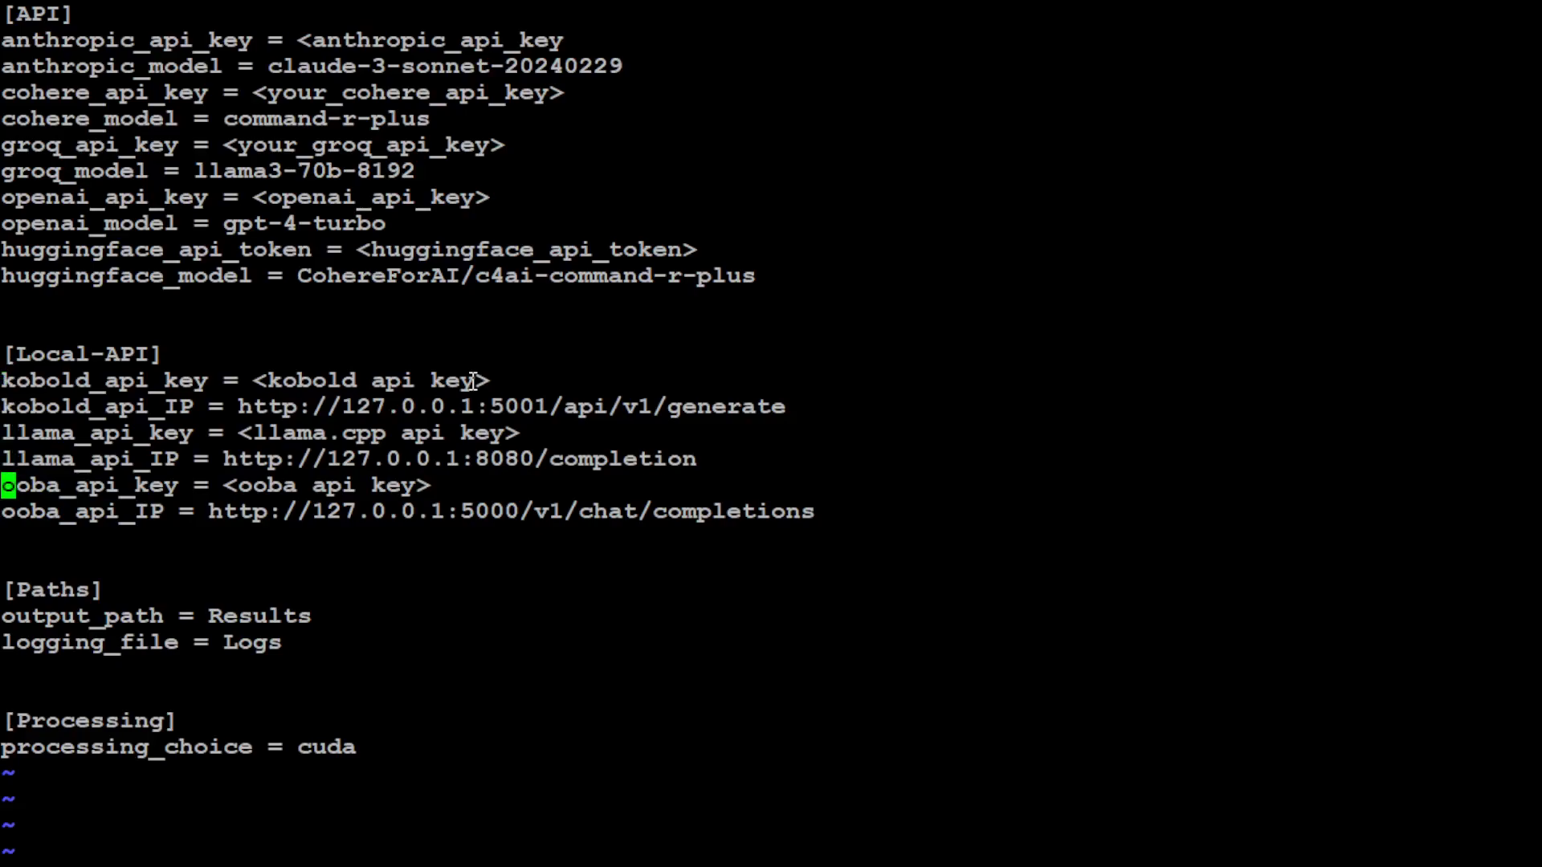
key(up)
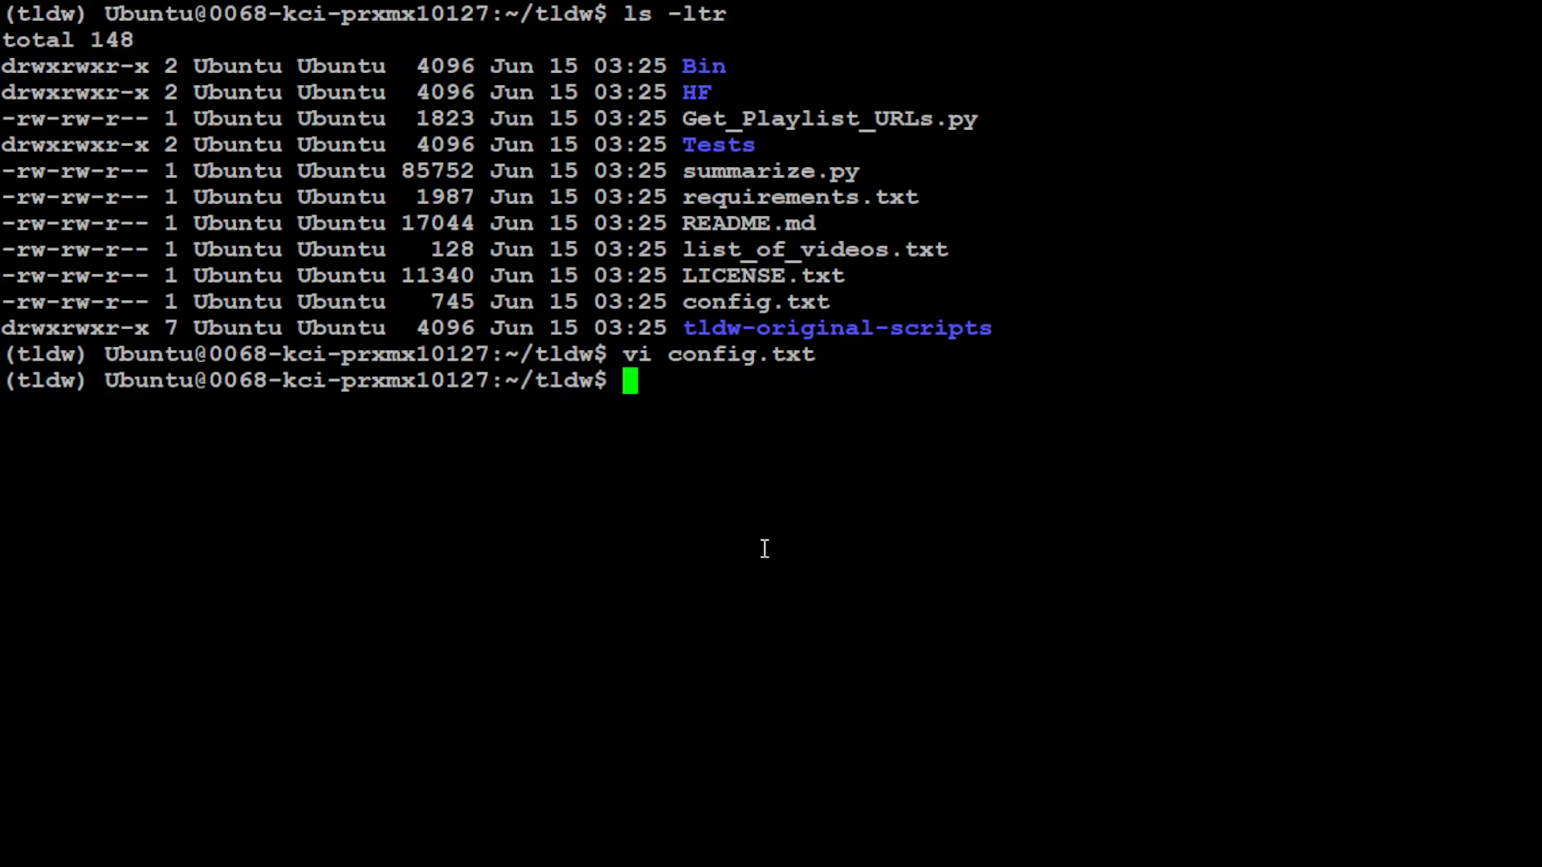
Install ffmpeg with apt (already newest) and prepare pip install -r requirements.txt
text(sudo apt install ffmpeg)
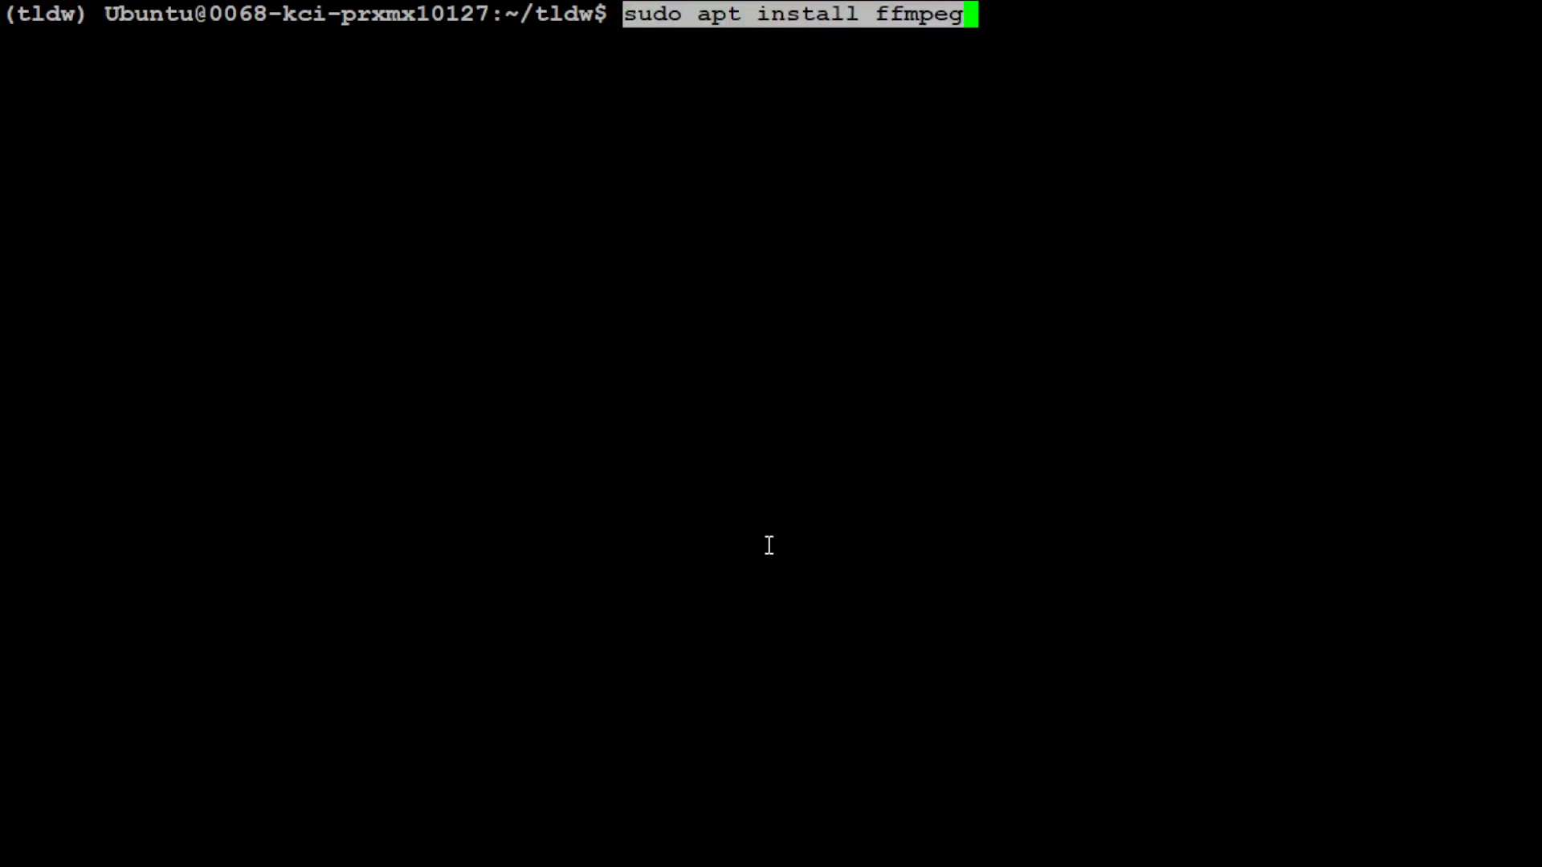
key(Return)
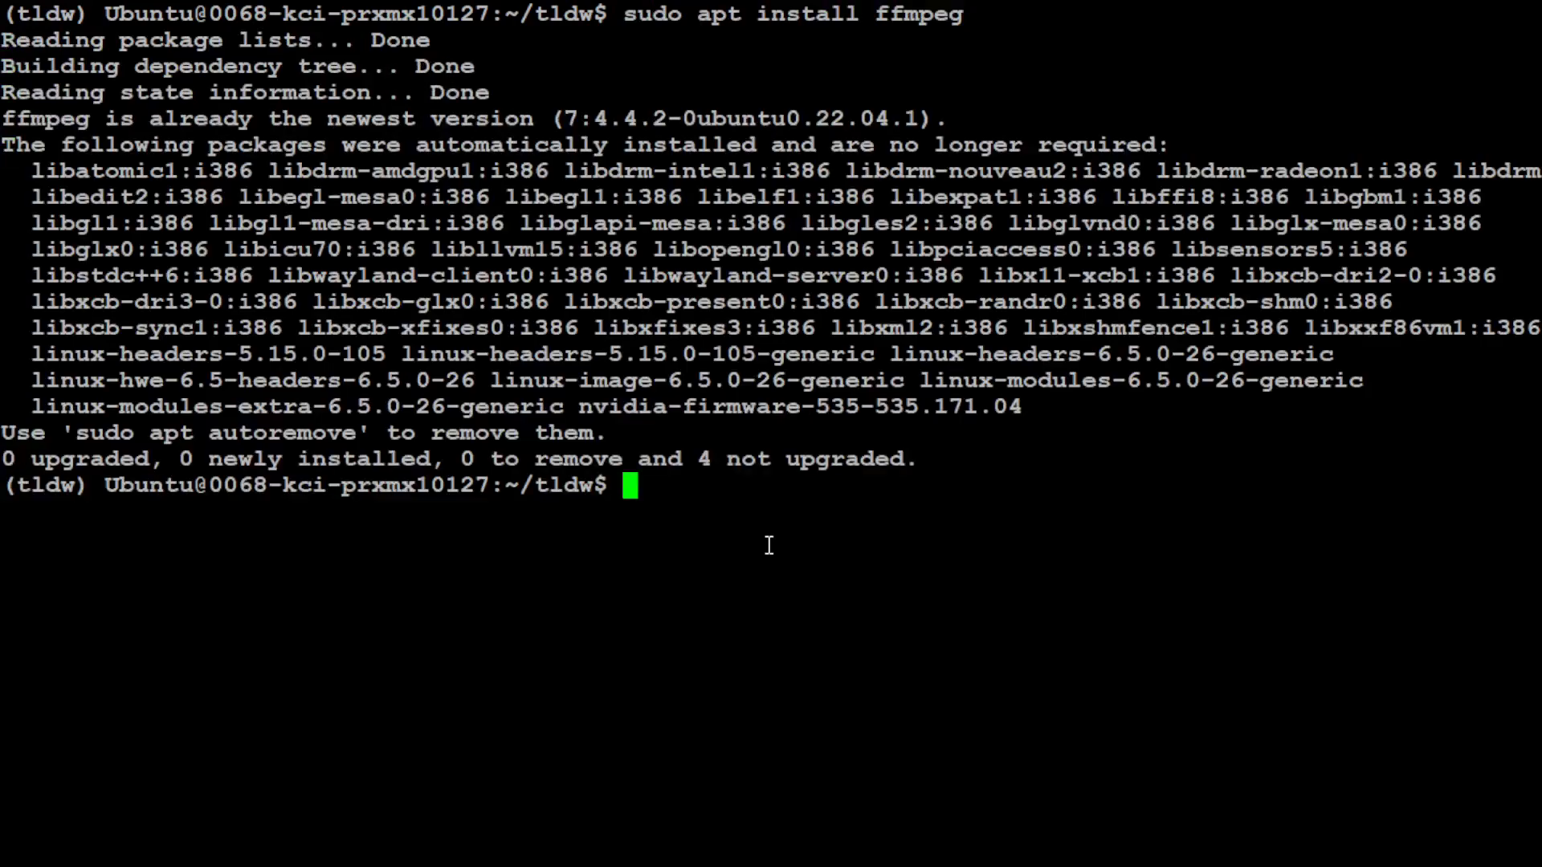
mouse_move(915, 522)
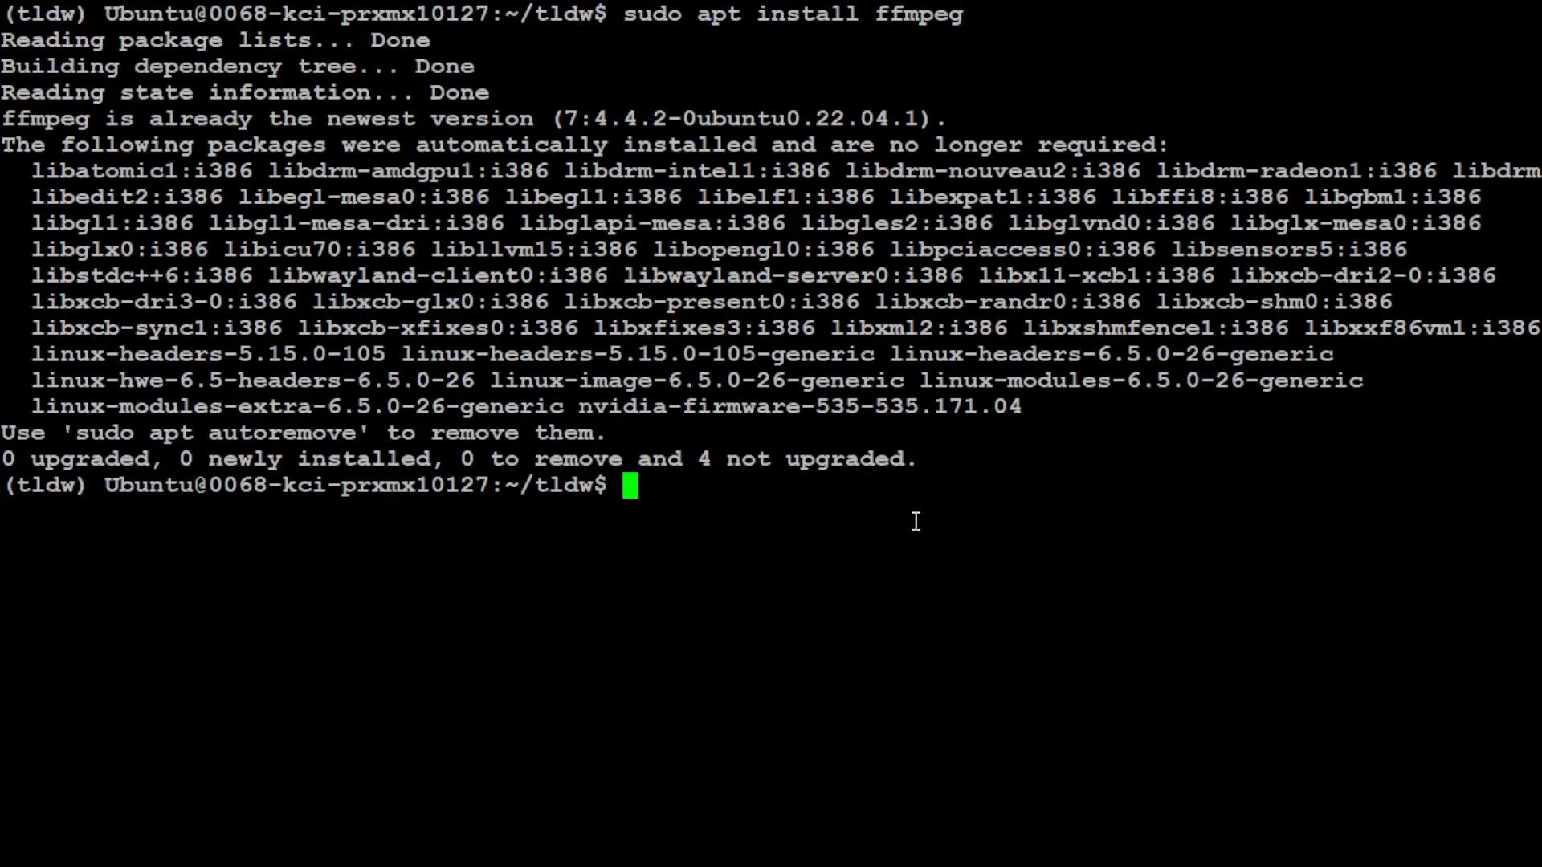
mouse_move(688, 180)
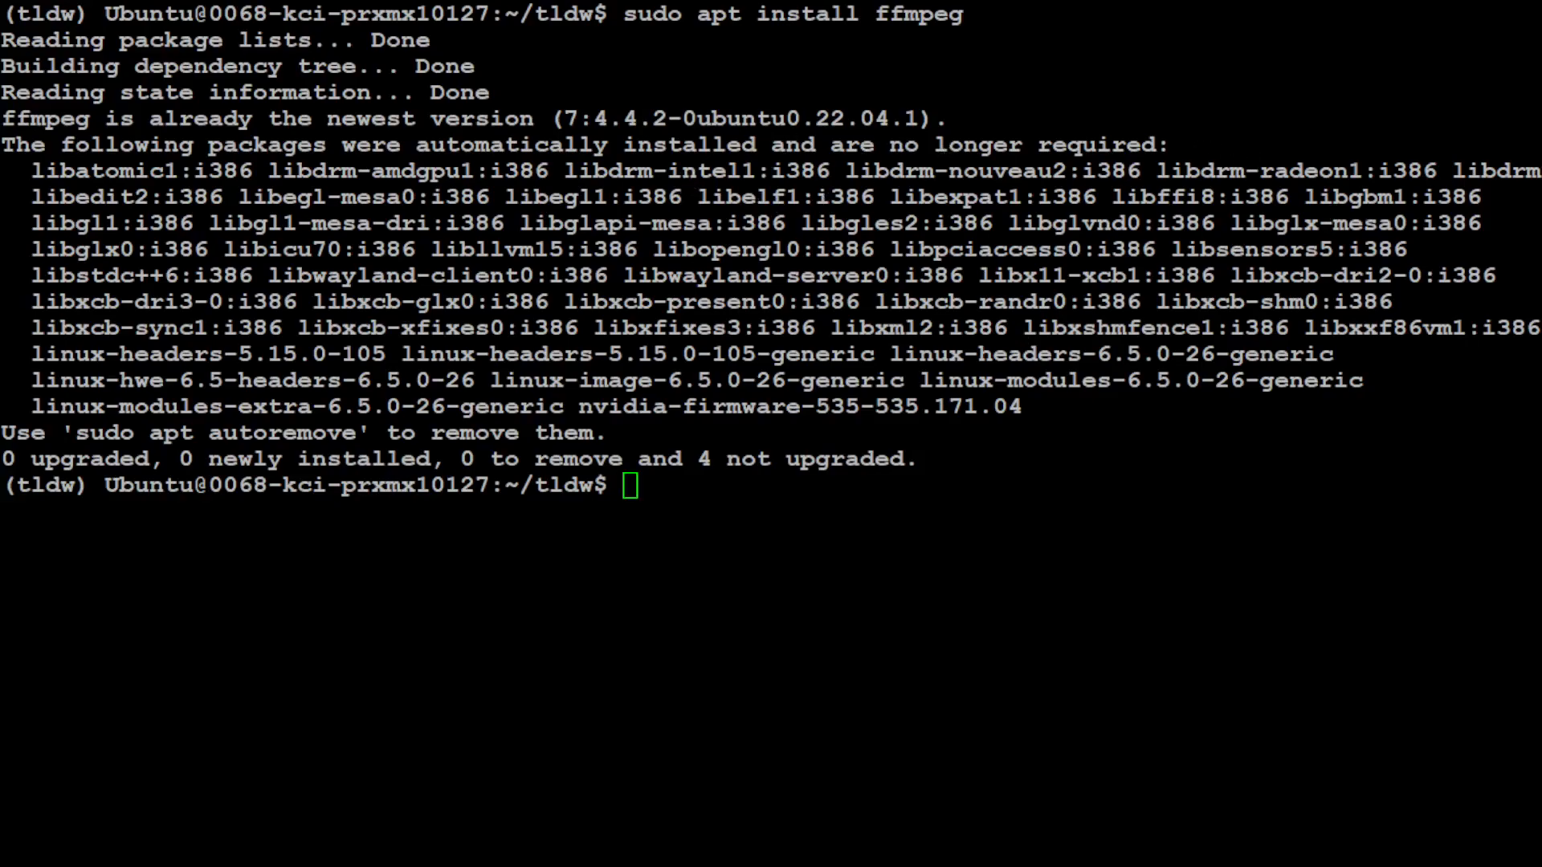
text(pip install -r requirements.txt)
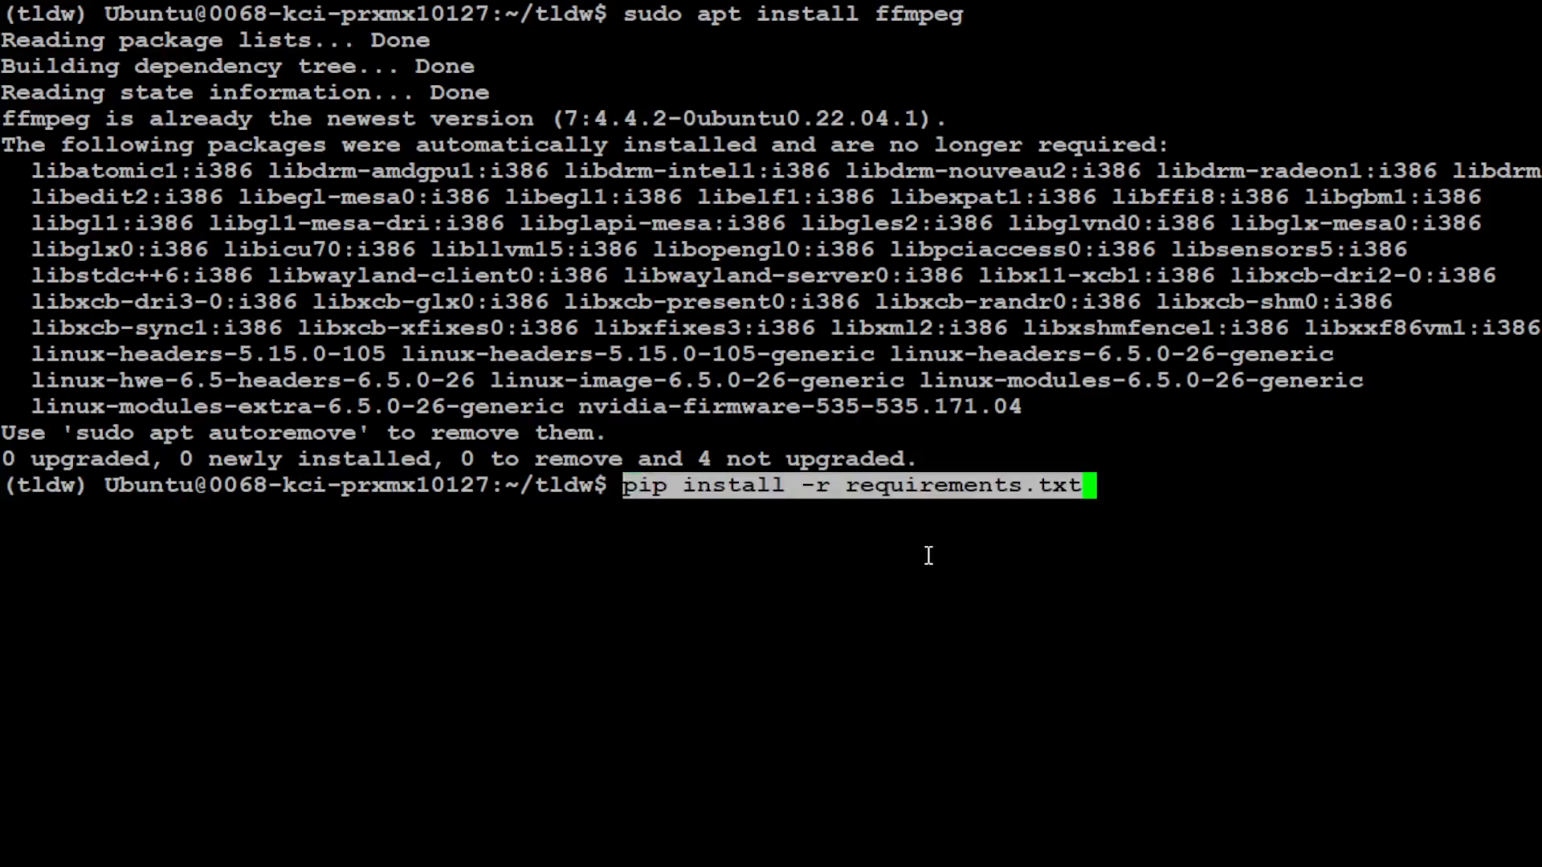
Install requirements.txt packages until 'Successfully installed', then enter the summarize.py YouTube command
key(Return)
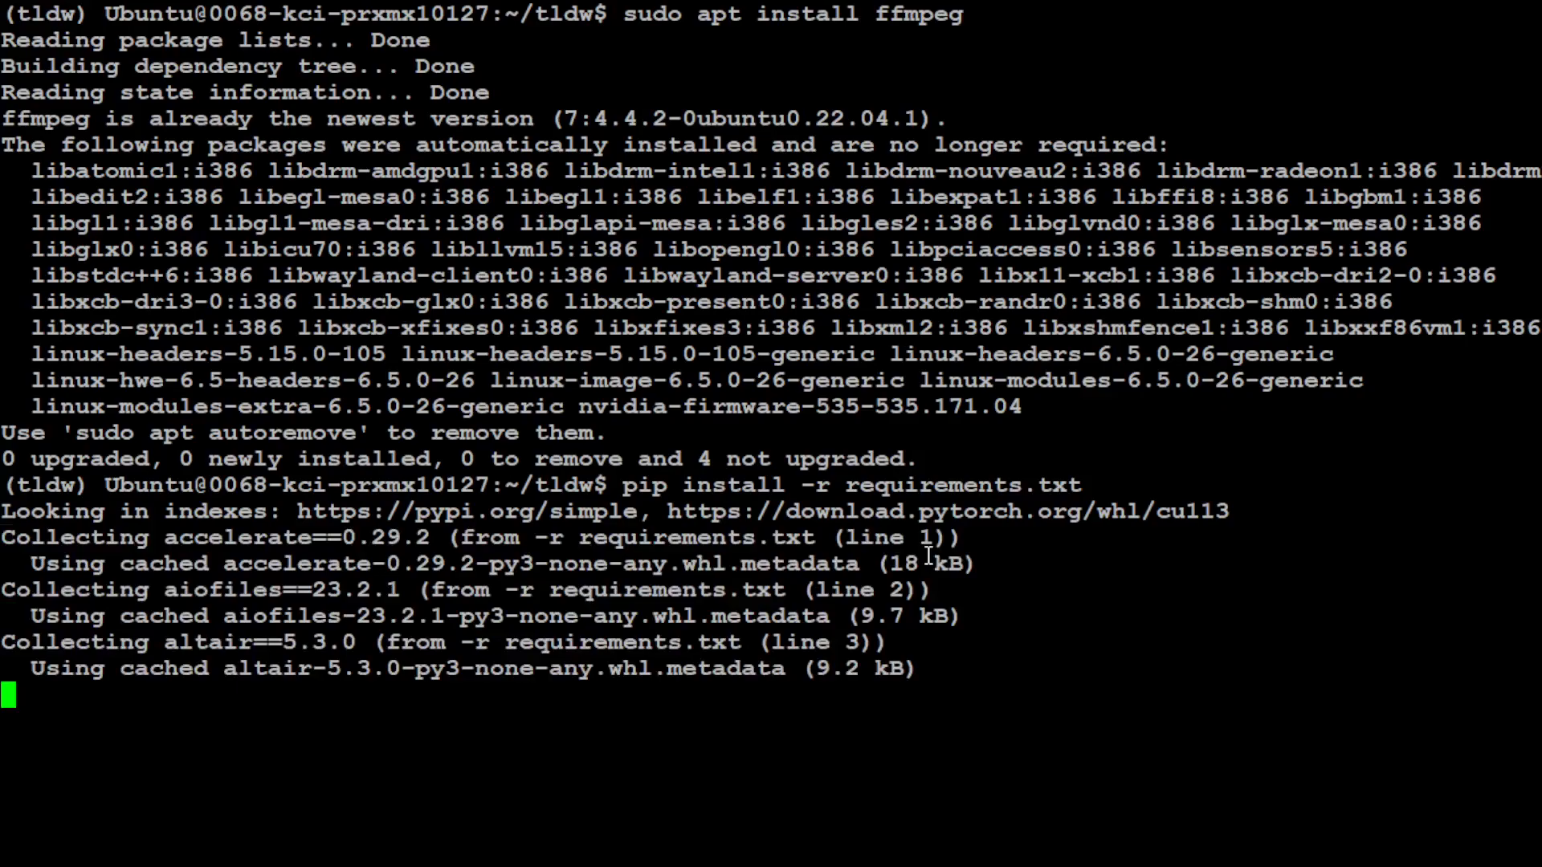
scroll(down, 3)
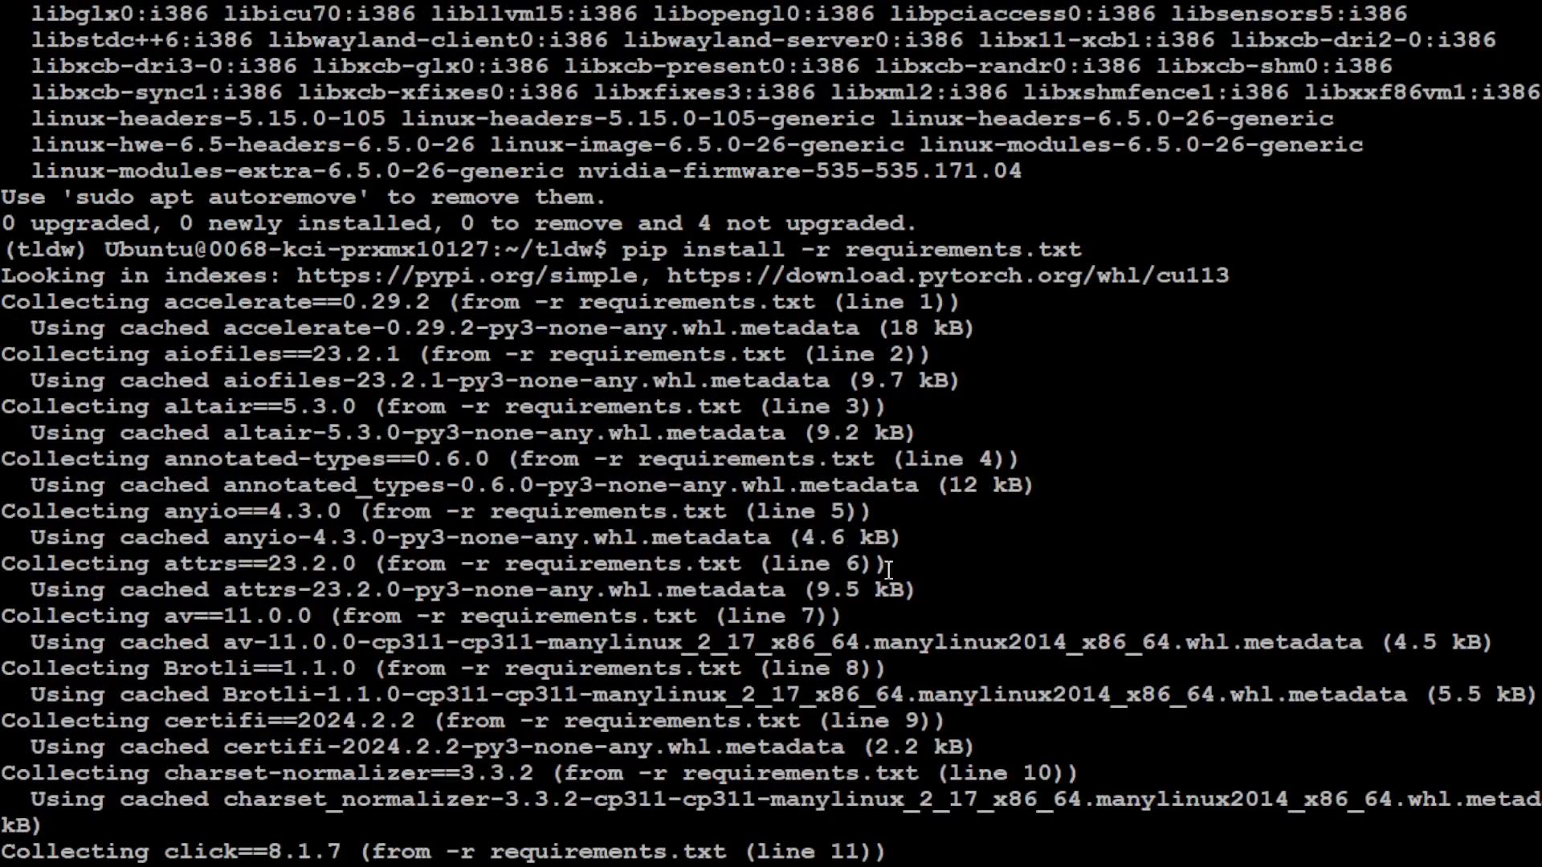
scroll(down, 3)
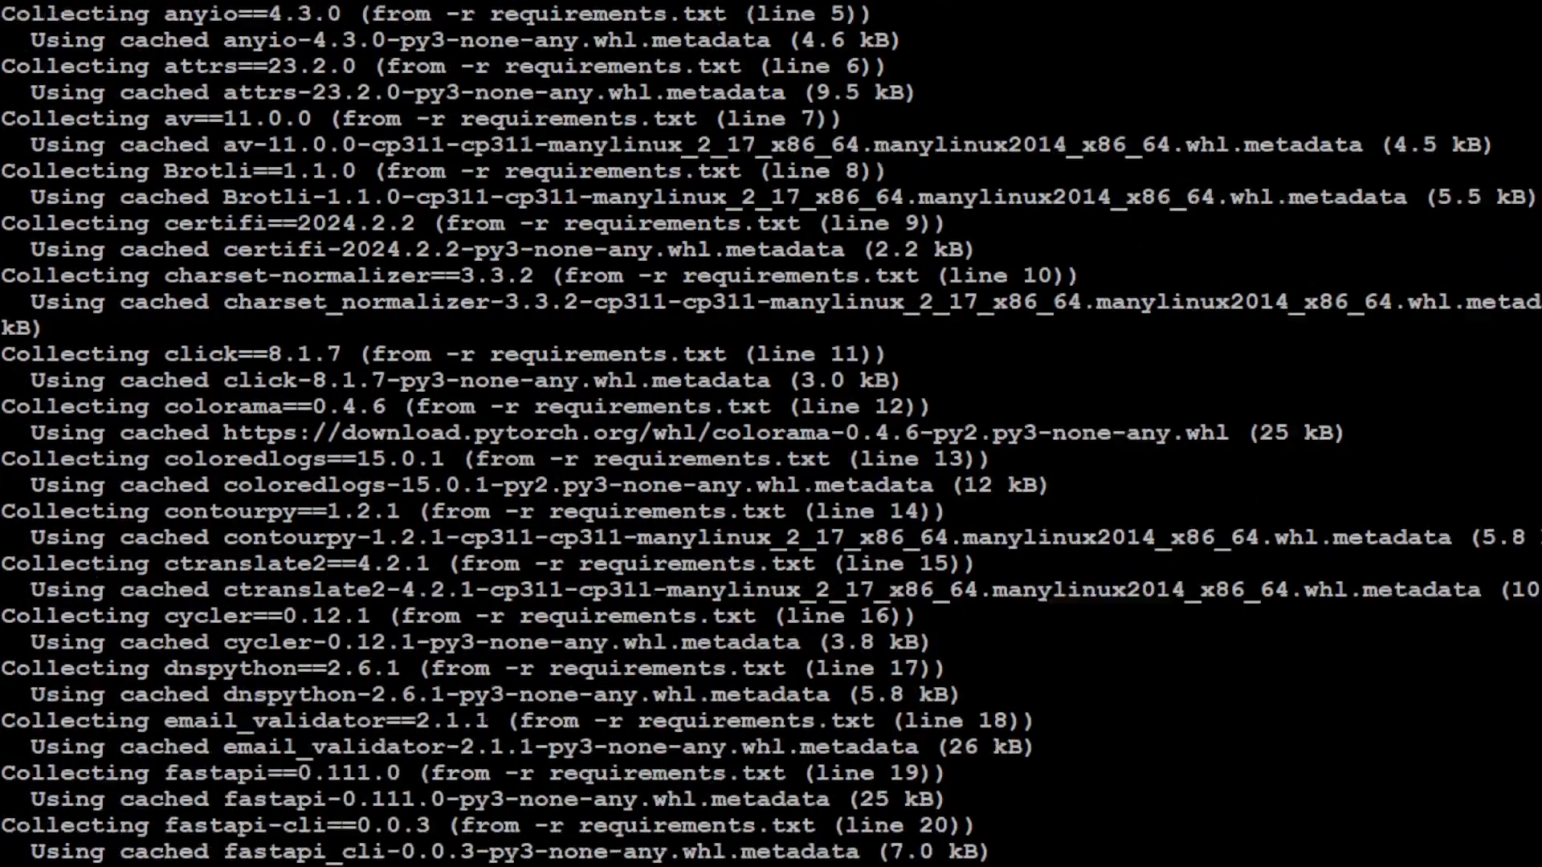
scroll(down, 3)
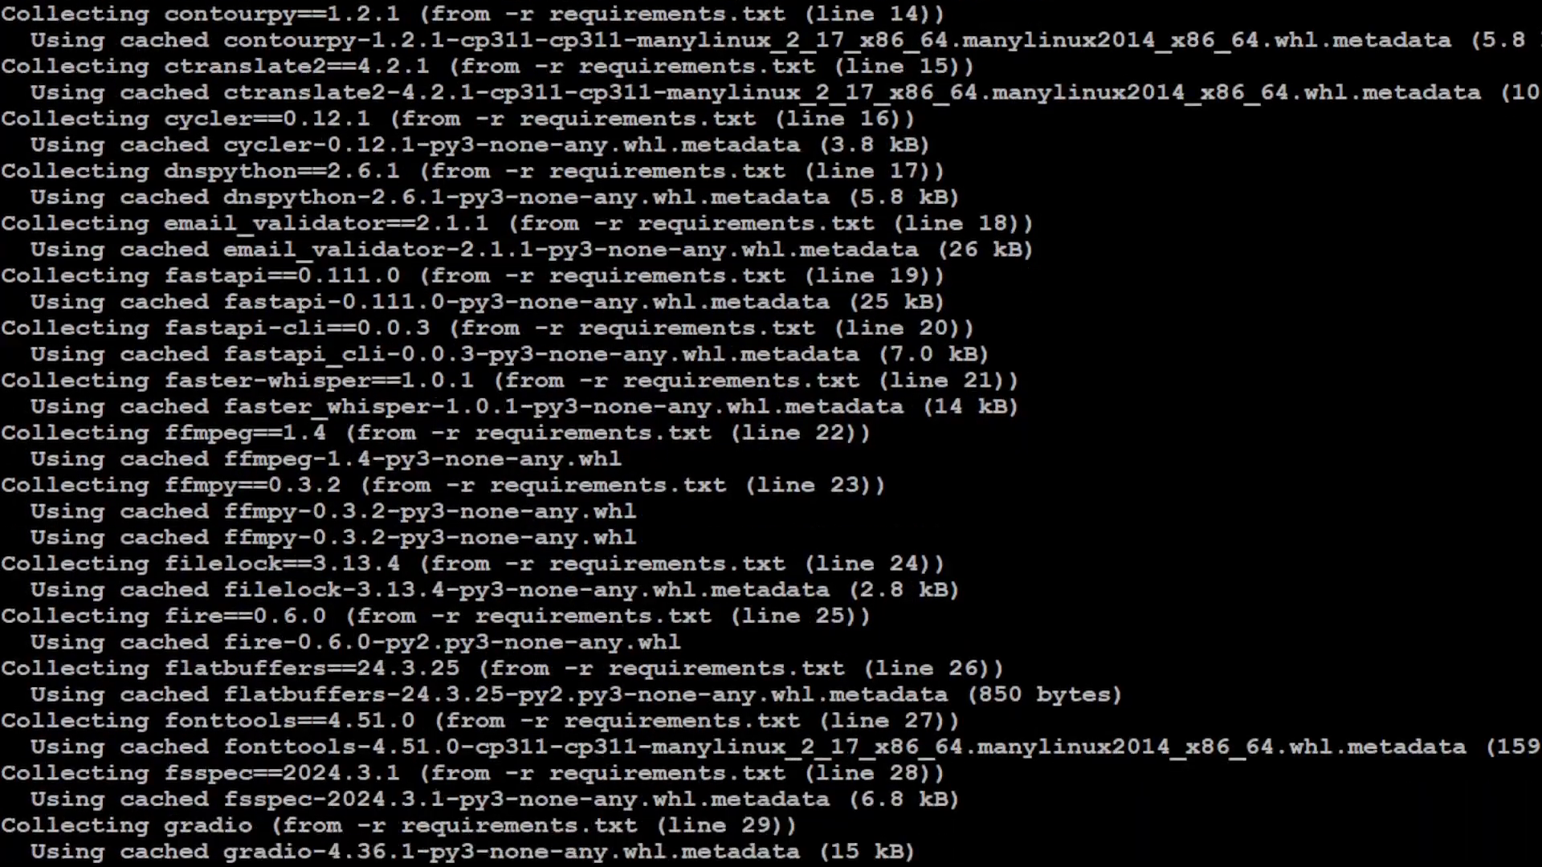
scroll(down, 3)
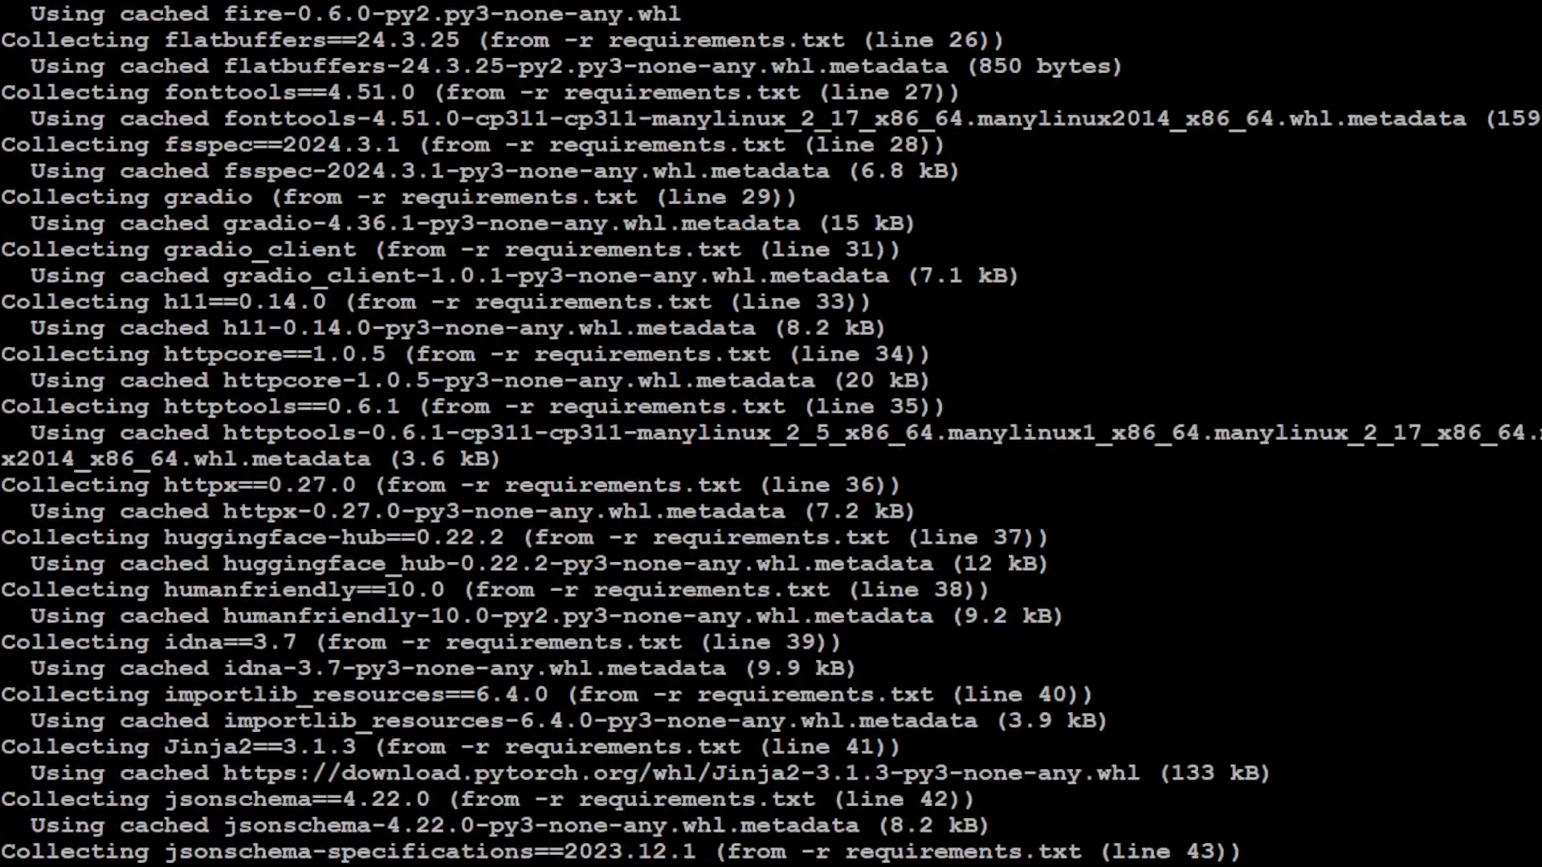
scroll(down, 3)
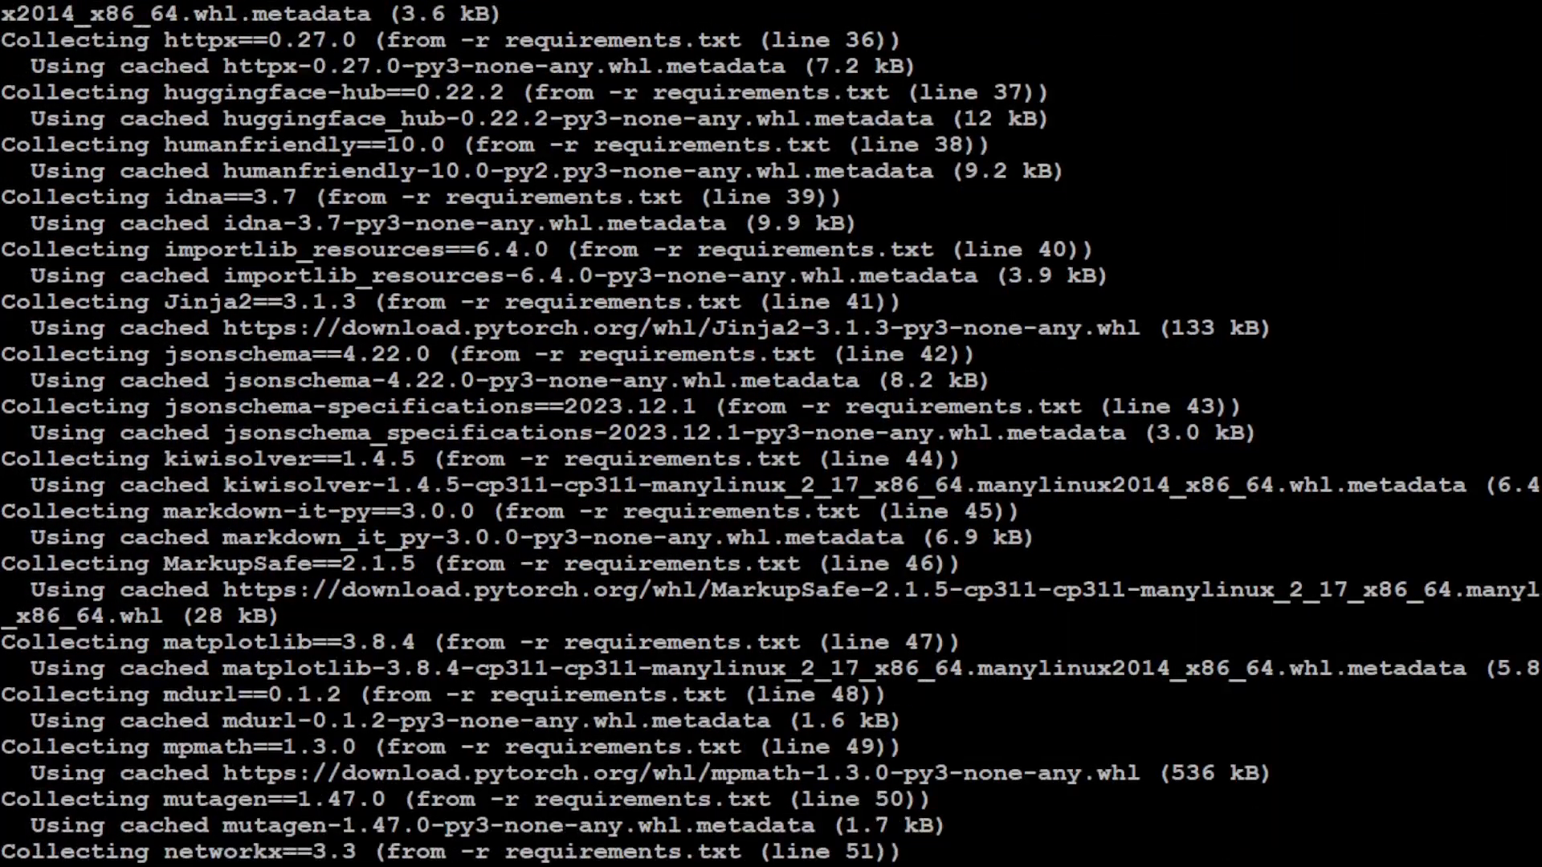
scroll(down, 3)
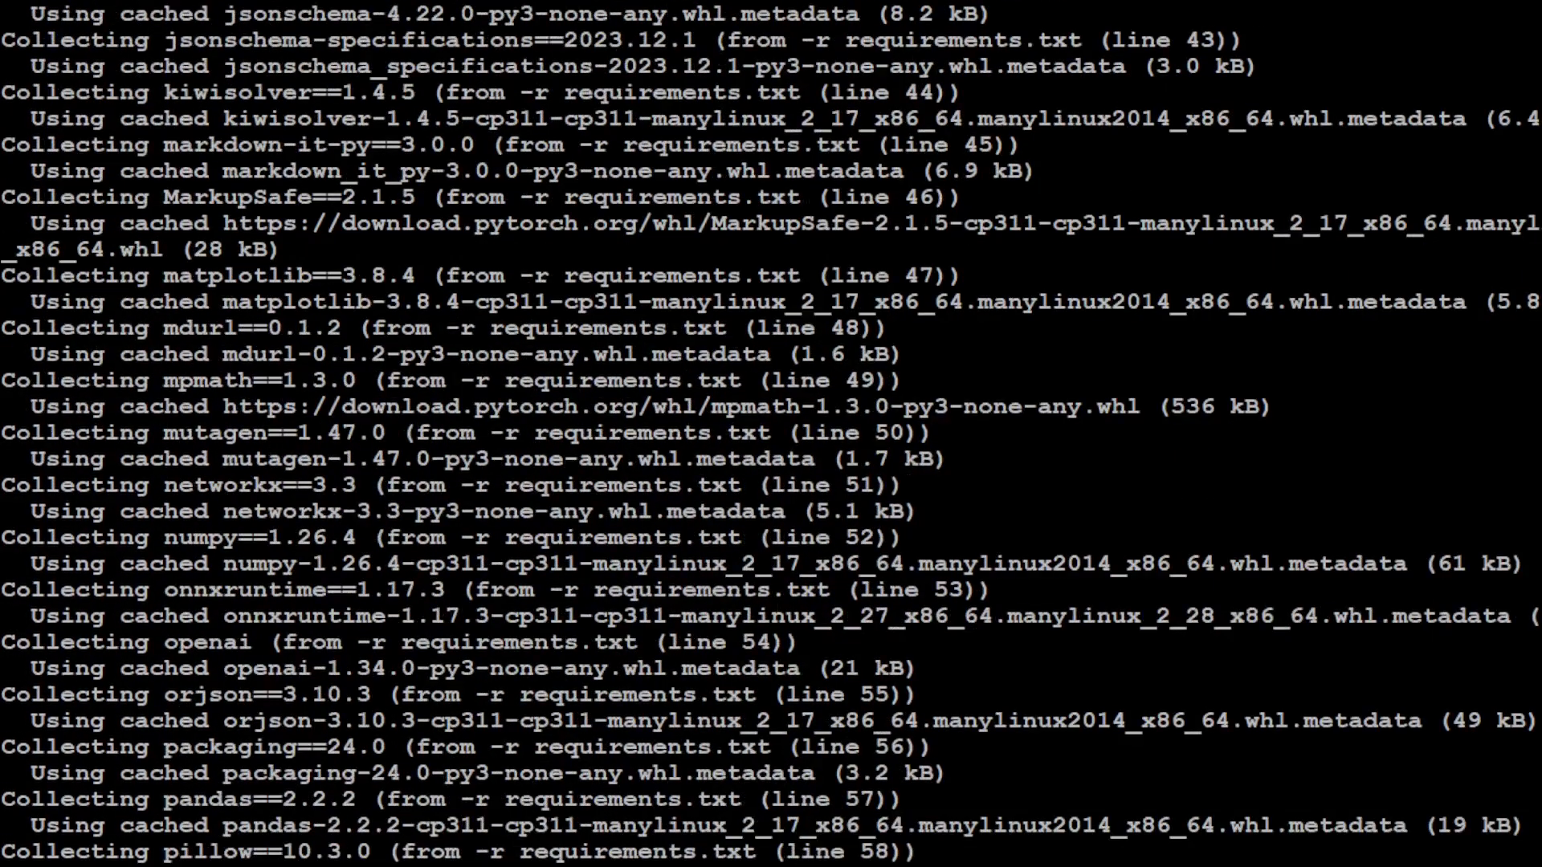
scroll(down, 3)
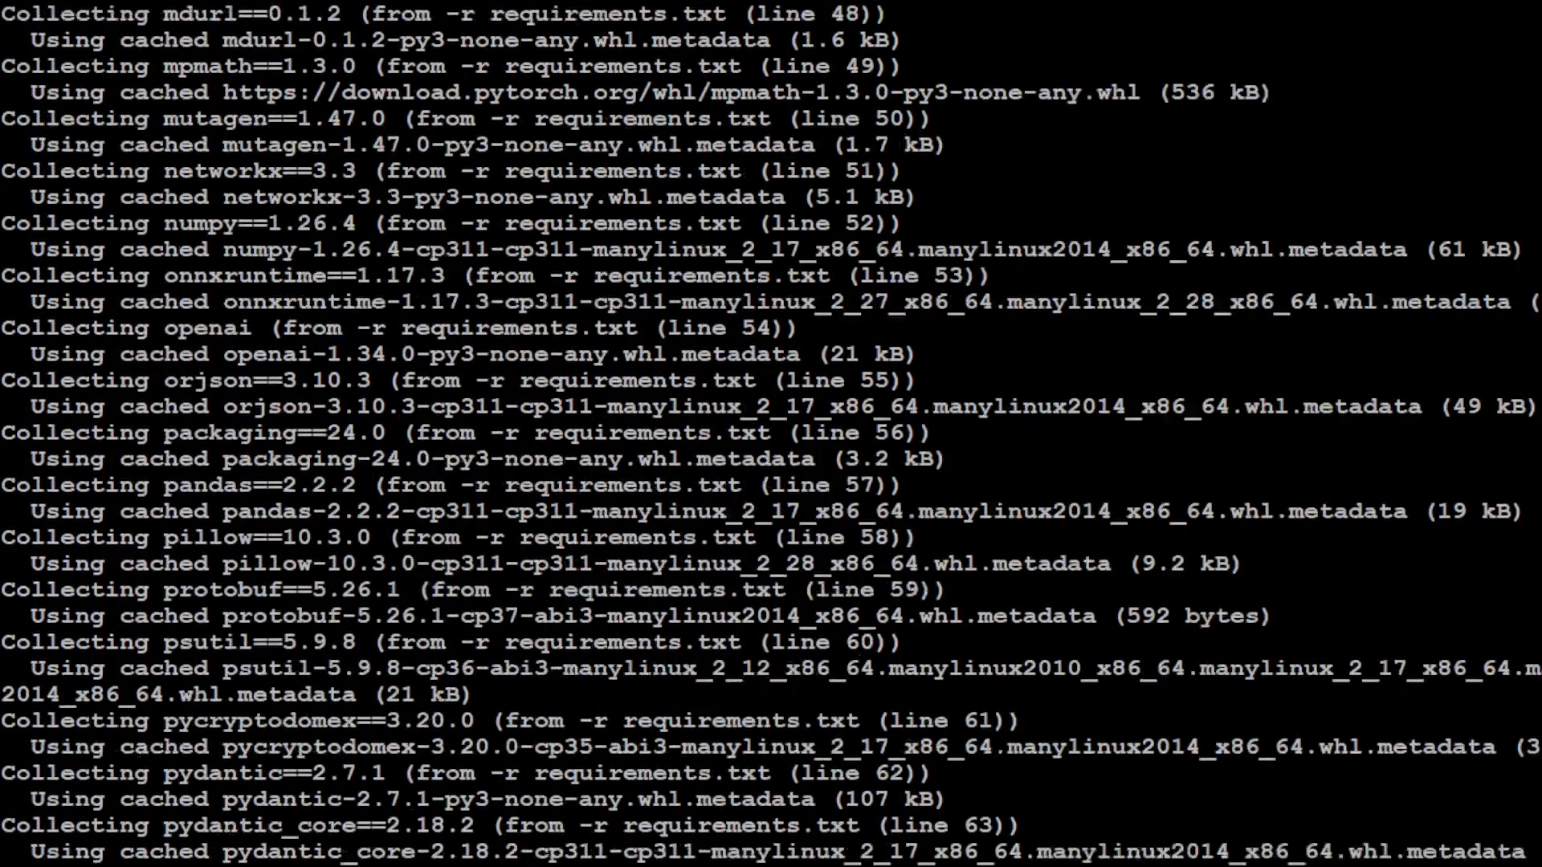
scroll(down, 3)
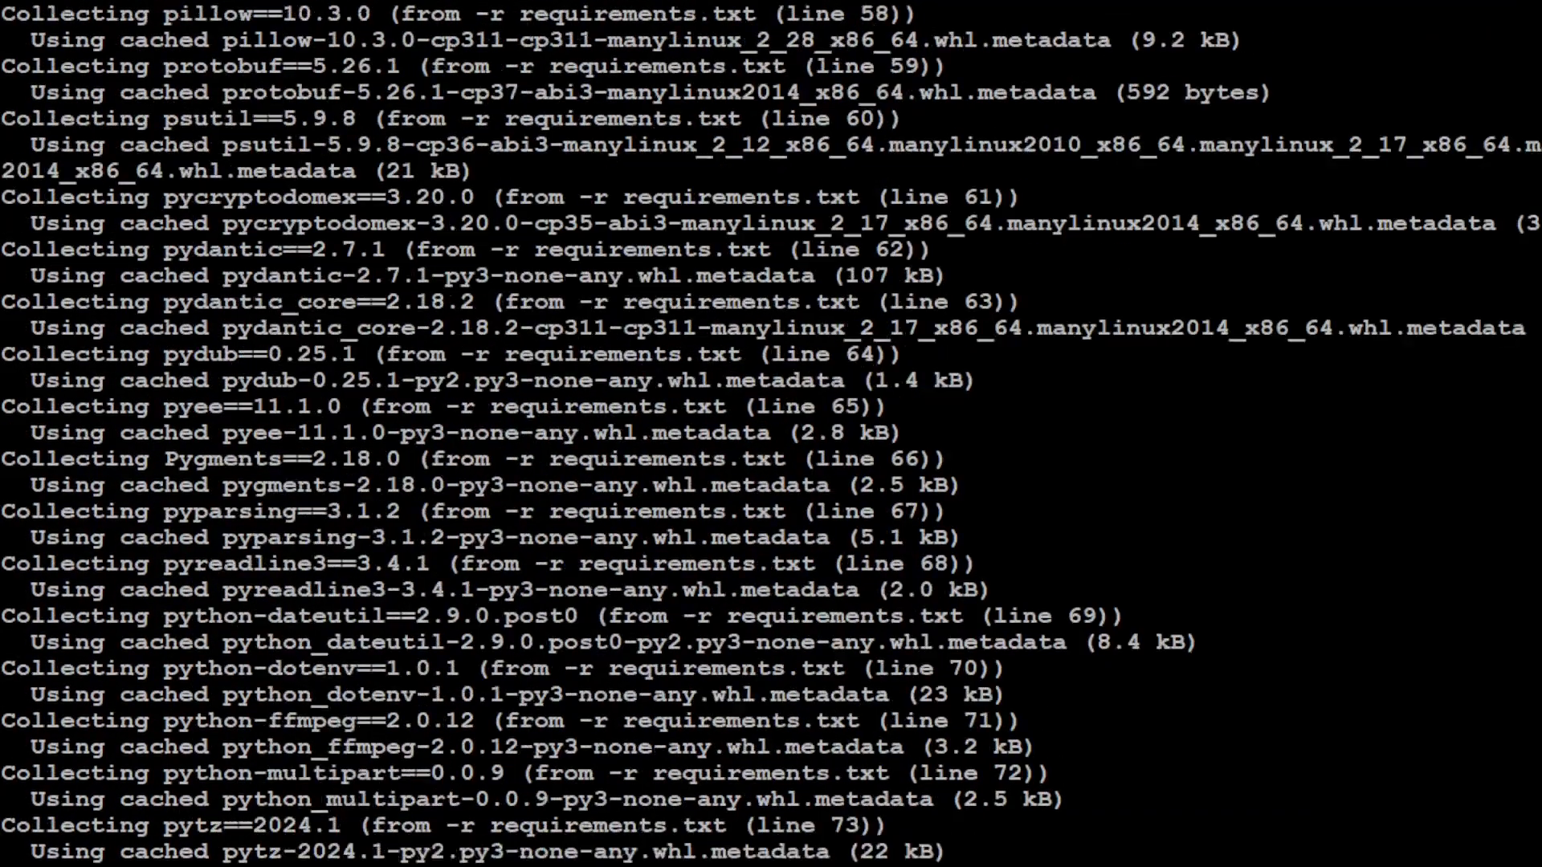
scroll(down, 3)
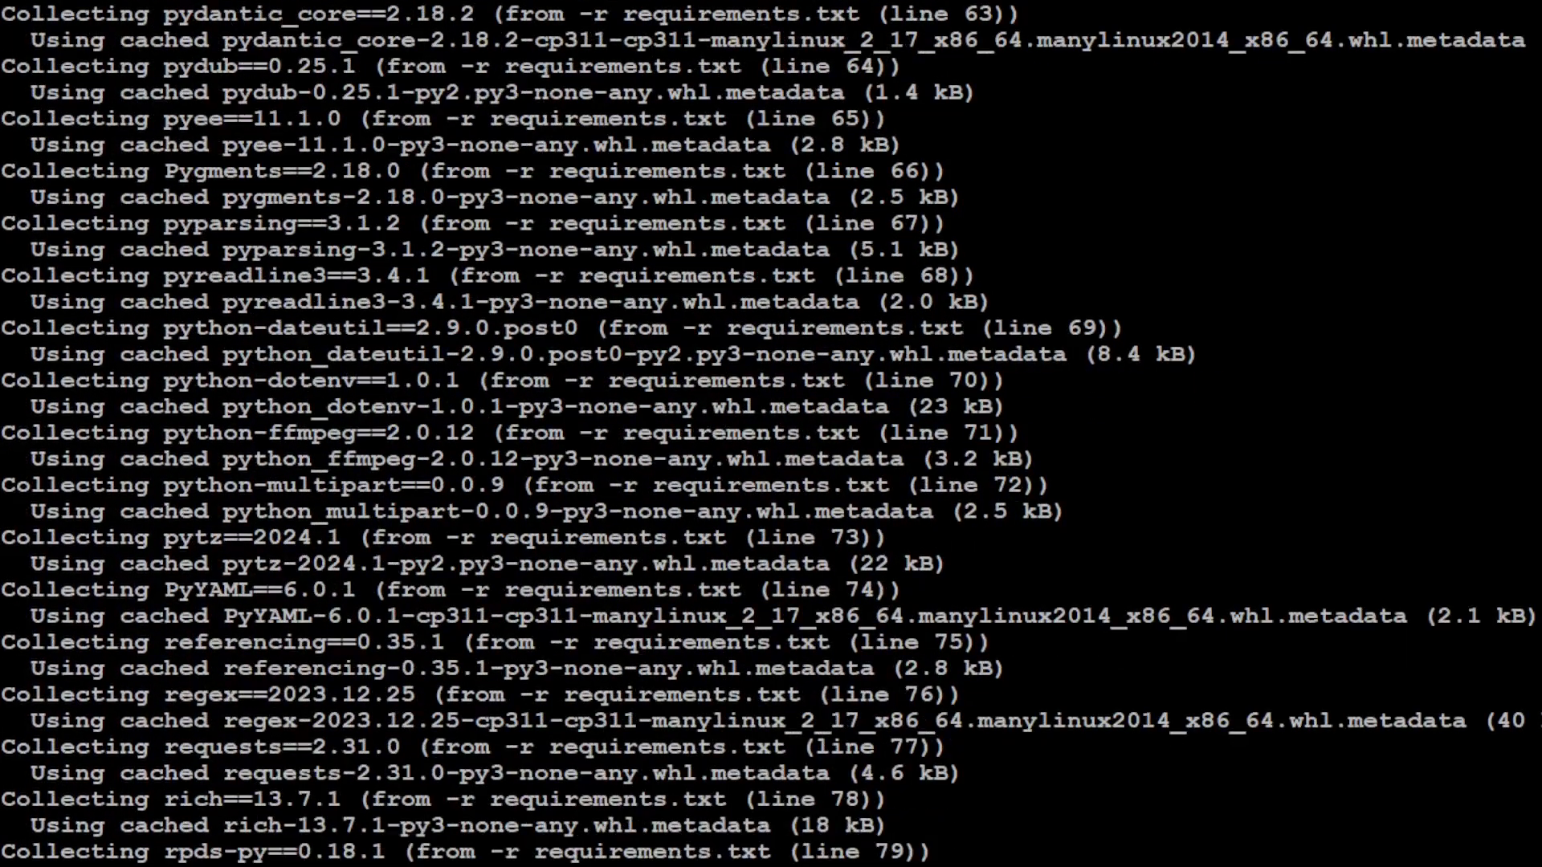
scroll(down, 3)
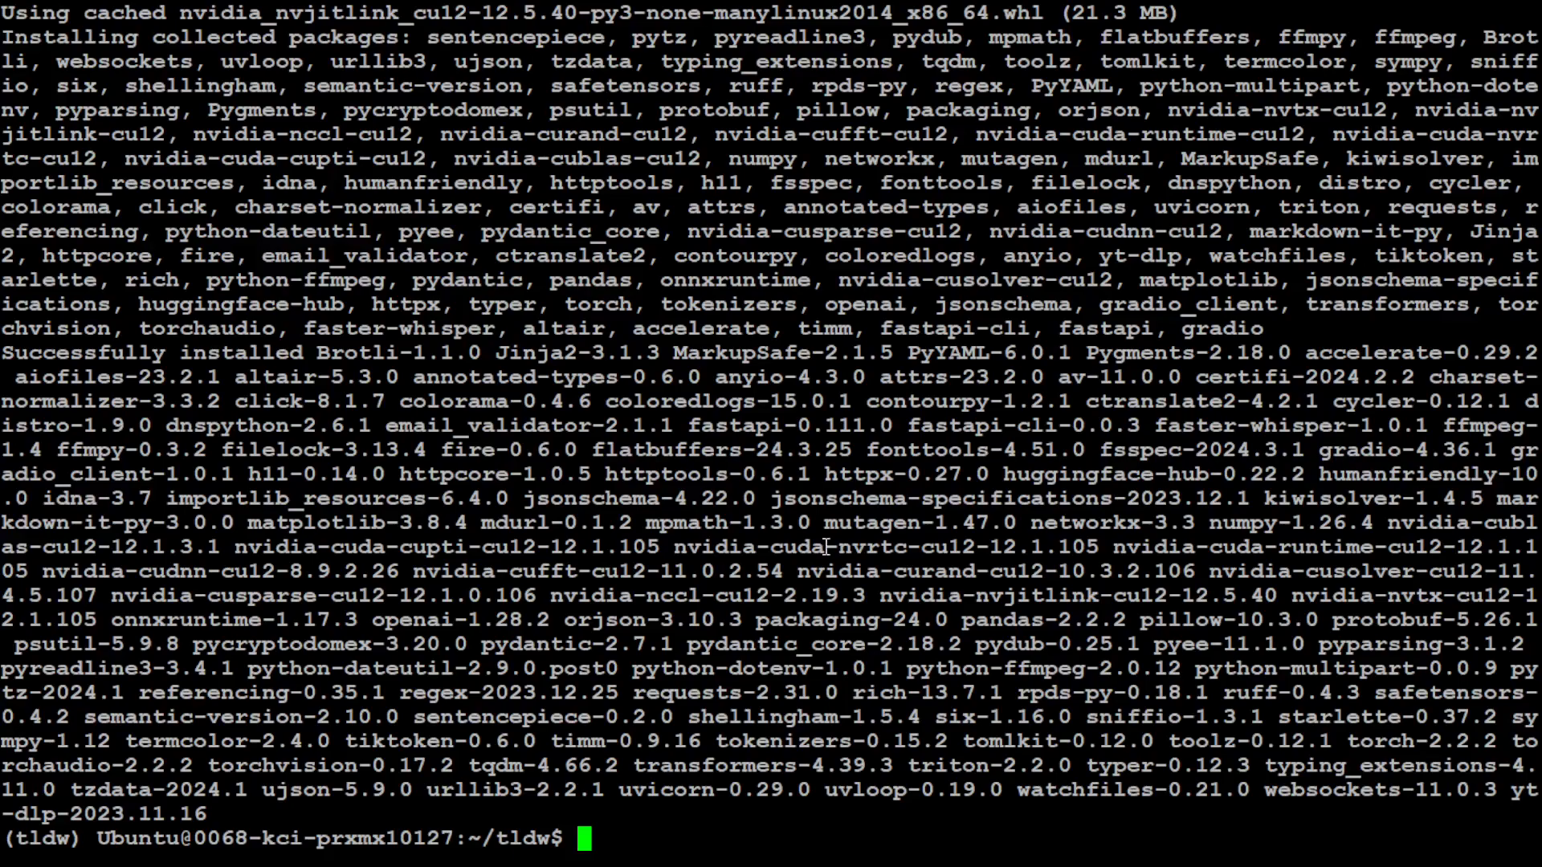
text(python3 ./summarize.py https://www.youtube.com/watch?v=98p2RaobFjE)
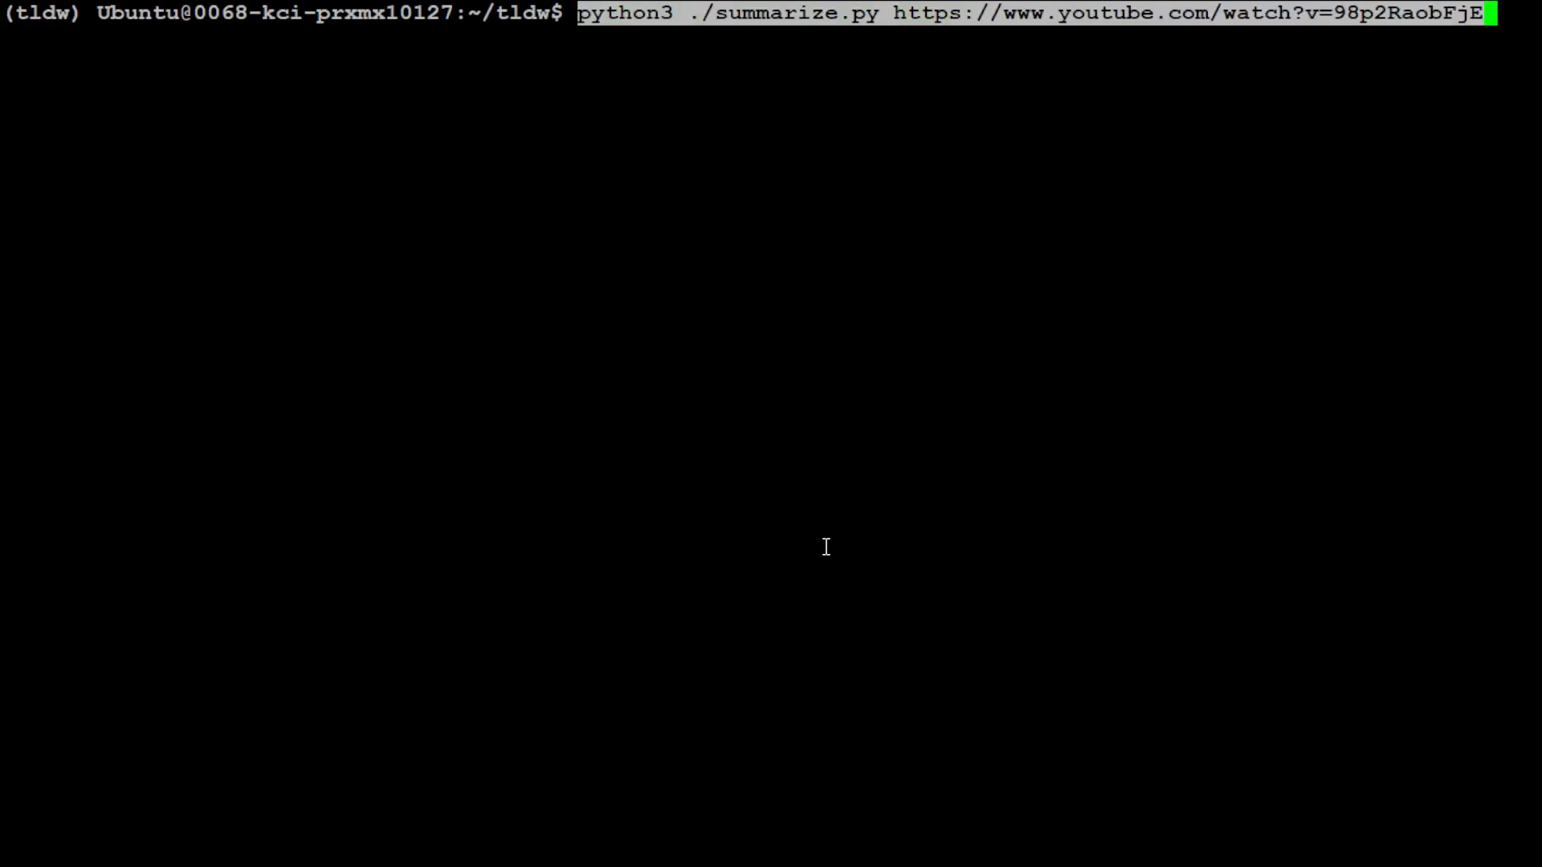
Run summarize.py on youtube.com/watch?v=98p2RaobFjE and follow the WAV conversion and transcription
key(Return)
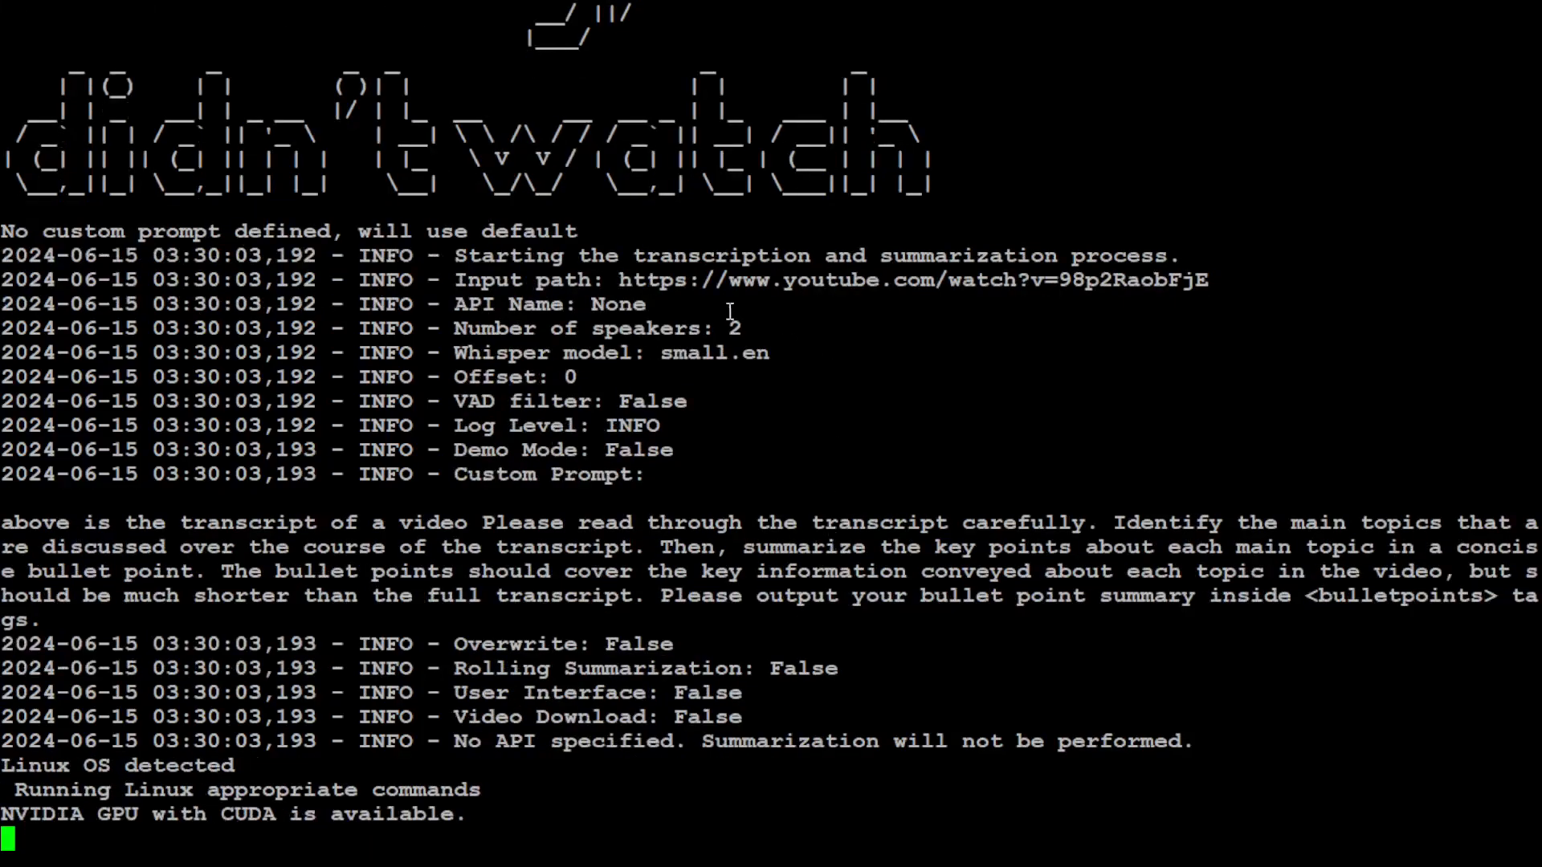
scroll(down, 3)
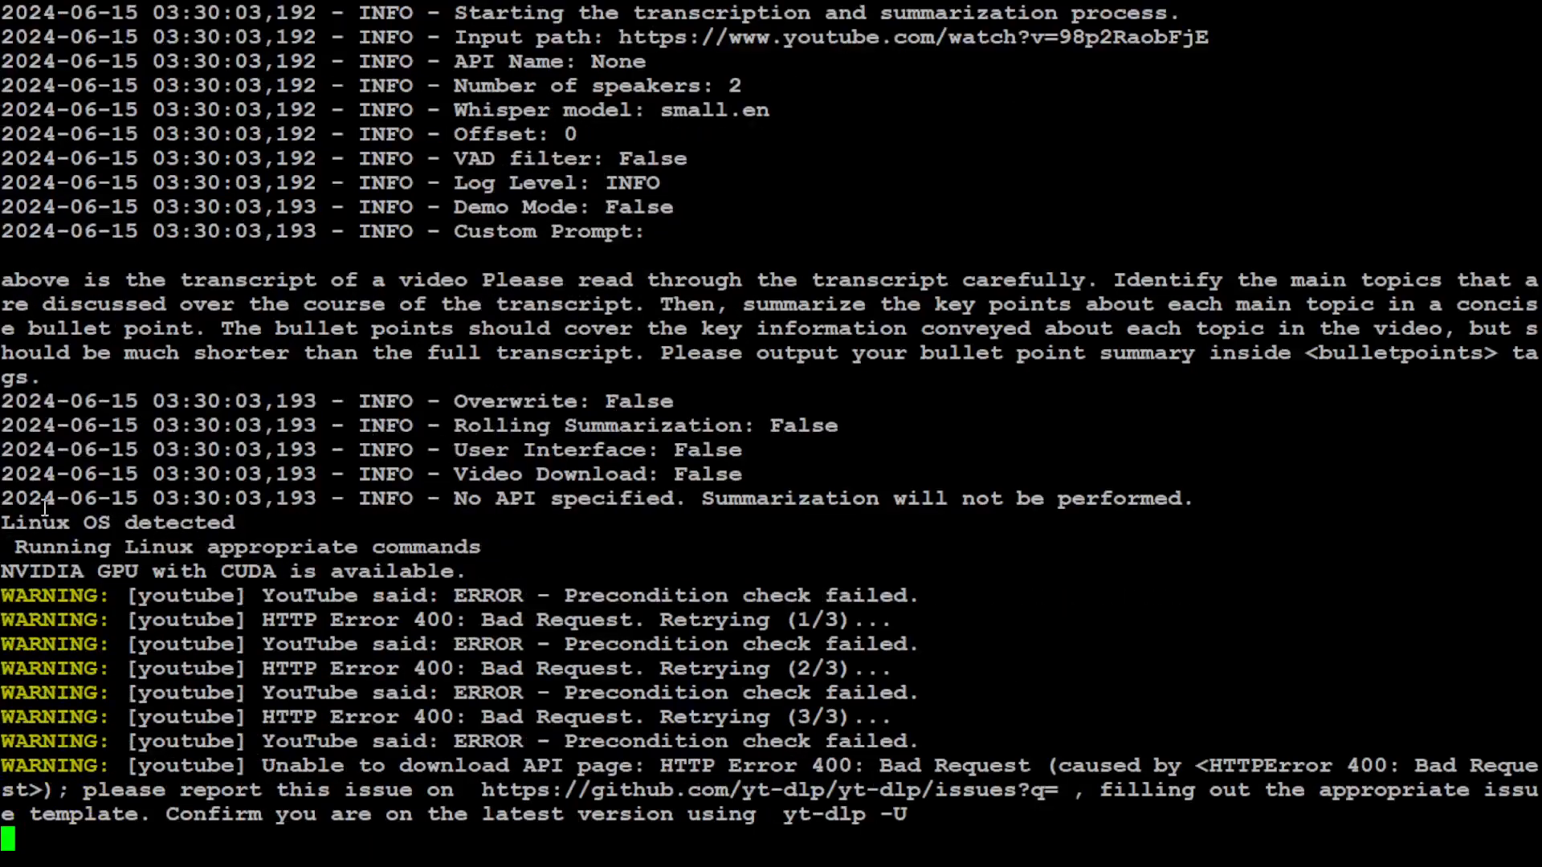
scroll(down, 3)
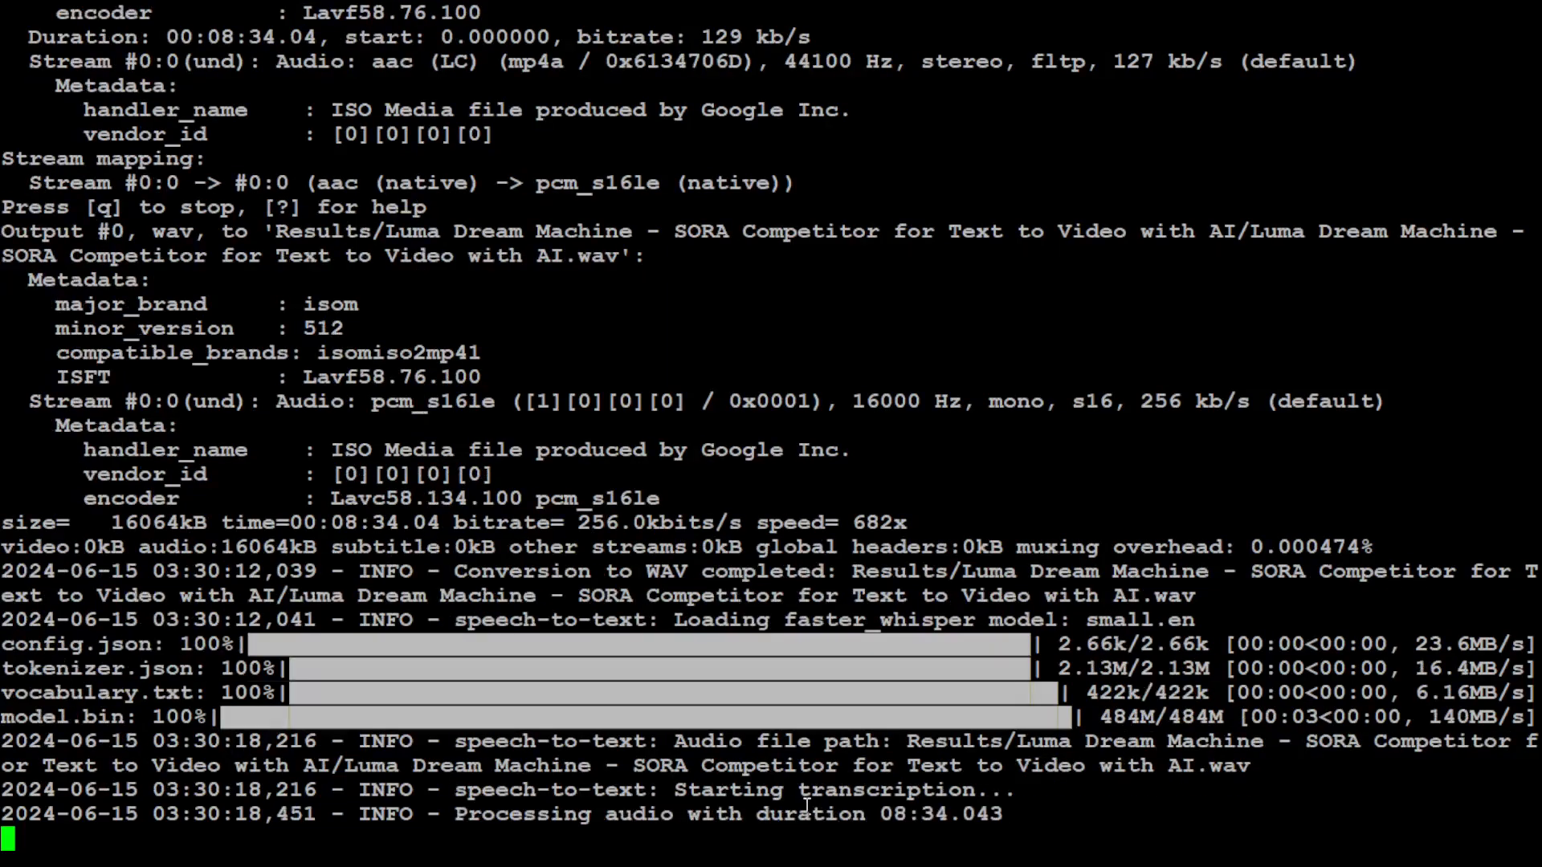
mouse_move(888, 844)
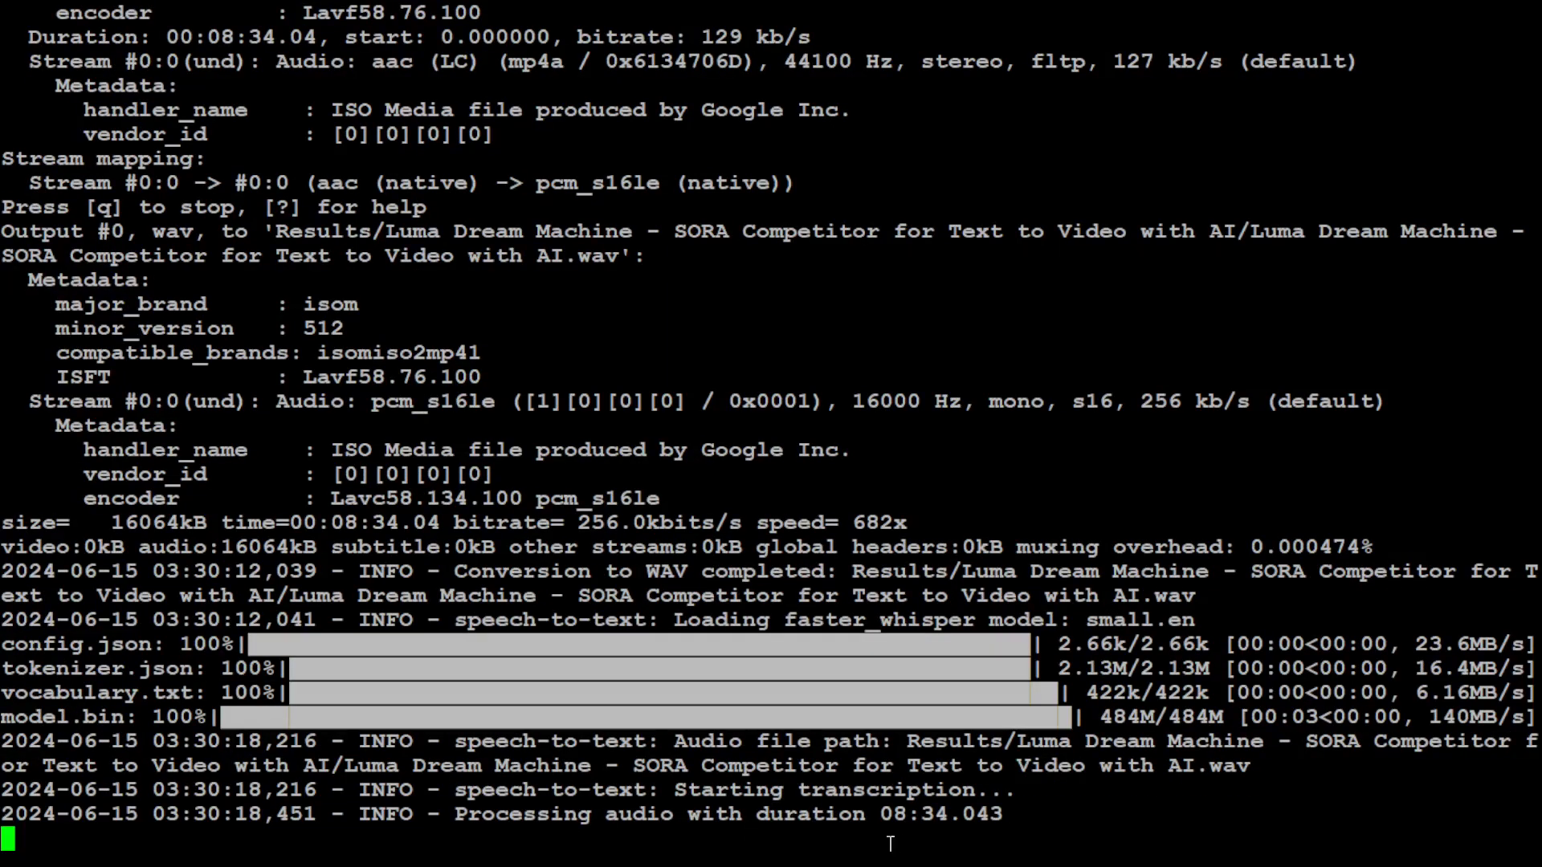
mouse_move(983, 837)
text(ls)
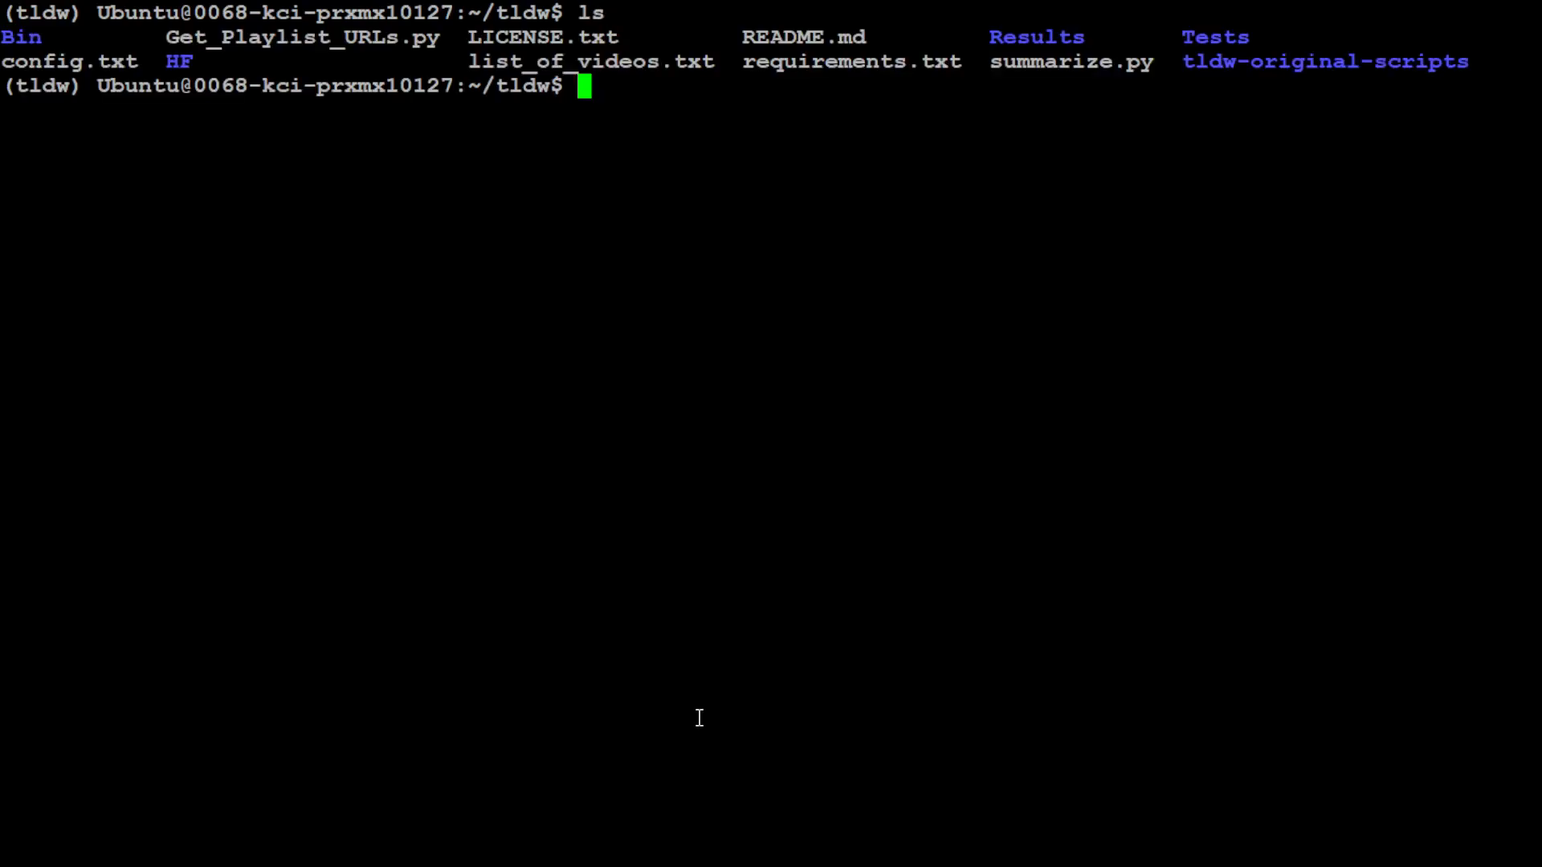
Enter Results and the Luma Dream Machine folder, listing its m4a, wav and JSON files
text(cd R)
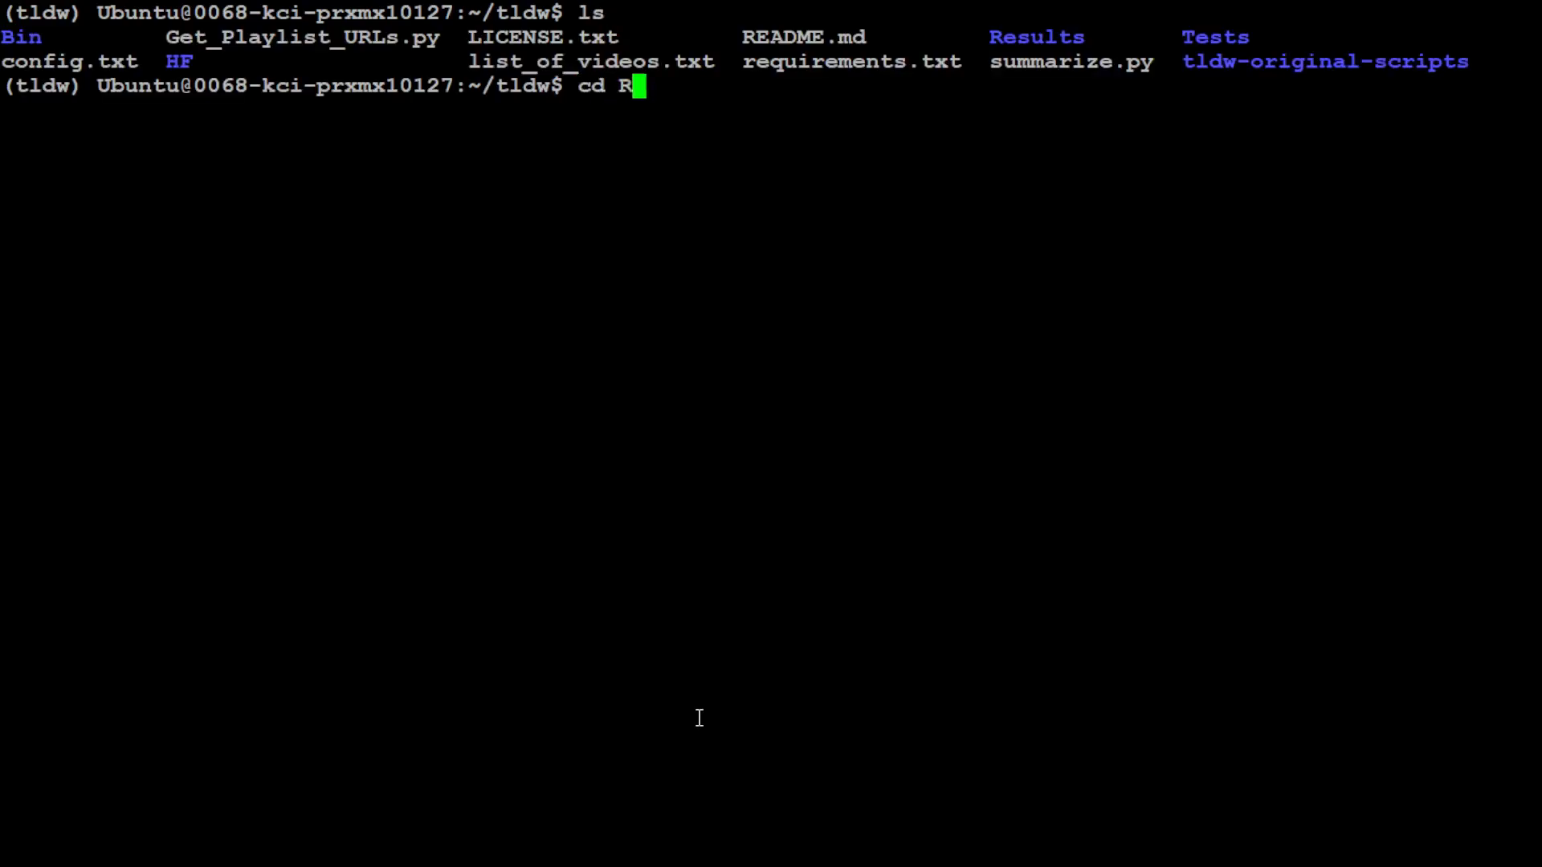
text(E)
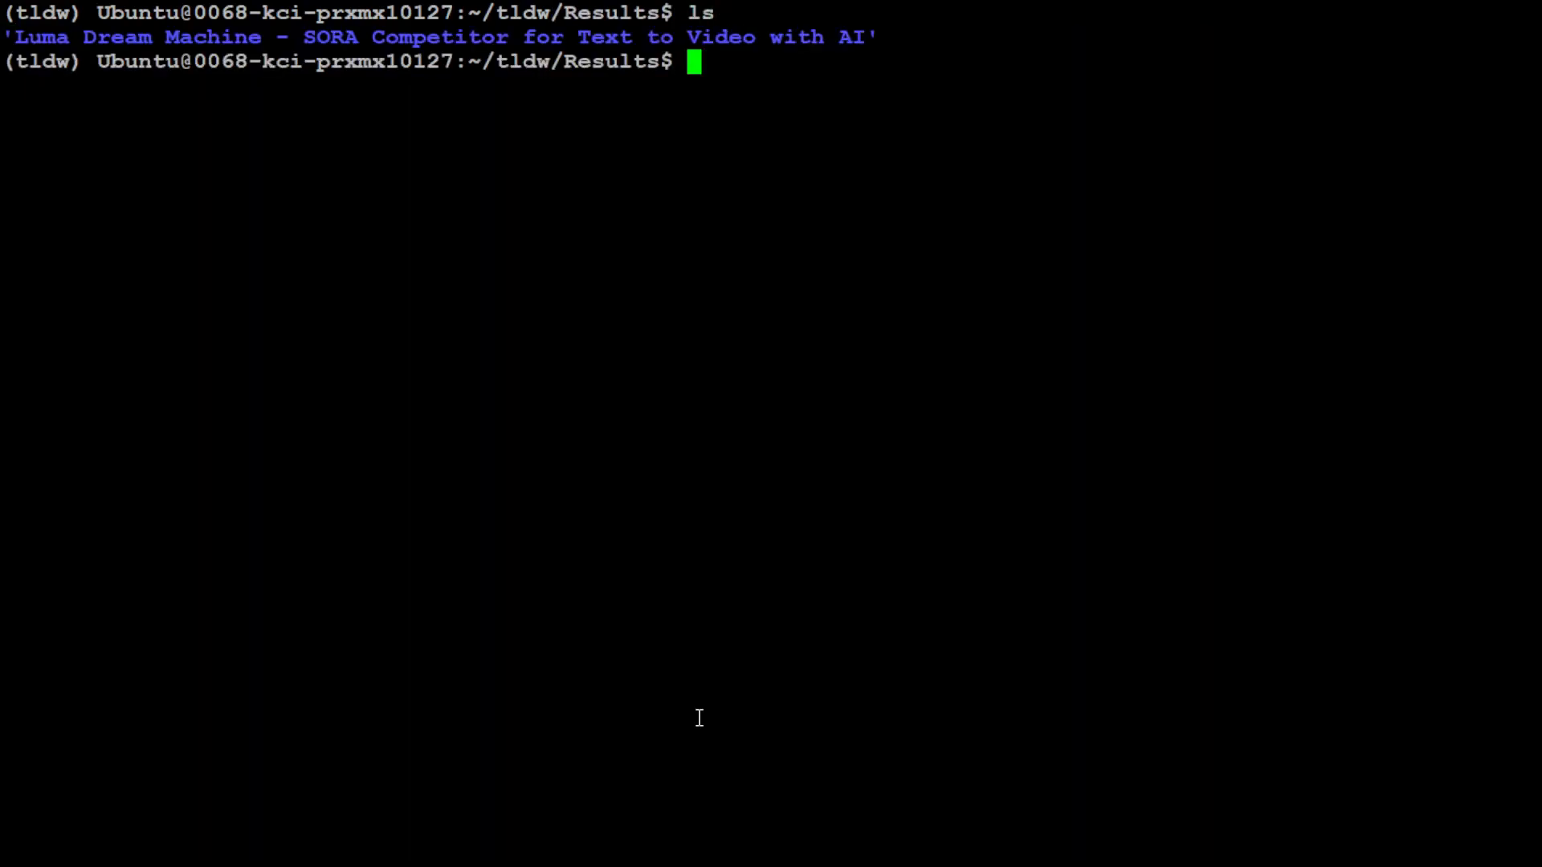
mouse_move(10, 39)
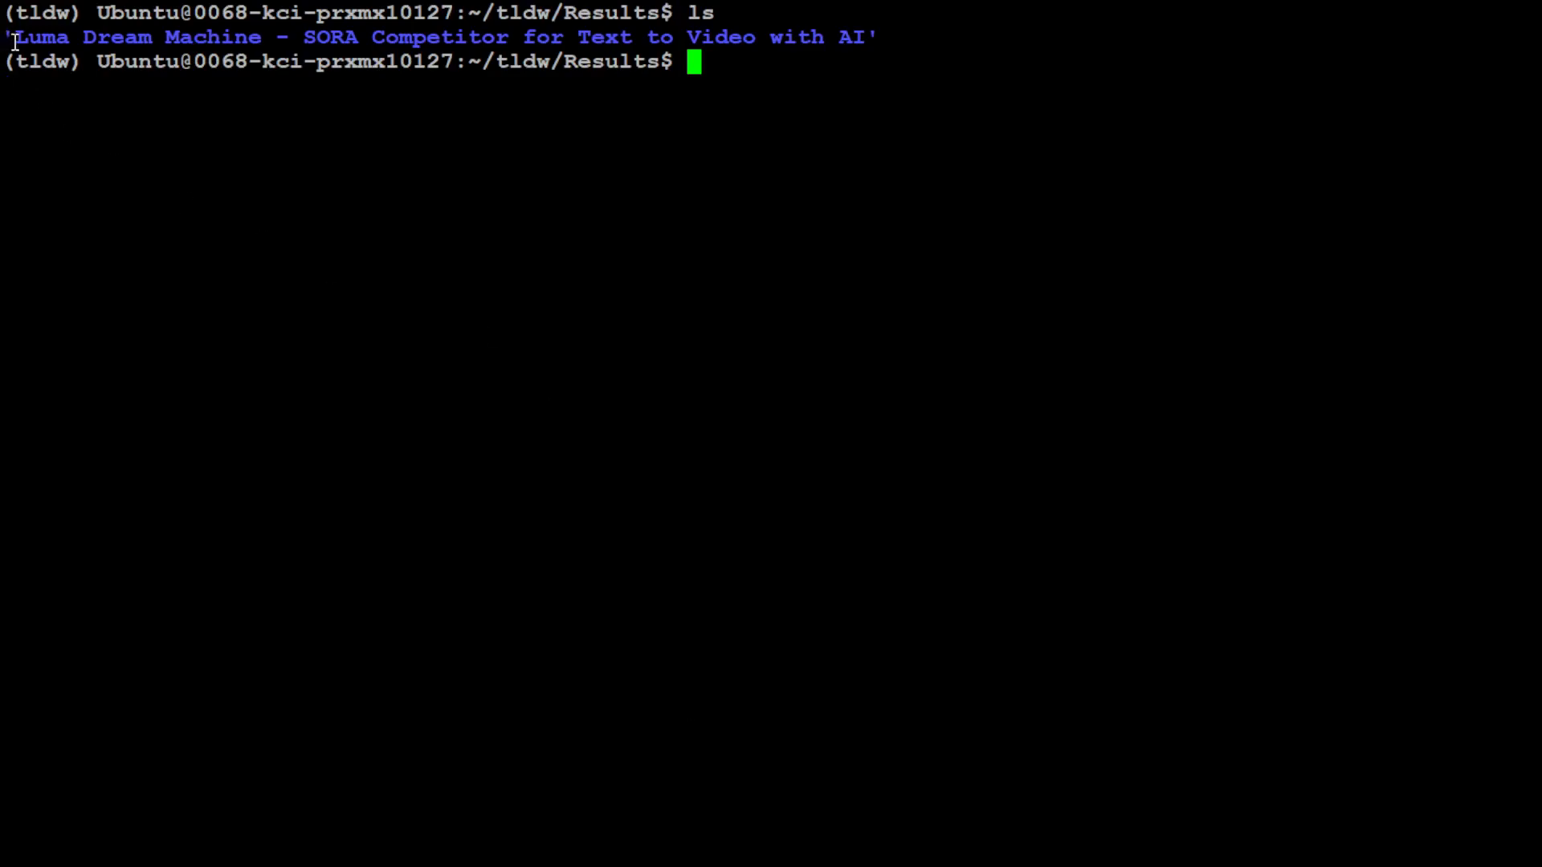
mouse_move(790, 80)
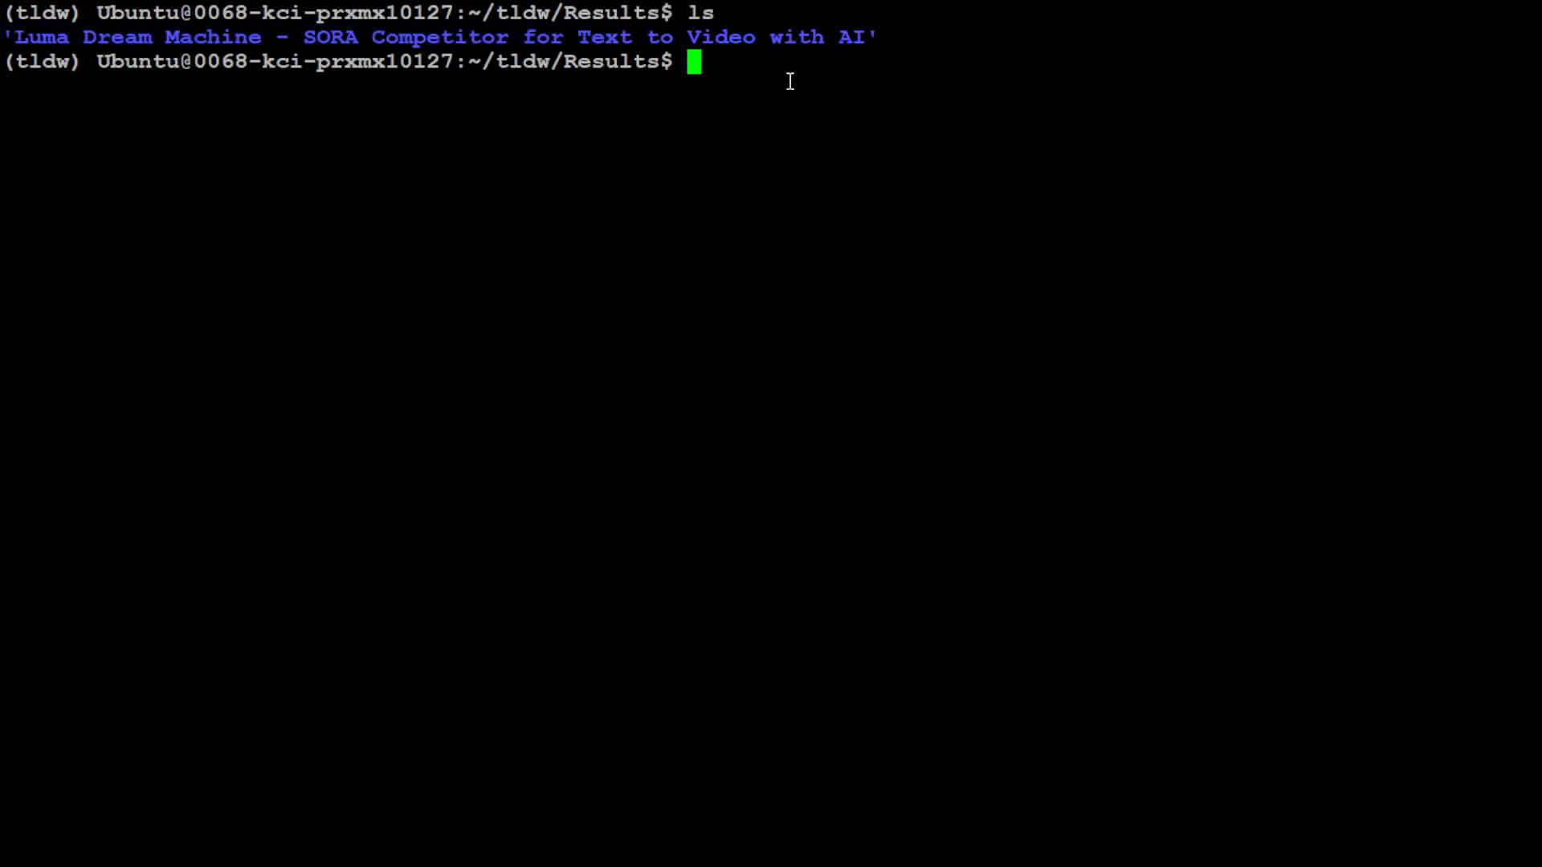
text(cd)
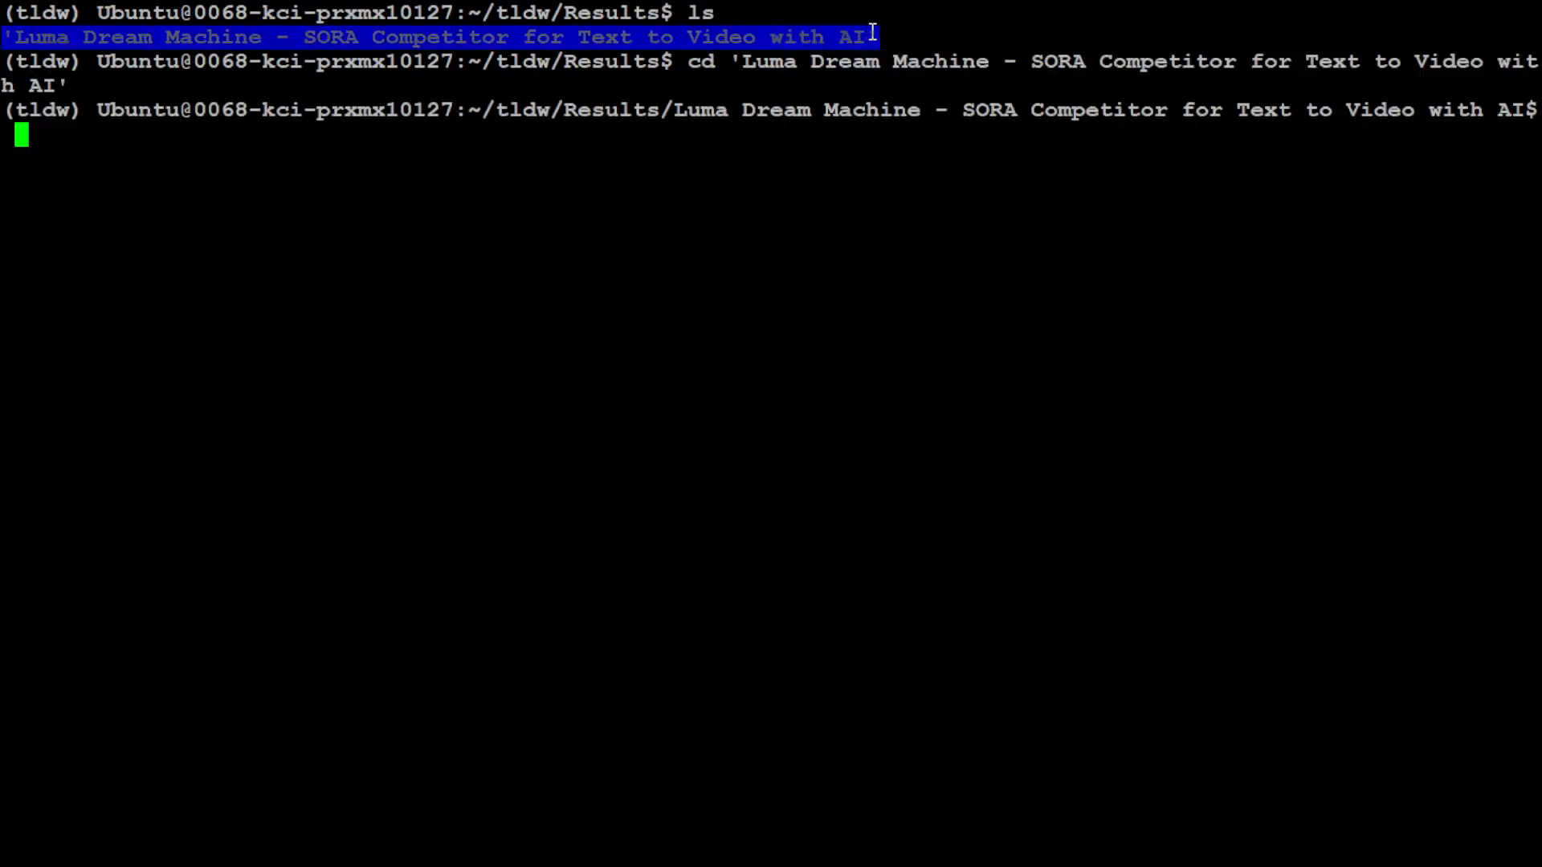
key(Return)
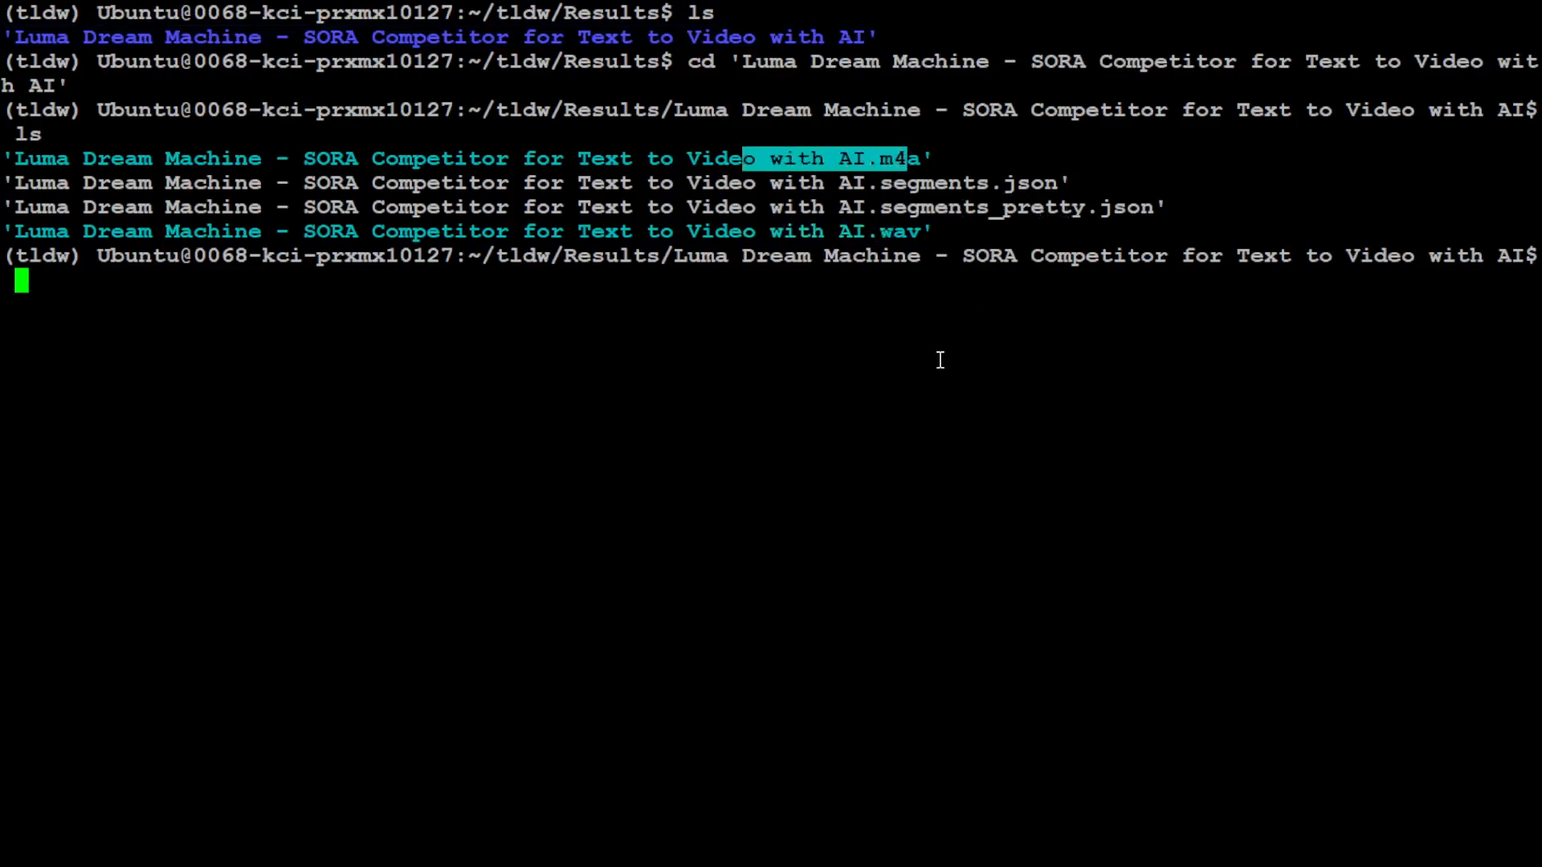
mouse_move(1032, 206)
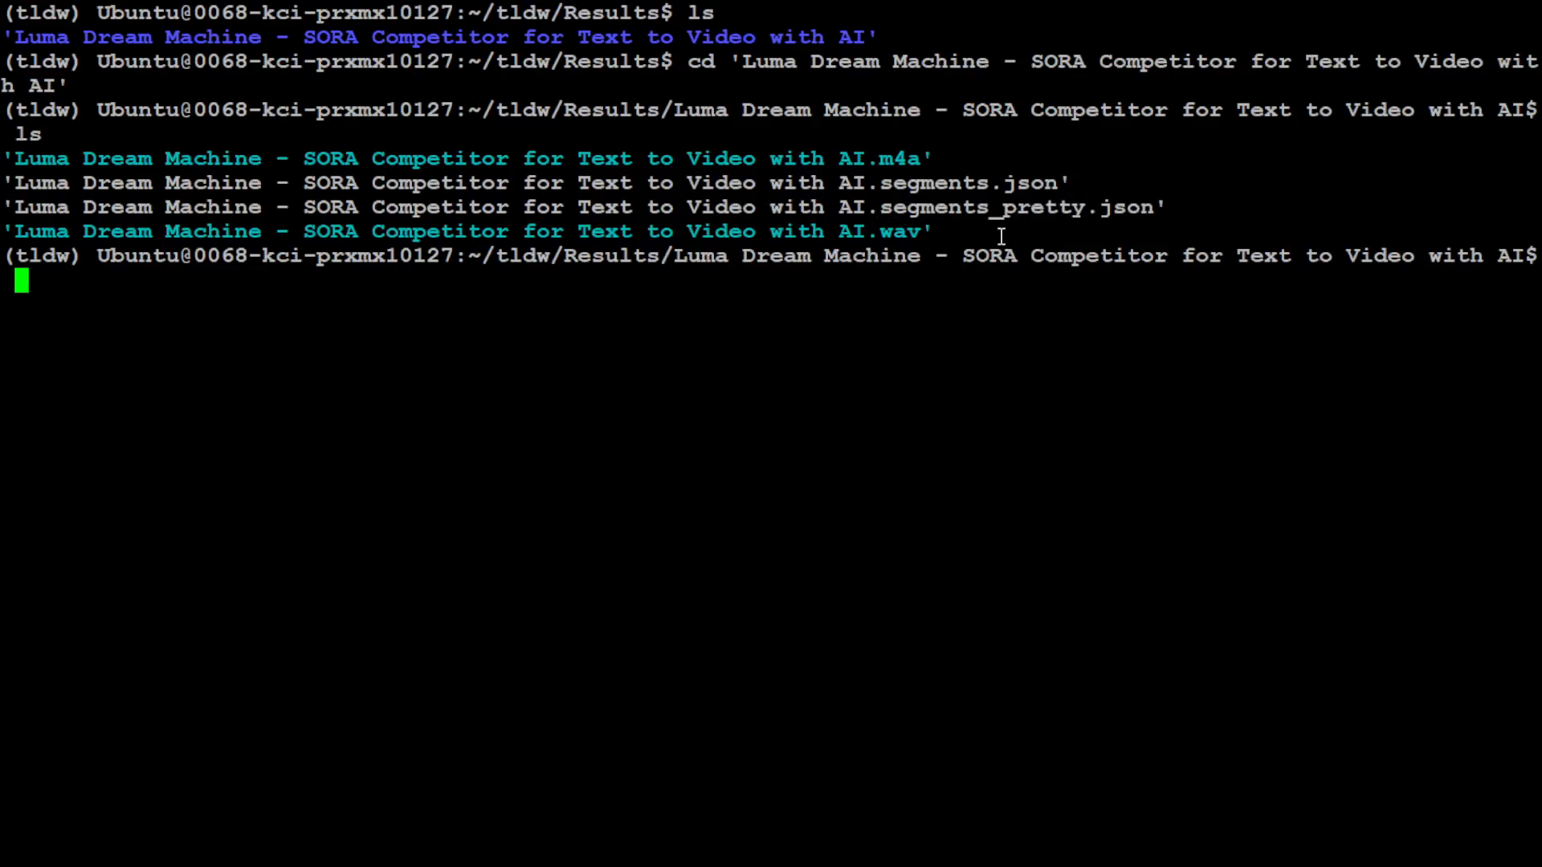
text(more)
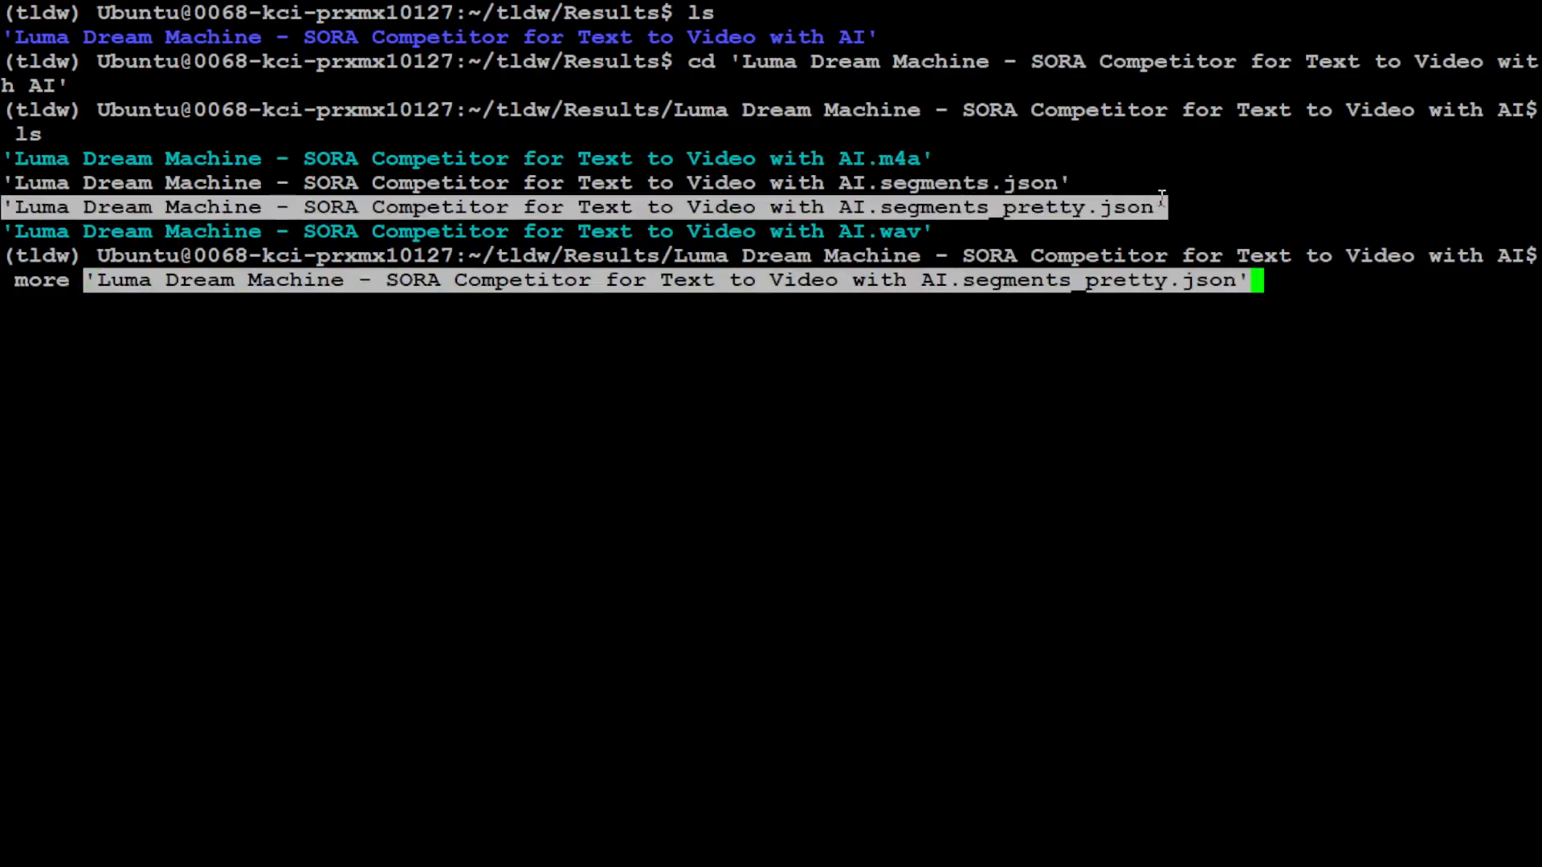
Page through the pretty segments JSON with more, then list files with sizes
key(Return)
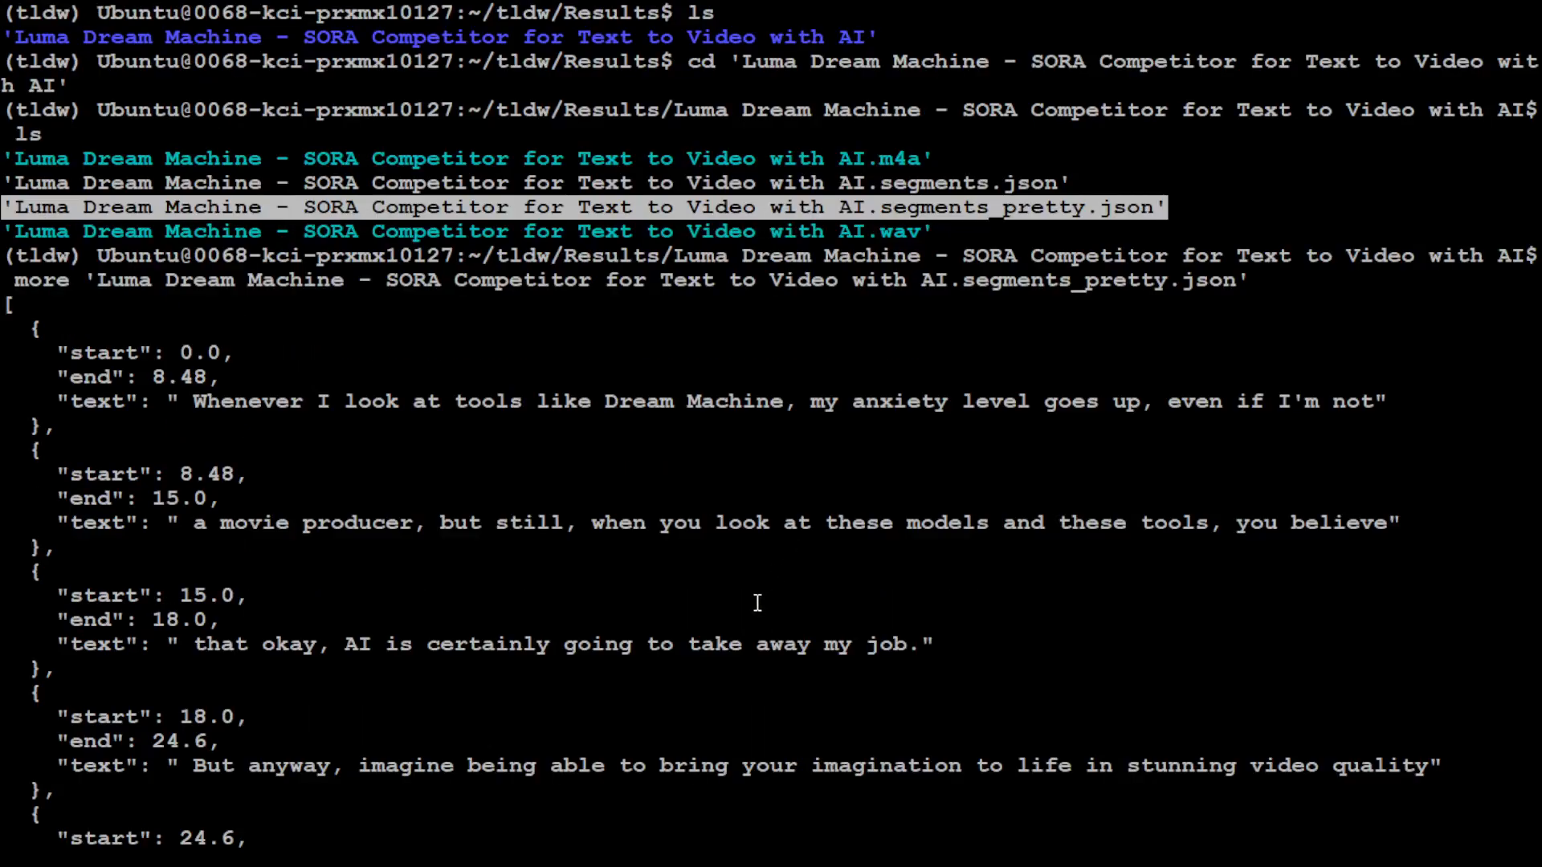
mouse_move(192, 415)
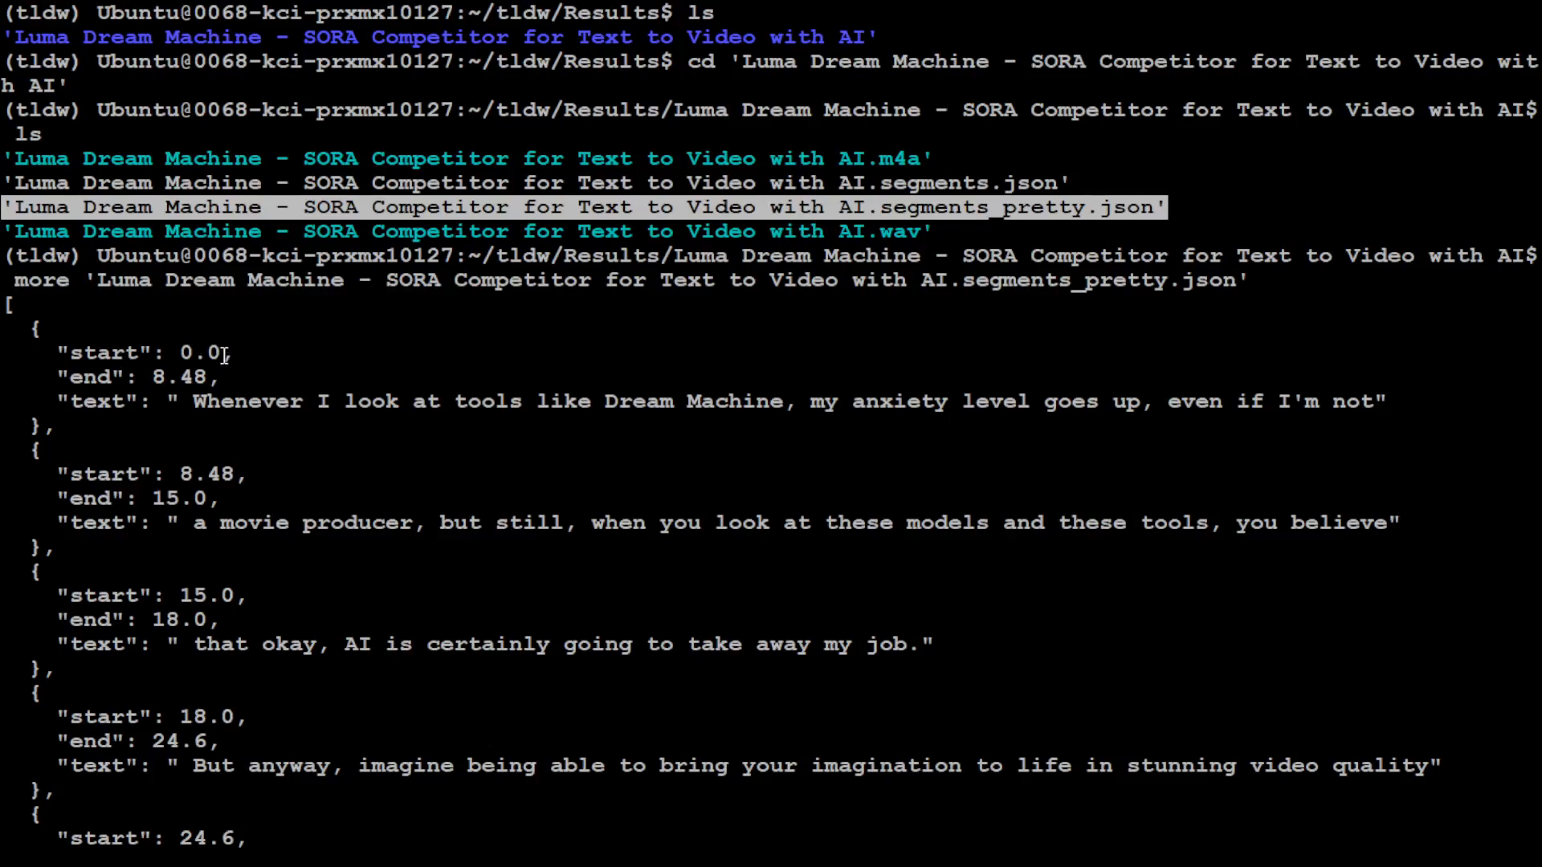
mouse_move(777, 417)
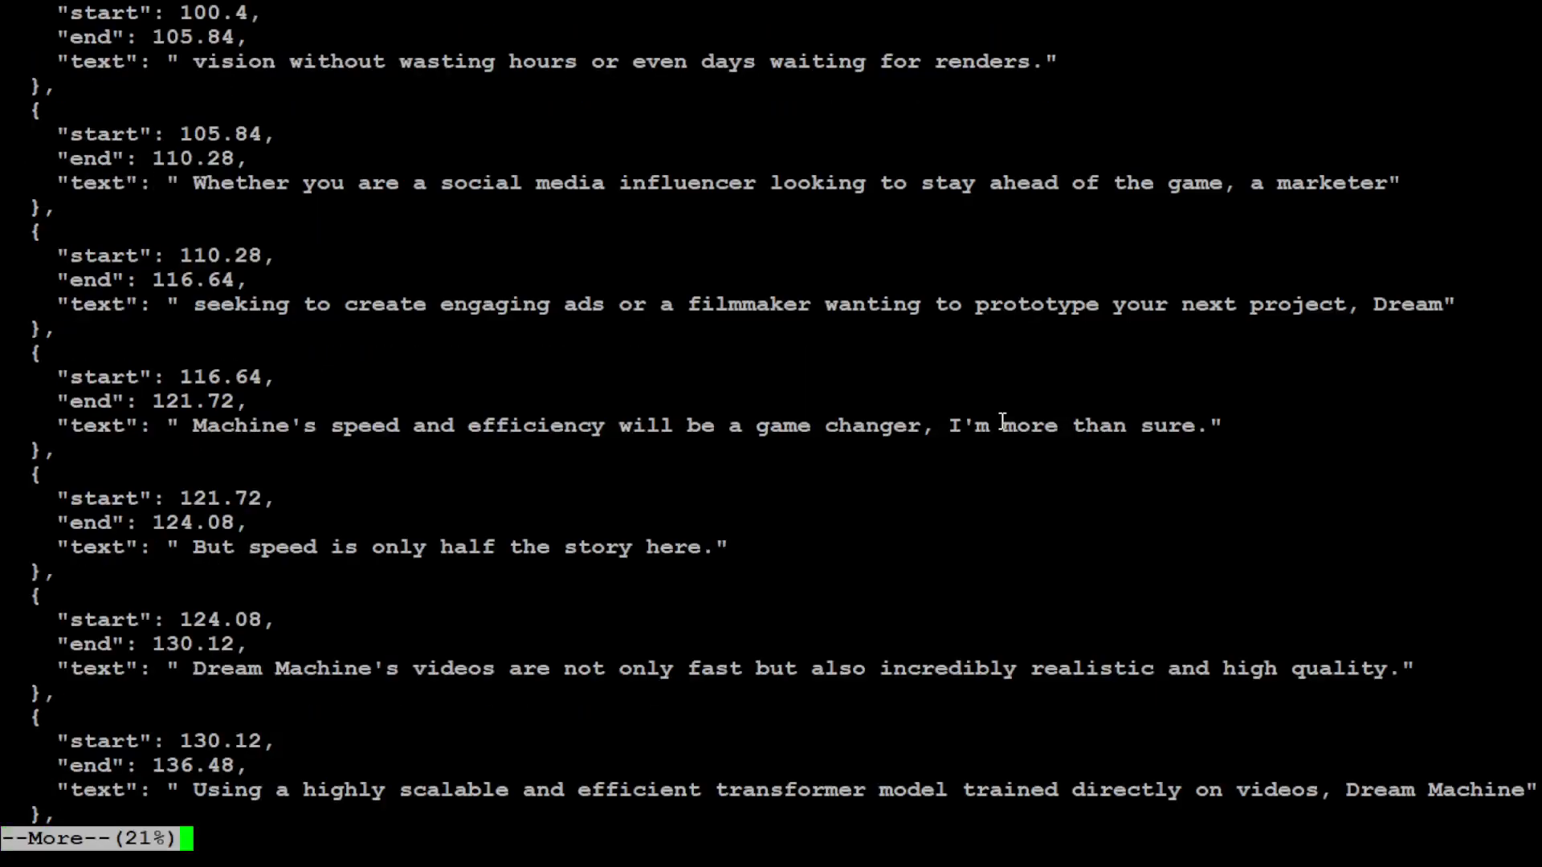
scroll(down, 3)
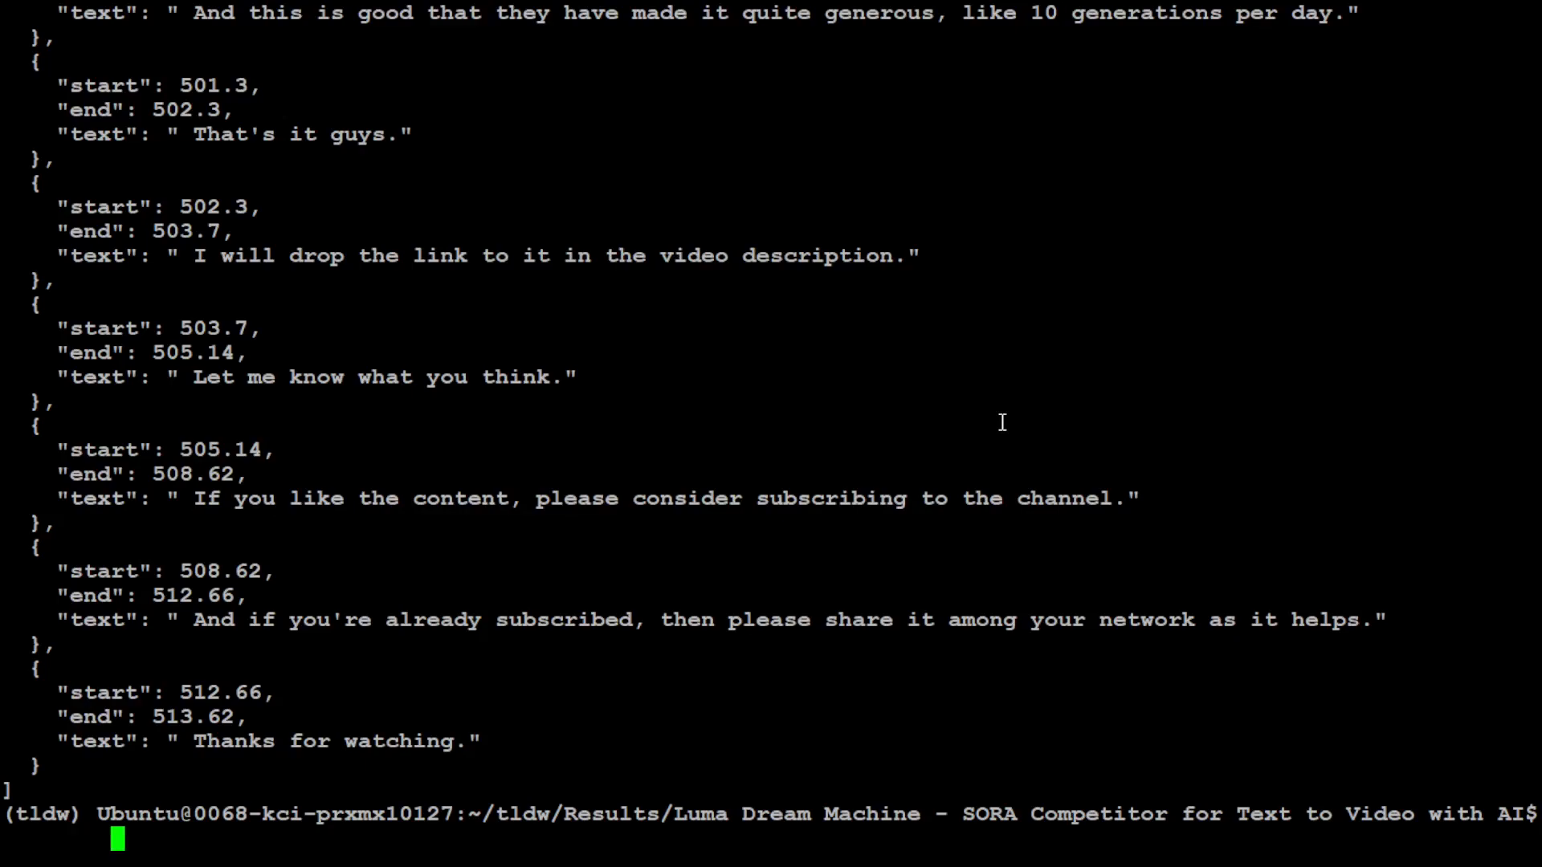
text(ls -ltr)
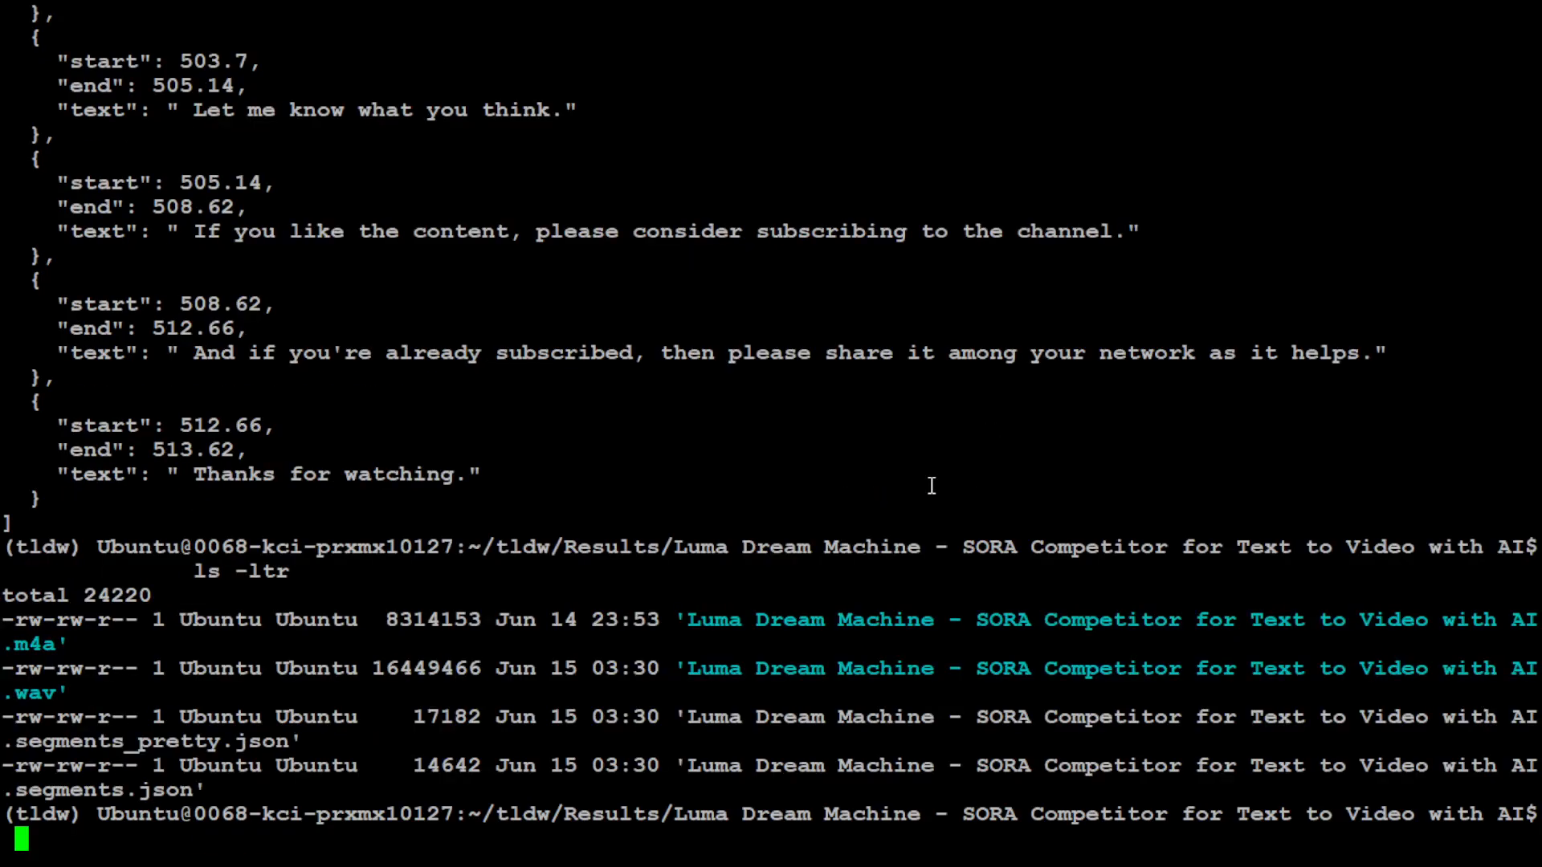
text(more)
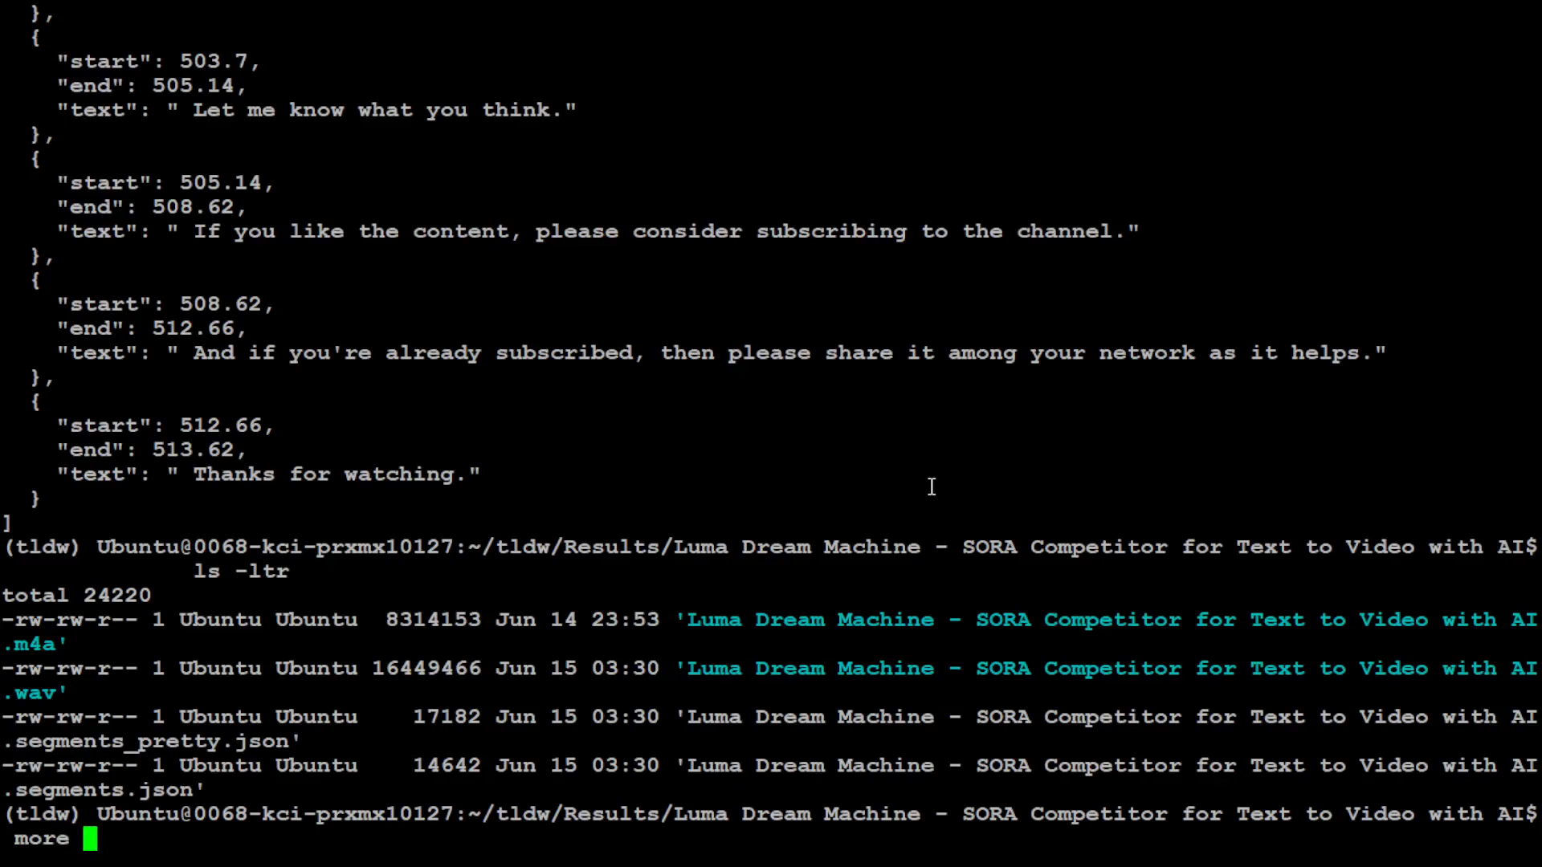
mouse_move(984, 744)
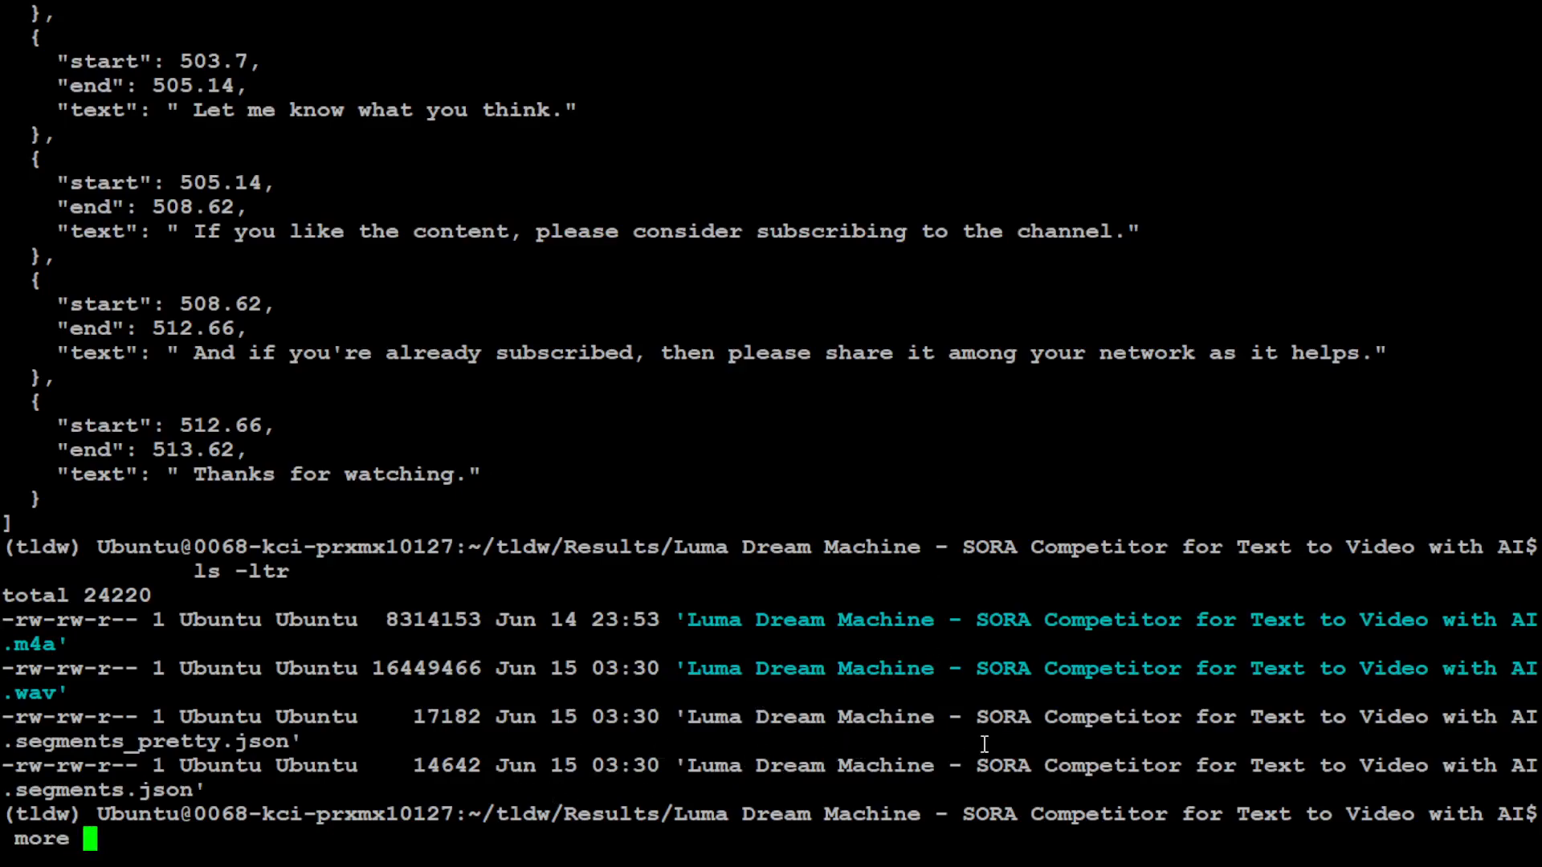
mouse_move(692, 765)
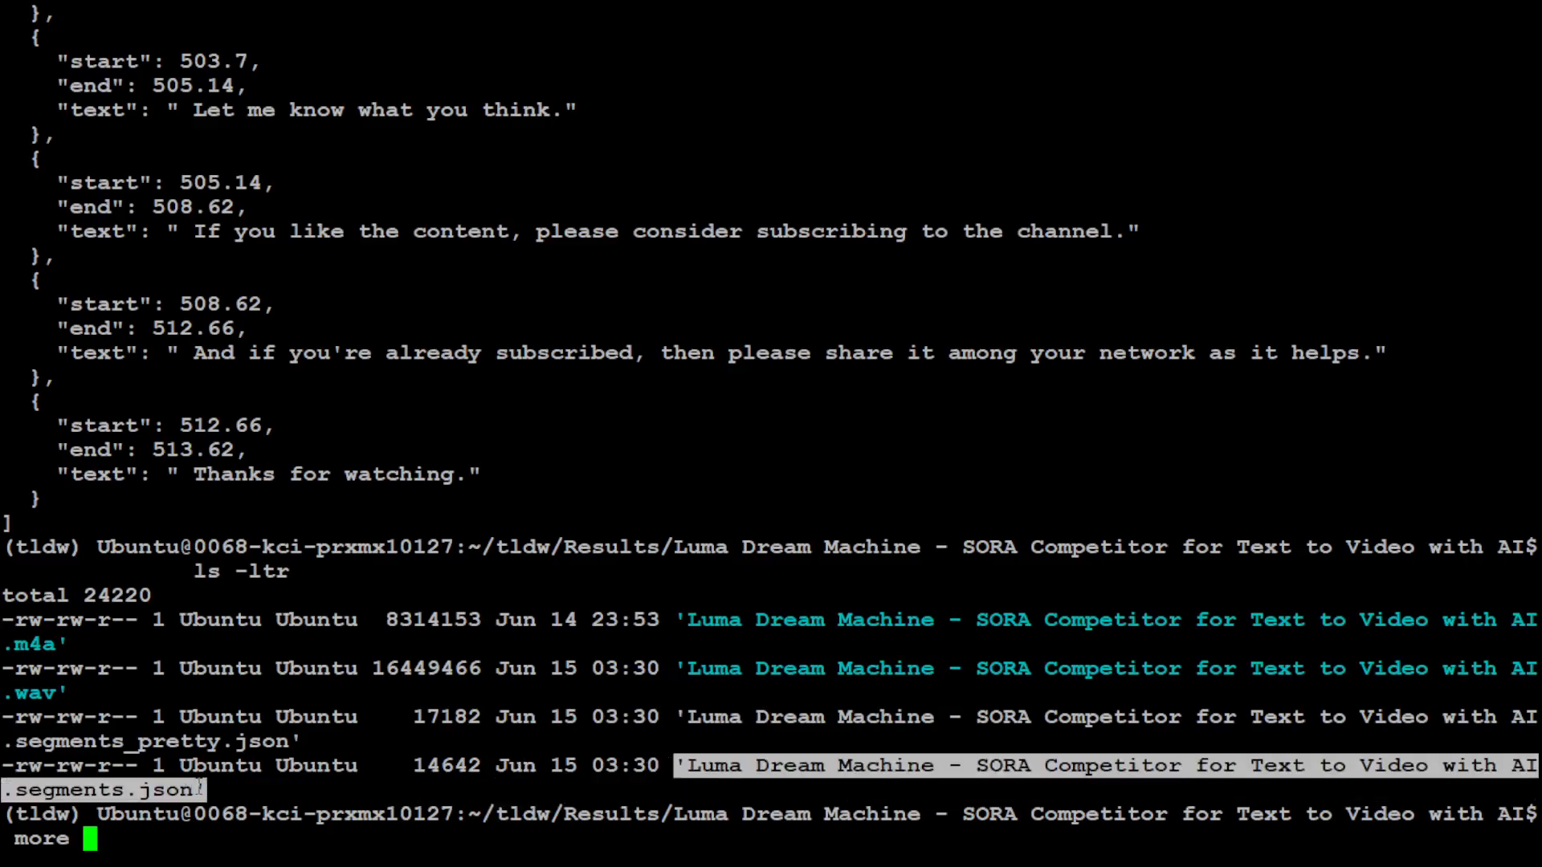
Page the compact .segments.json to its 'Thanks for watching' end and clear the screen
key(Return)
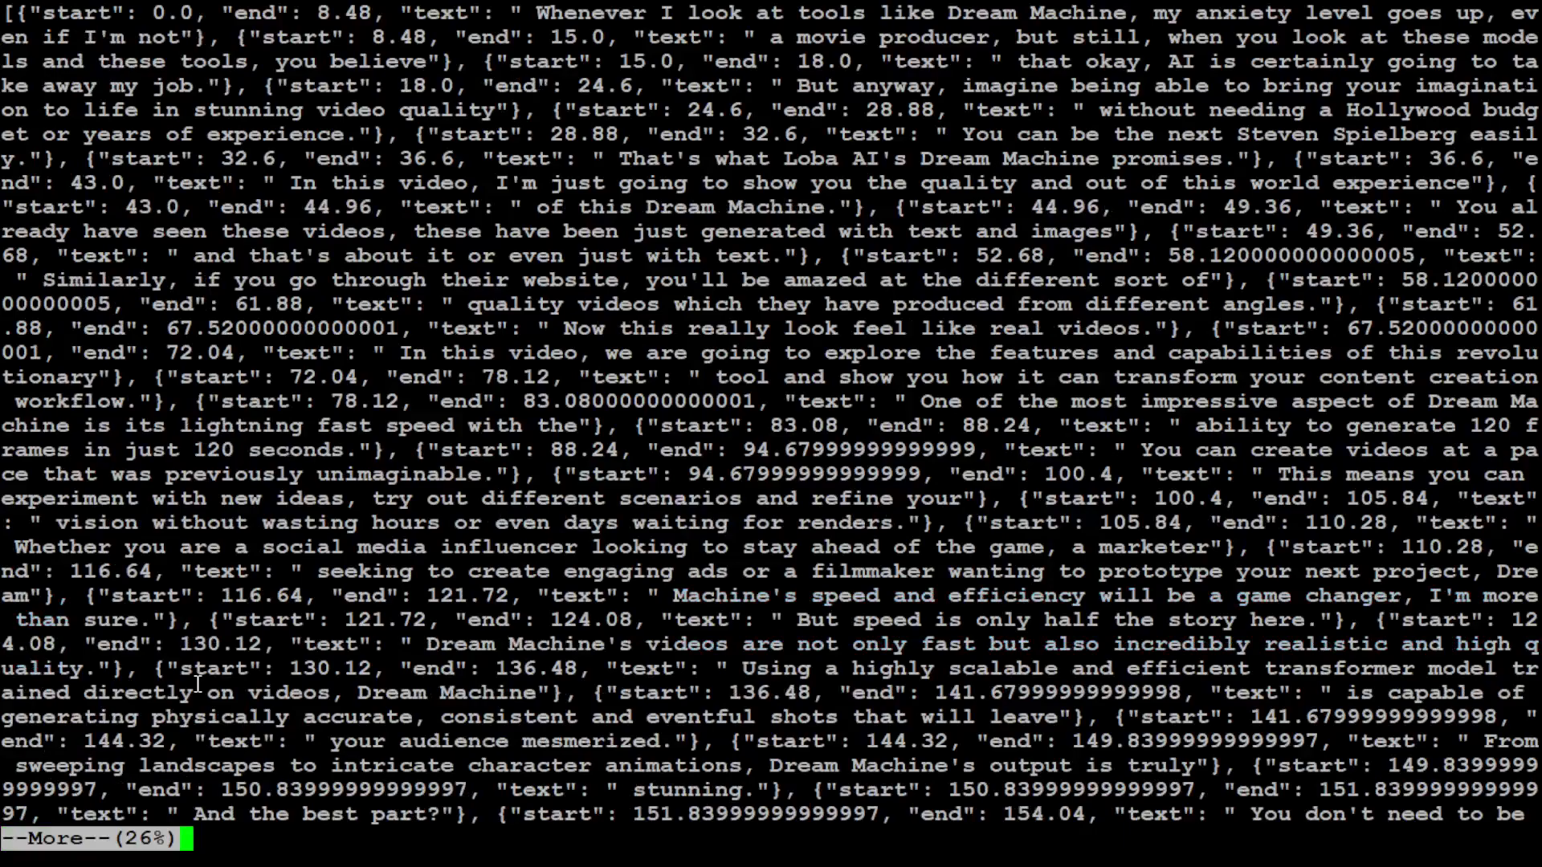
scroll(down, 3)
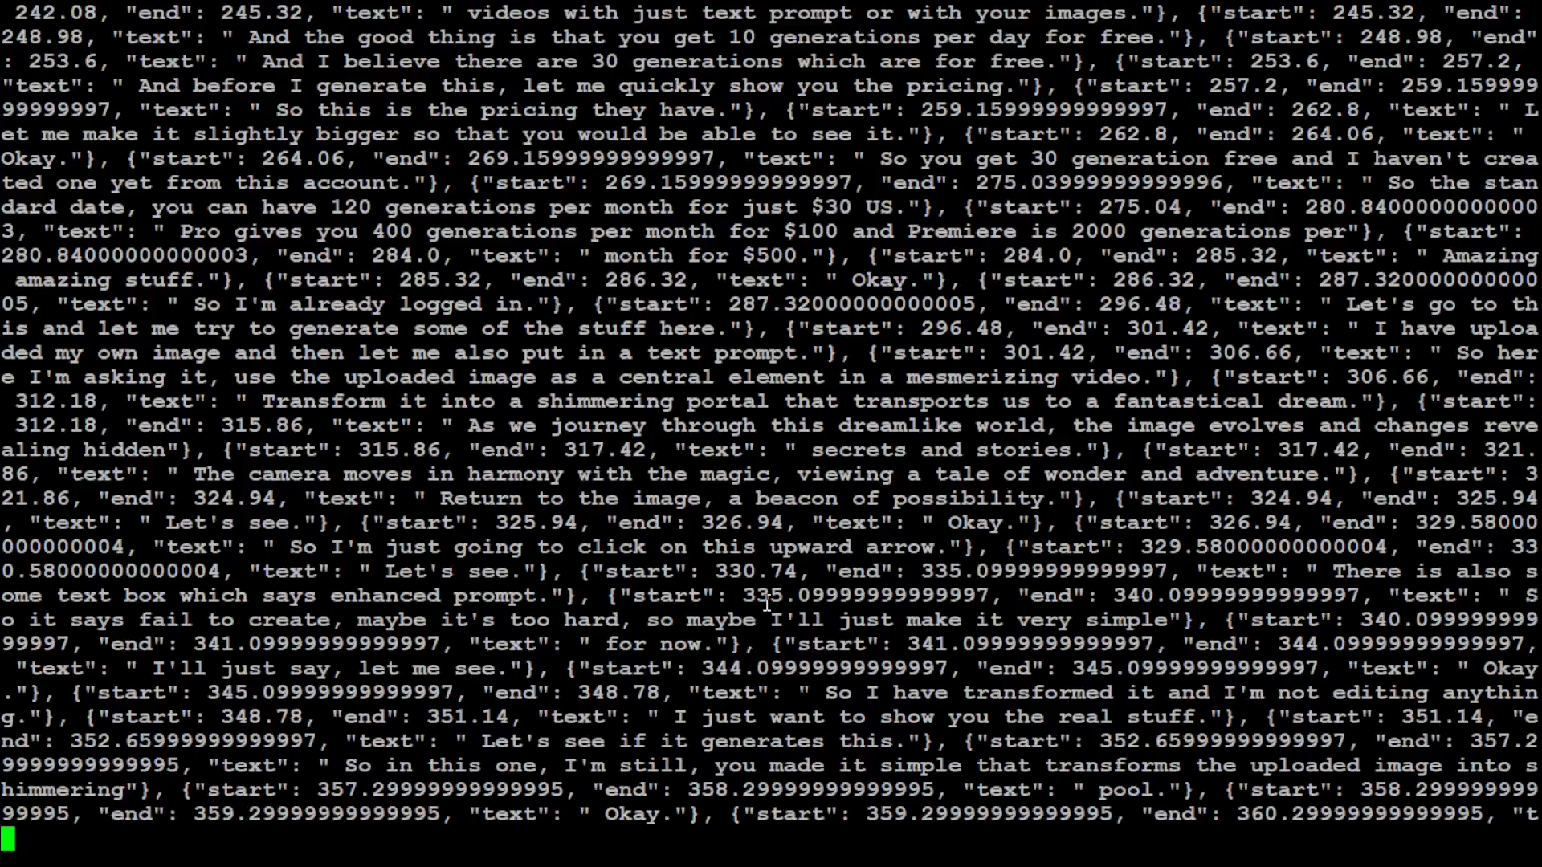
scroll(down, 3)
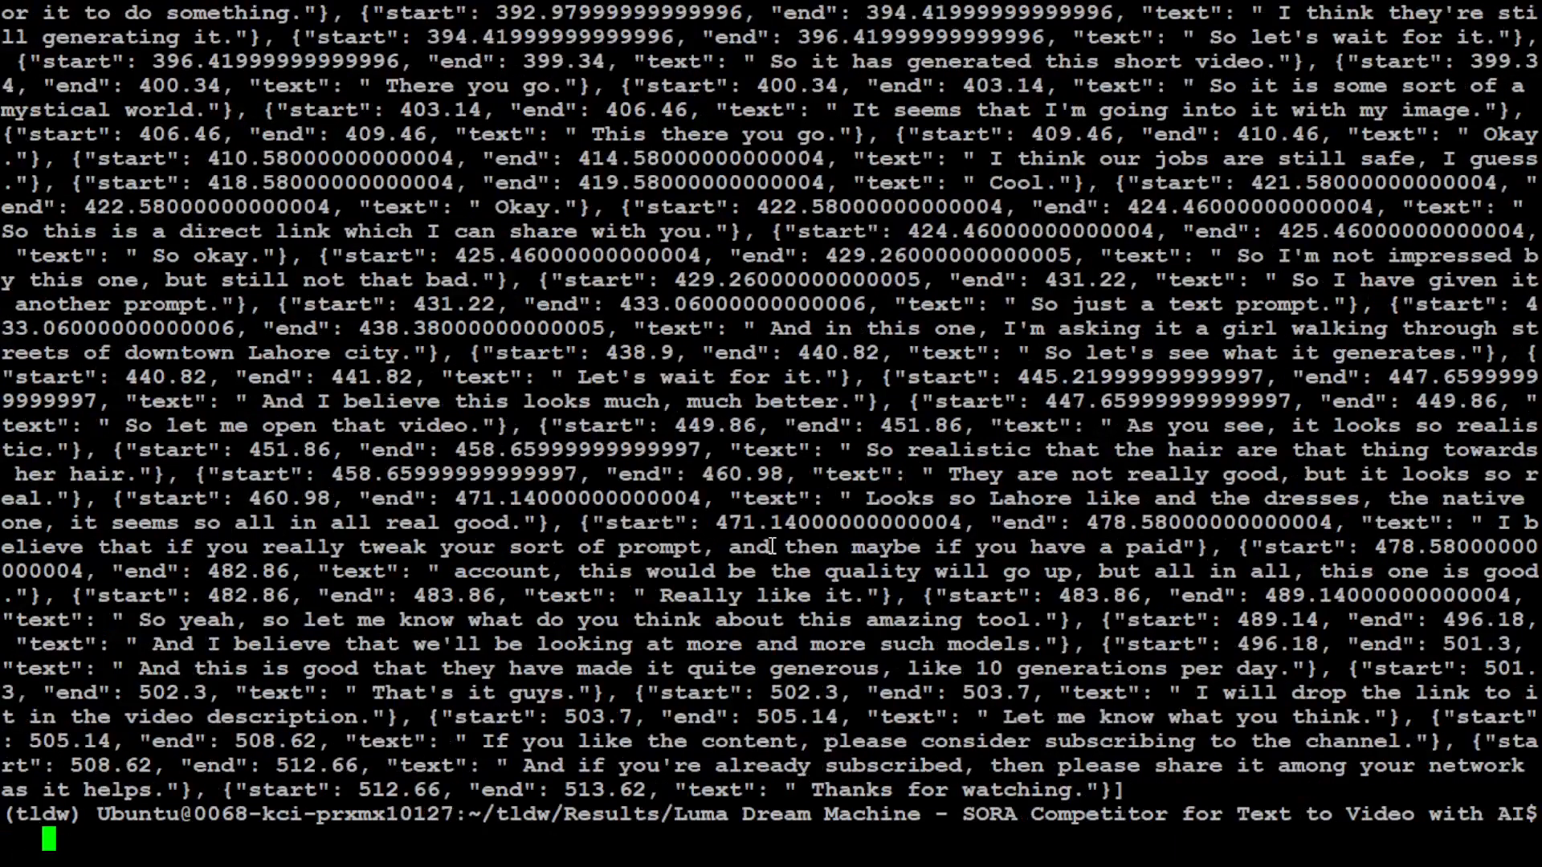
text(cle)
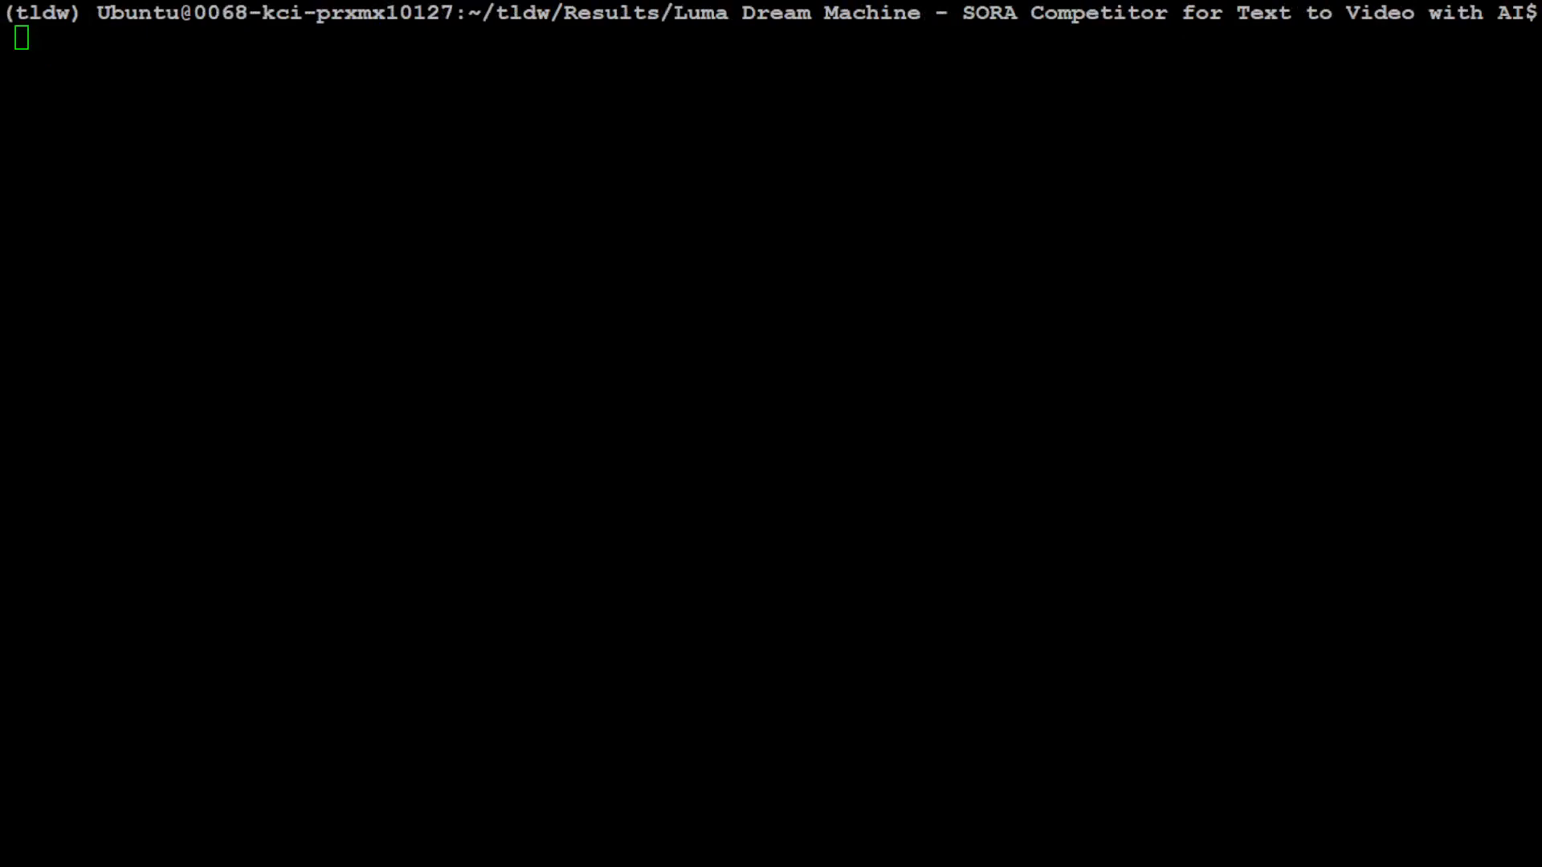
mouse_move(549, 271)
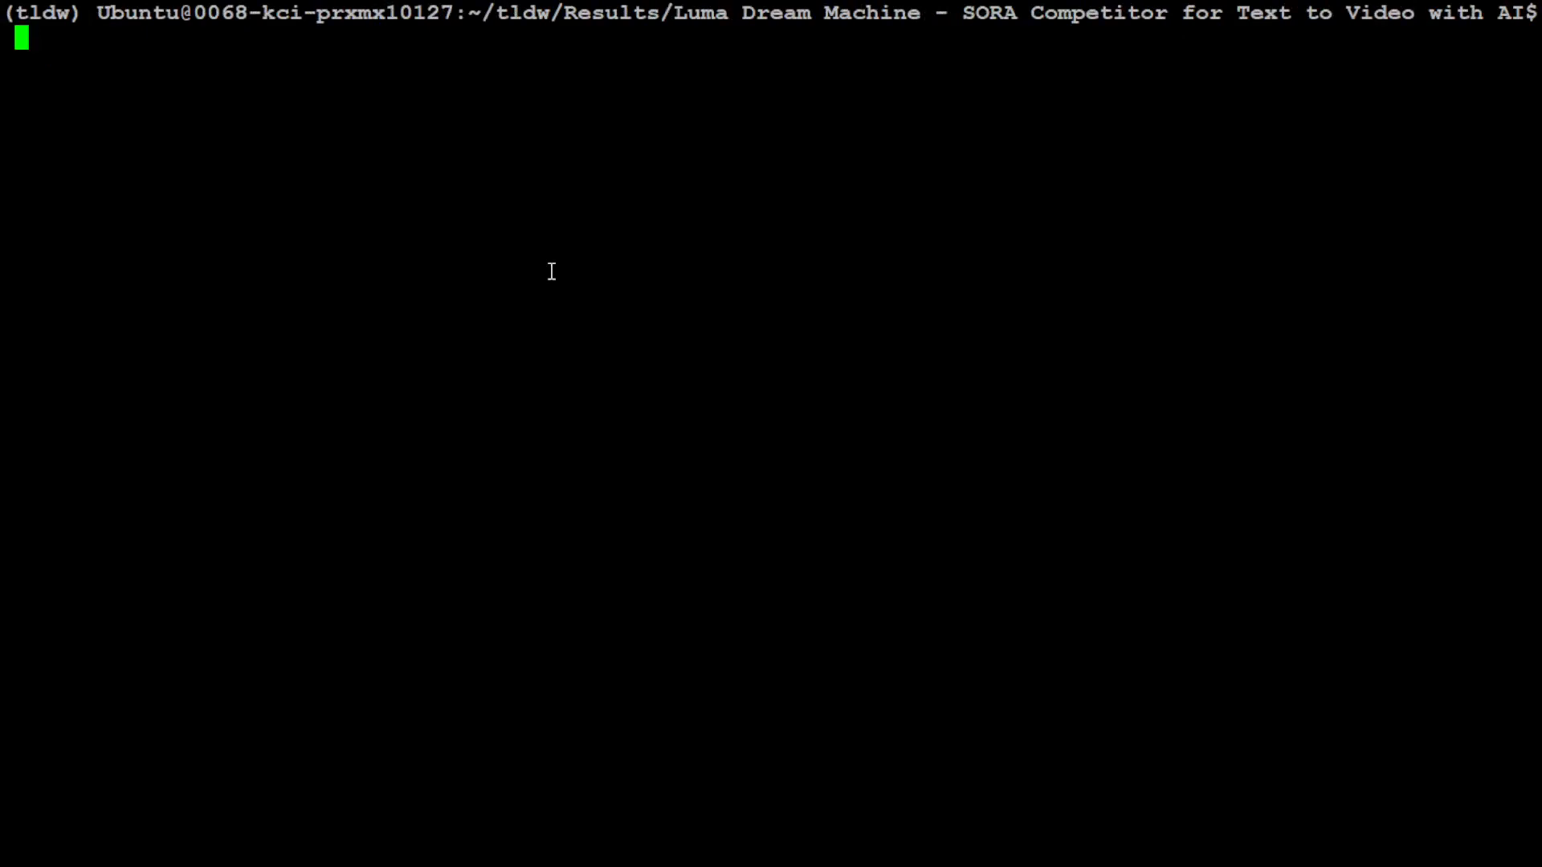
mouse_move(580, 263)
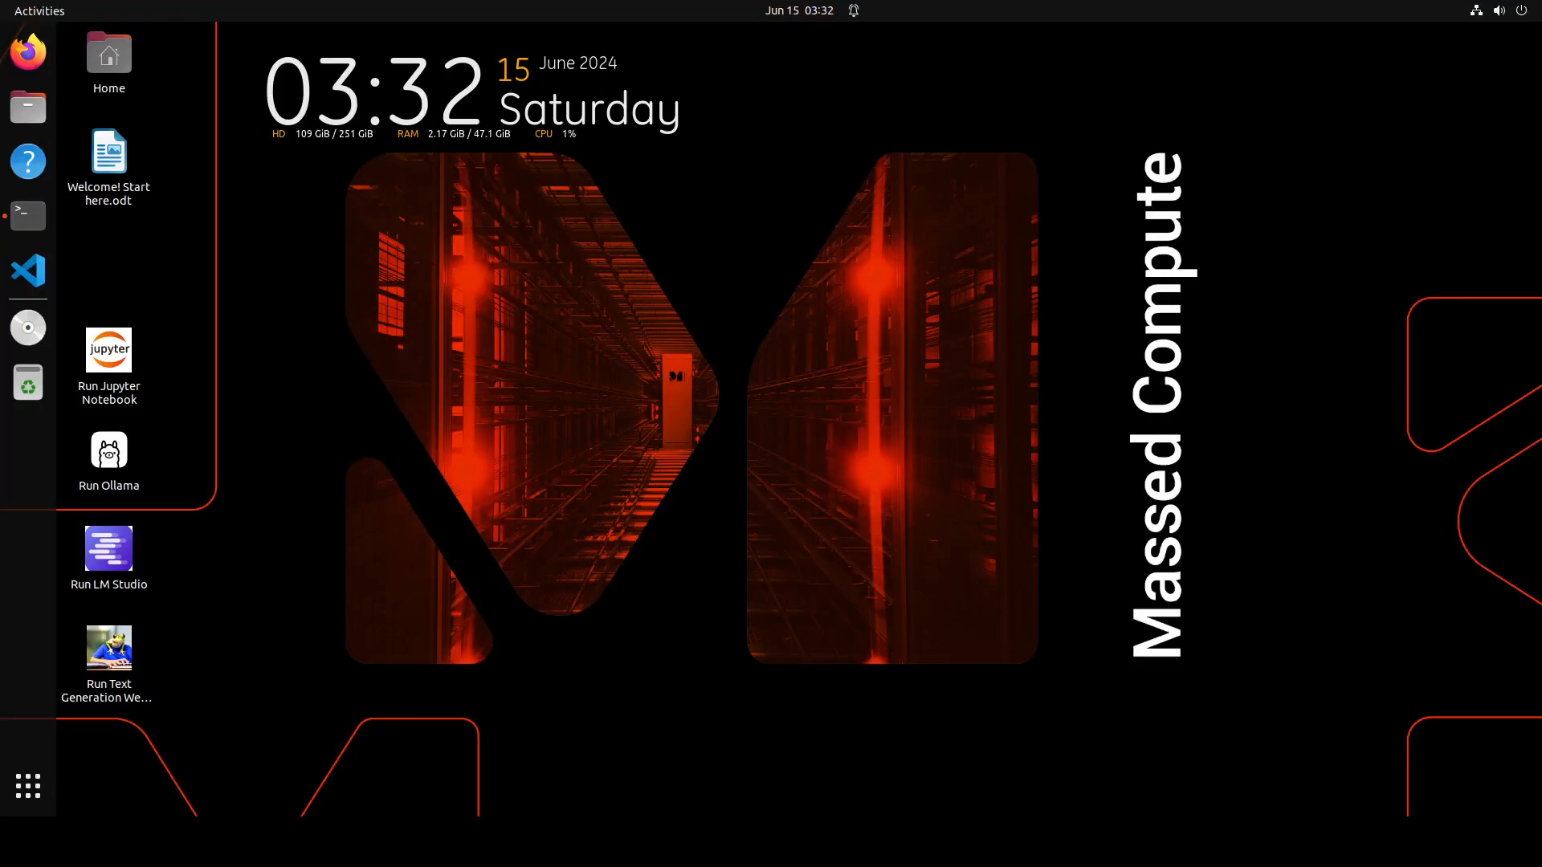
mouse_move(27, 215)
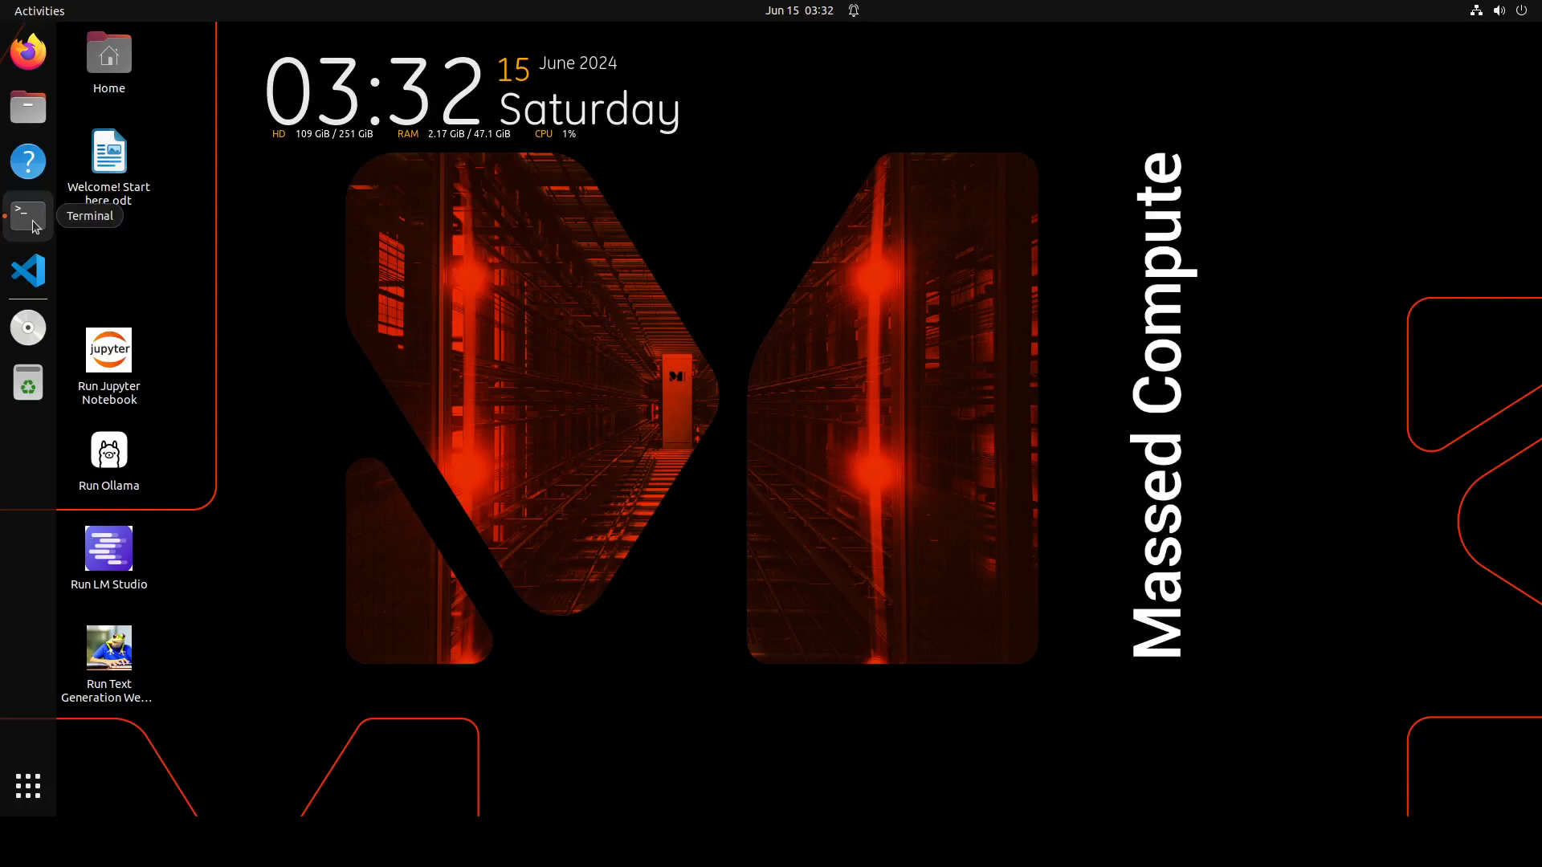
Open a new Terminal, activate the tldw environment and list the project files
click(27, 216)
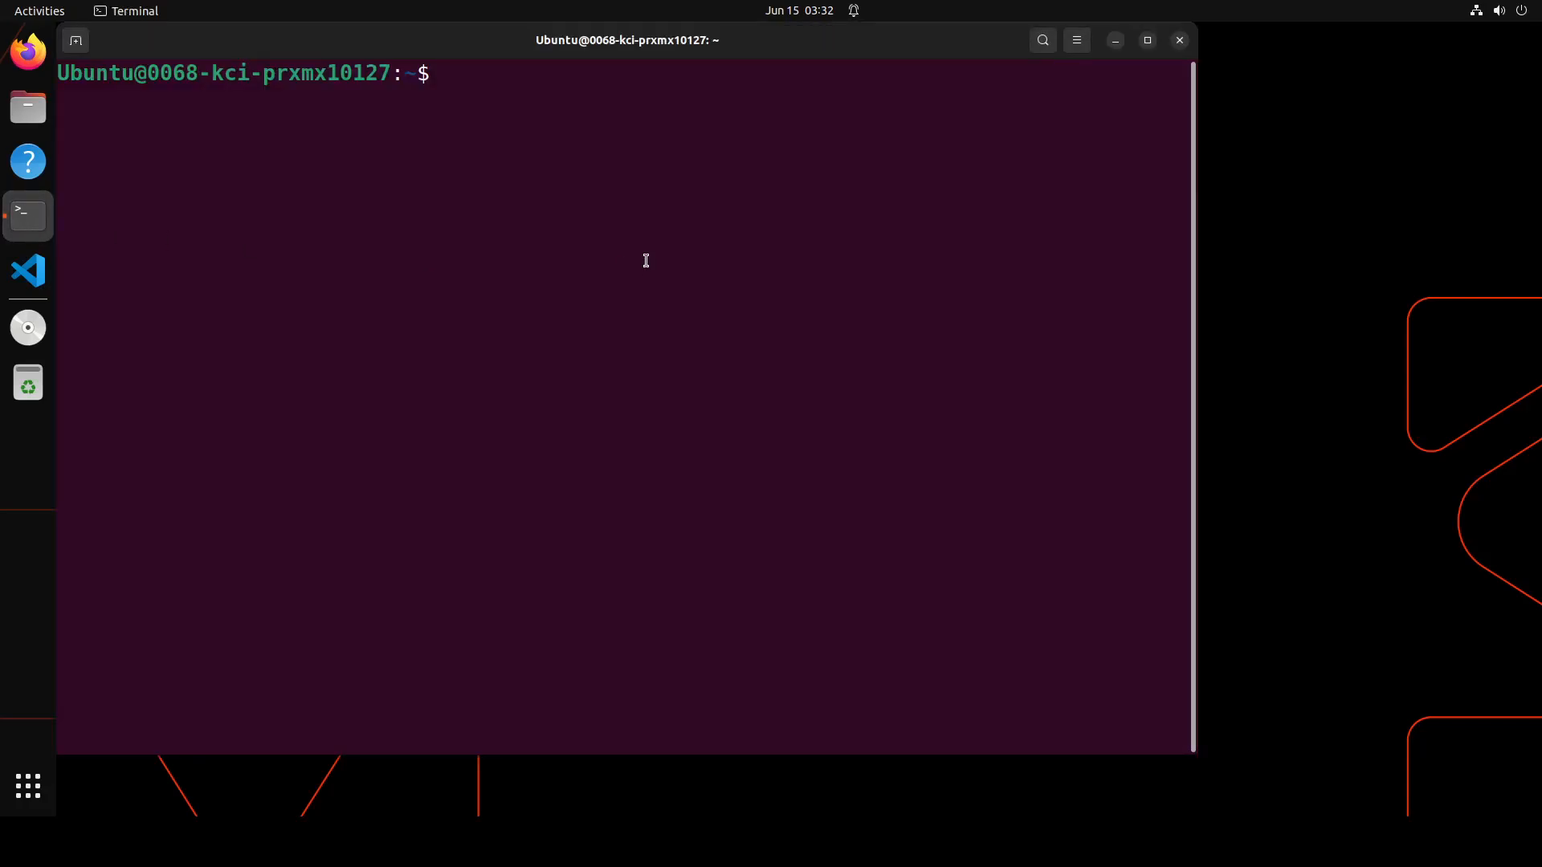
text(cond)
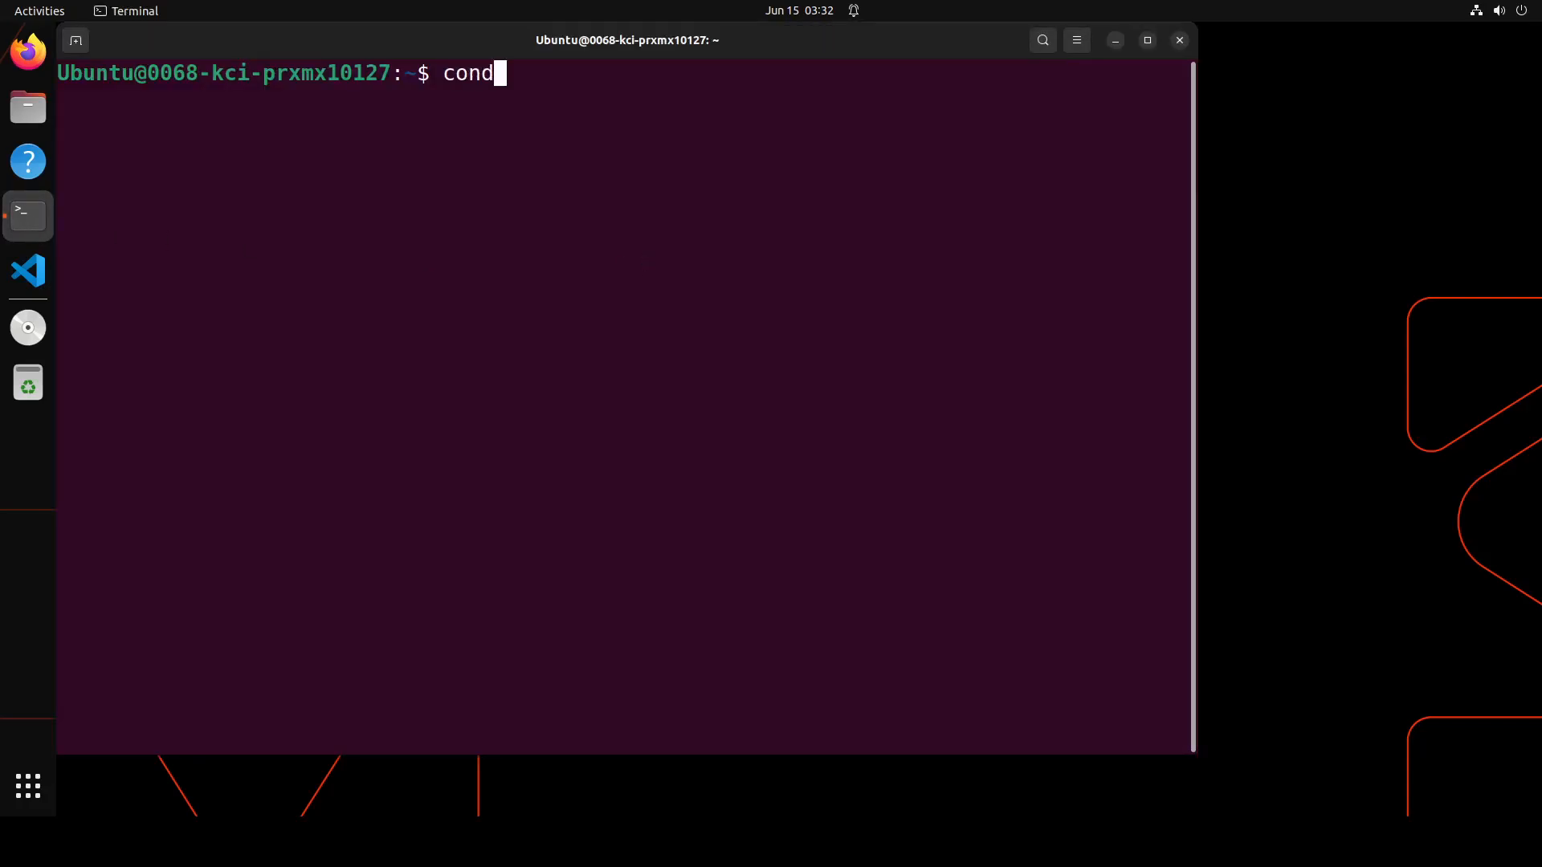
text(a activate tldw)
text(cd tldw)
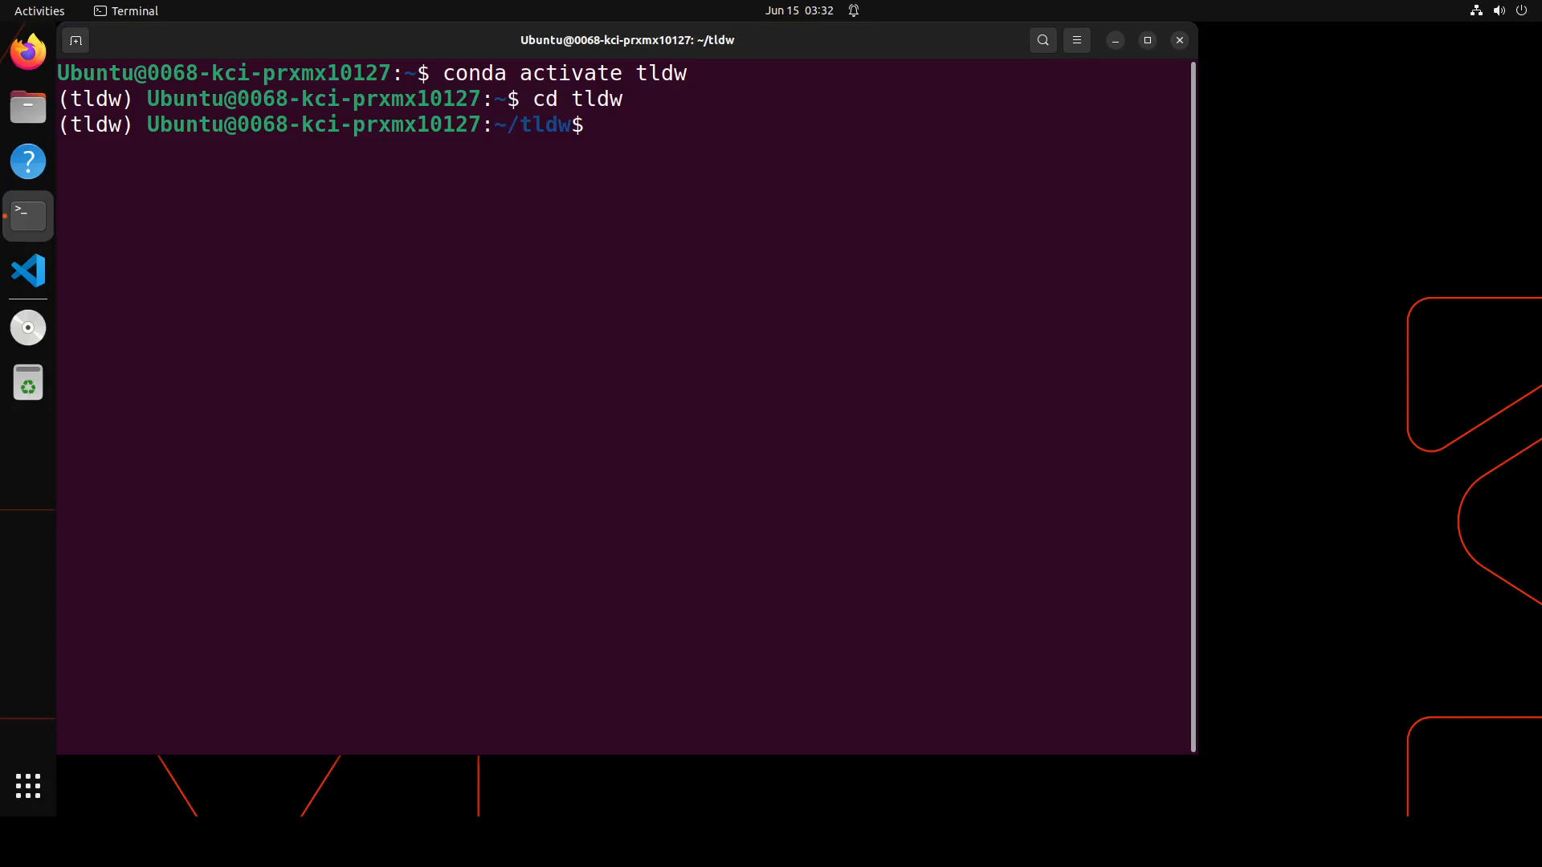
text(ls -ltr)
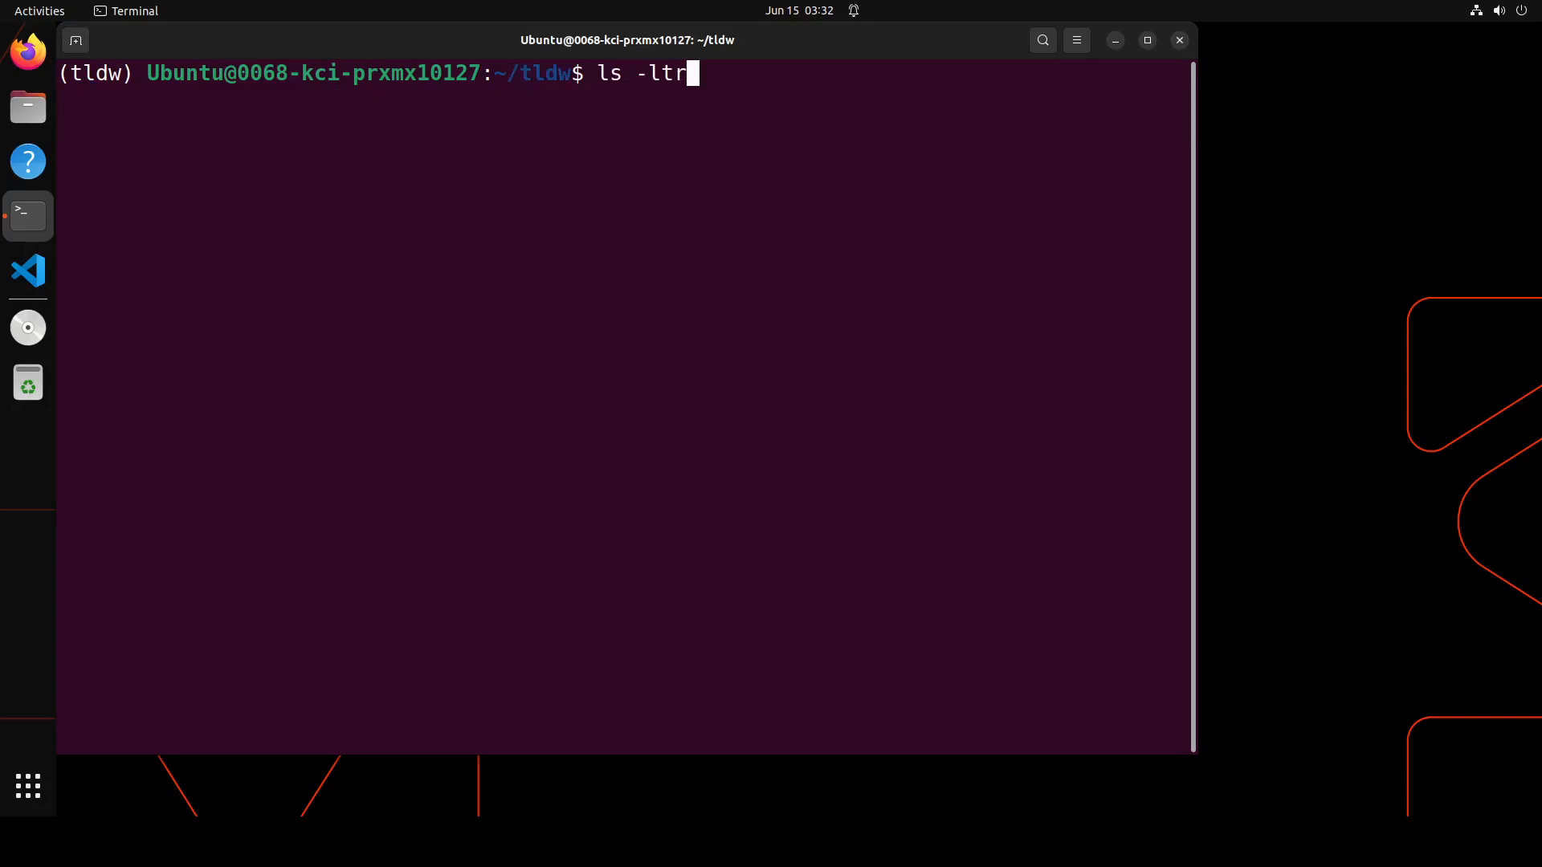
key(Return)
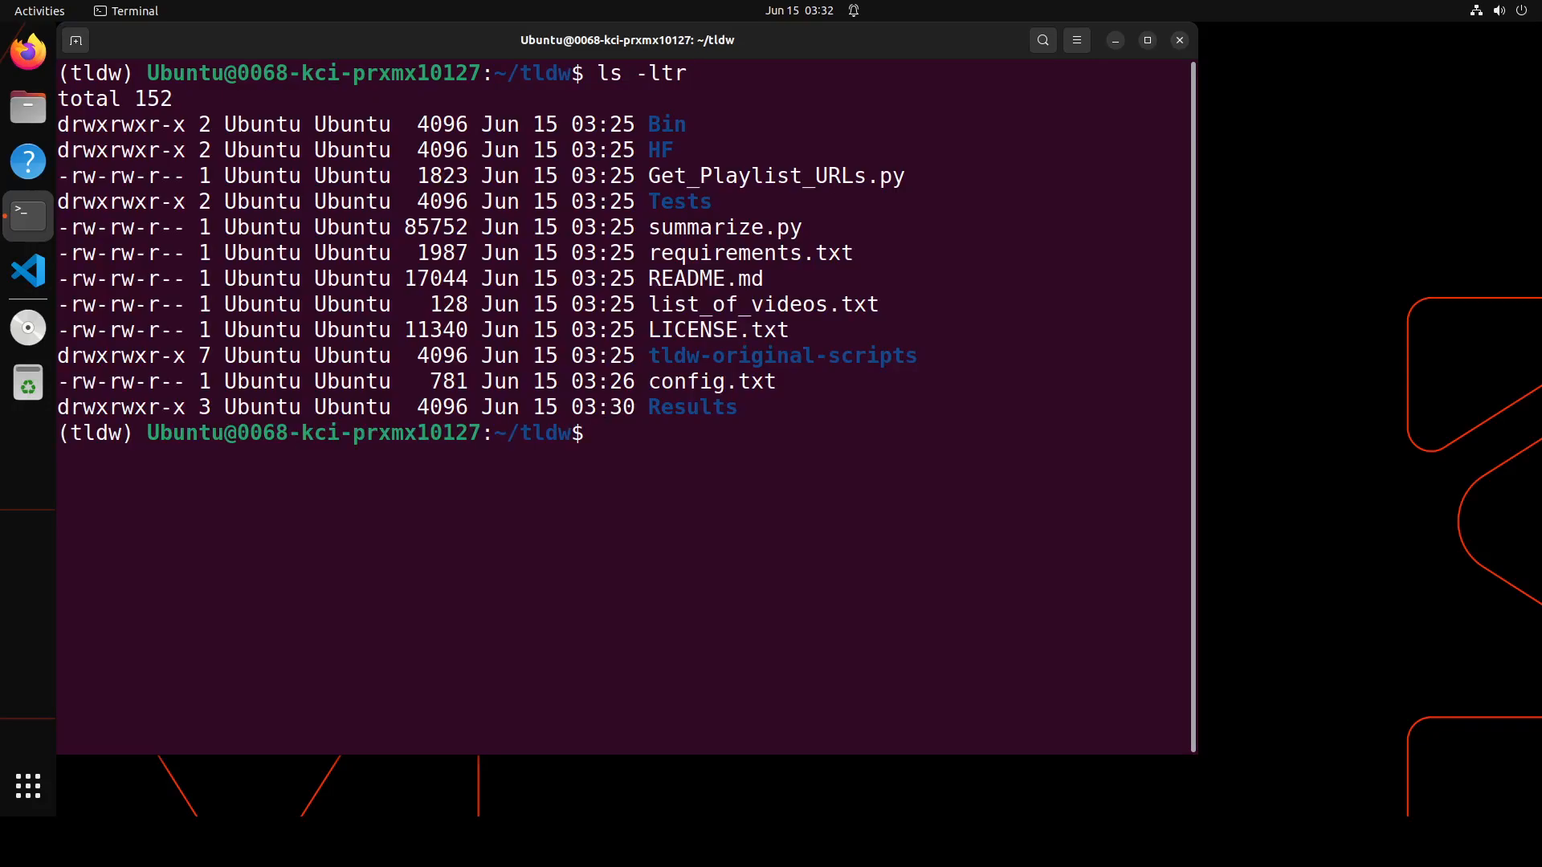
Paste and run the summarize.py -ui command, serving the web UI at 127.0.0.1:7860
right_click(526, 521)
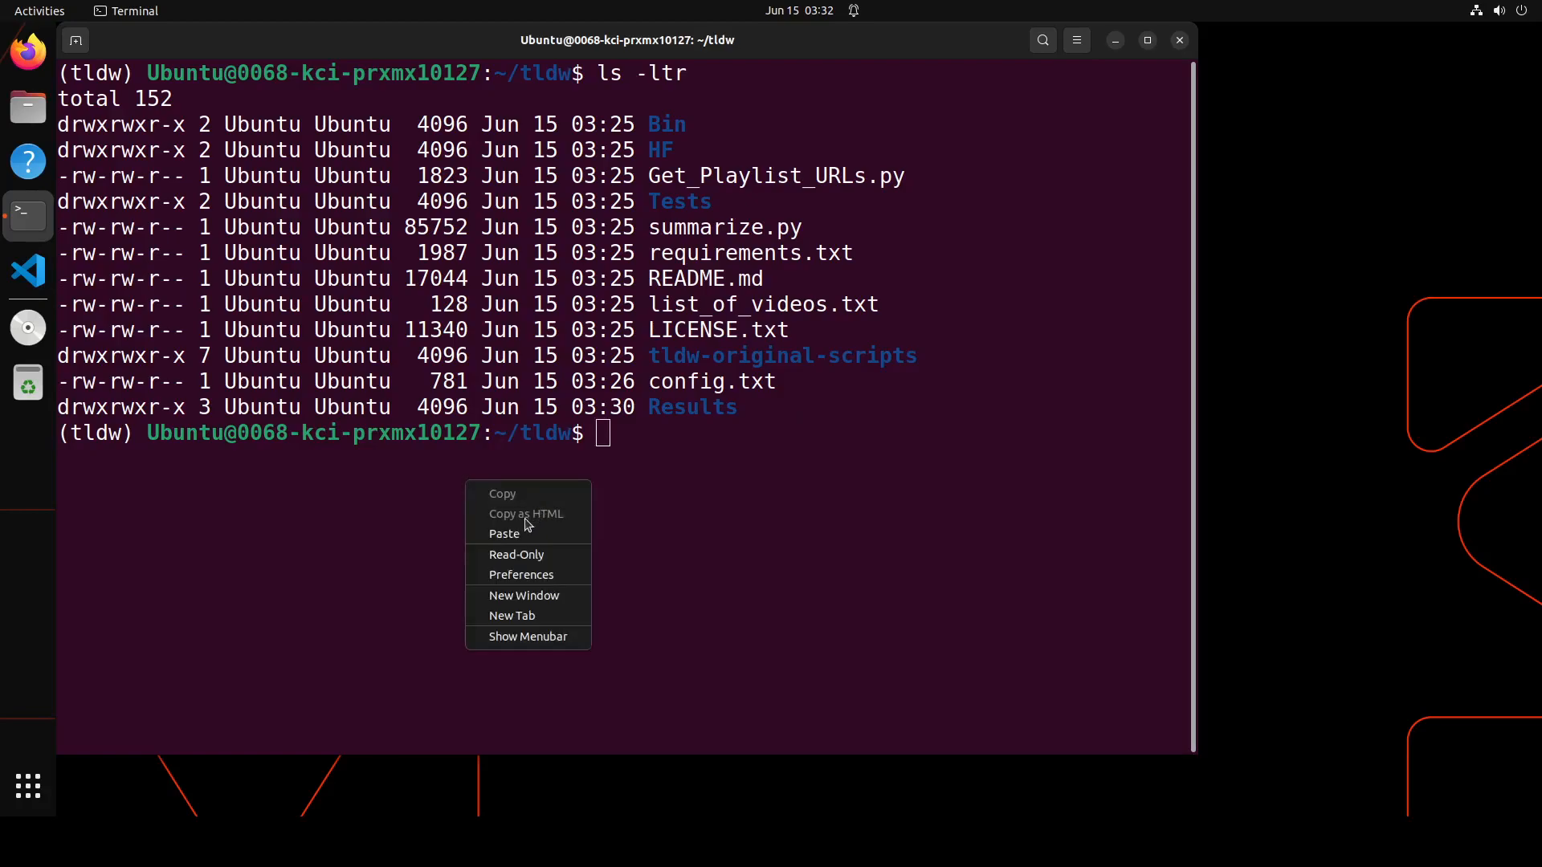
click(503, 533)
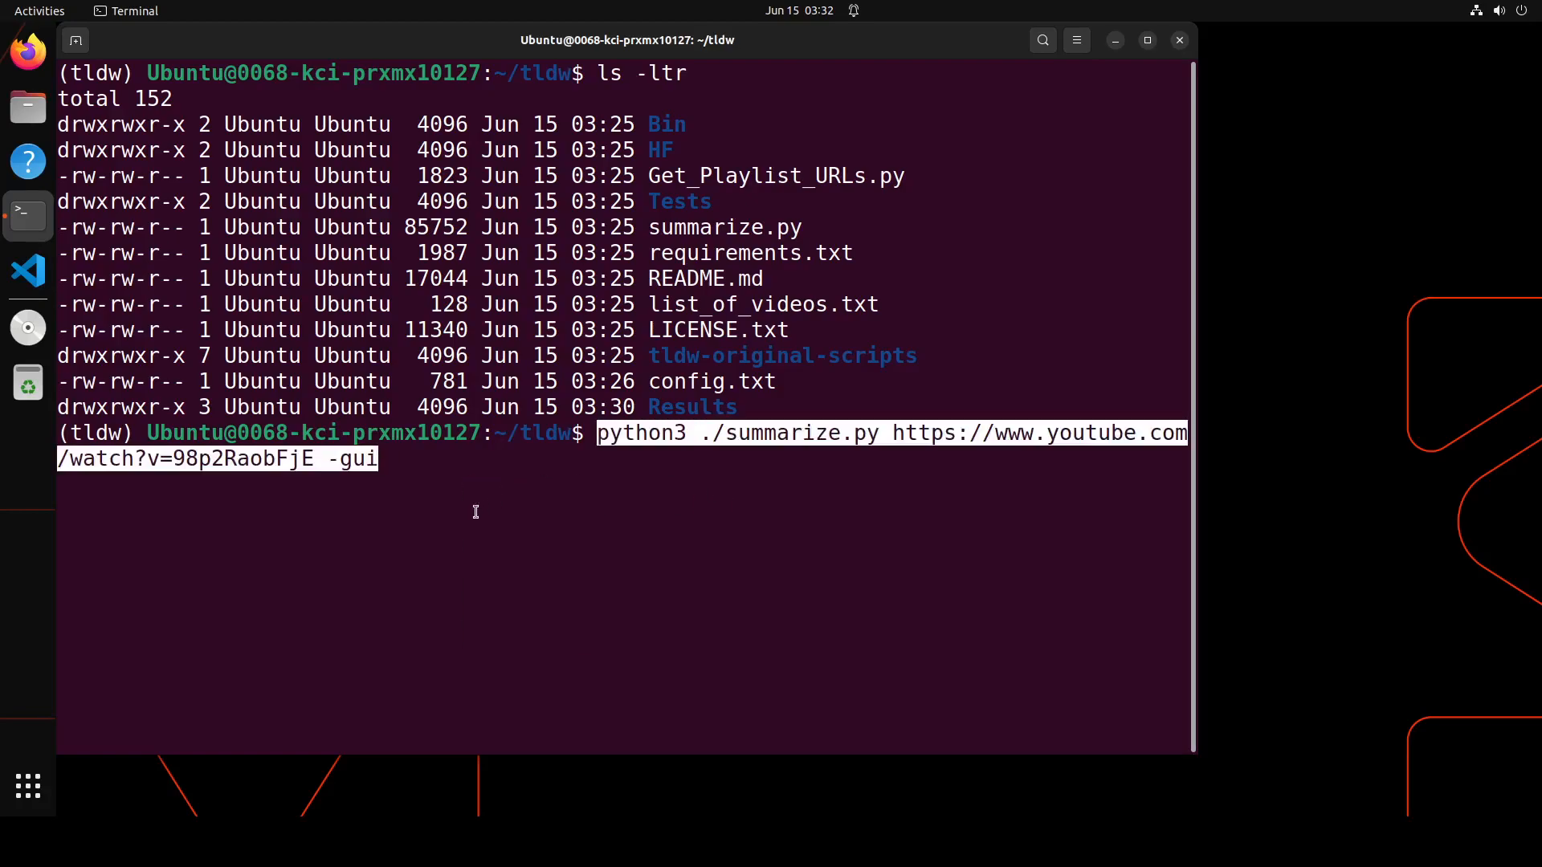
mouse_move(536, 452)
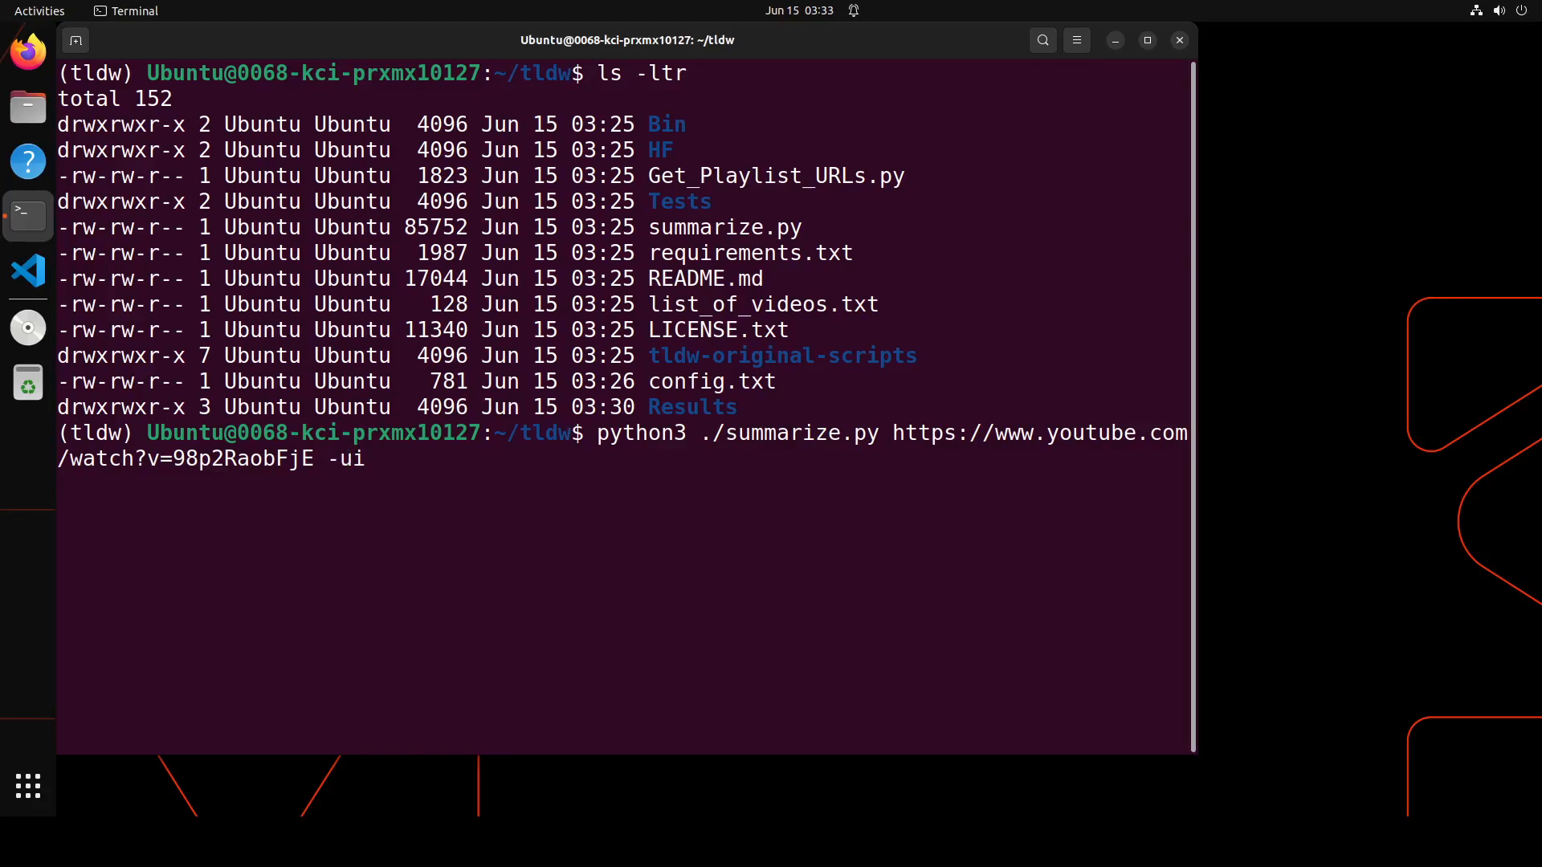
key(Return)
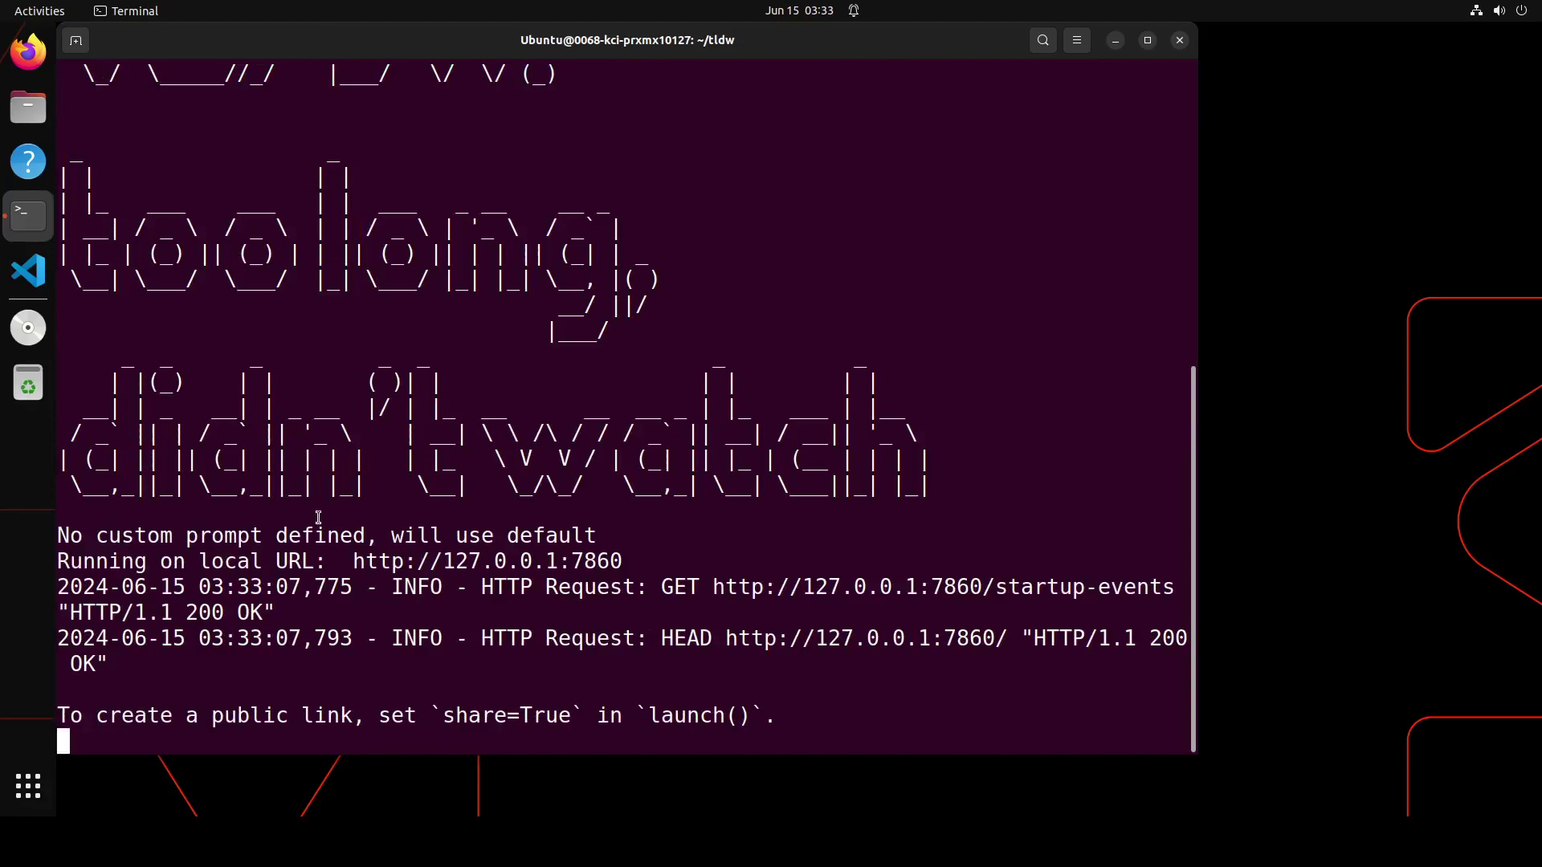
mouse_move(605, 561)
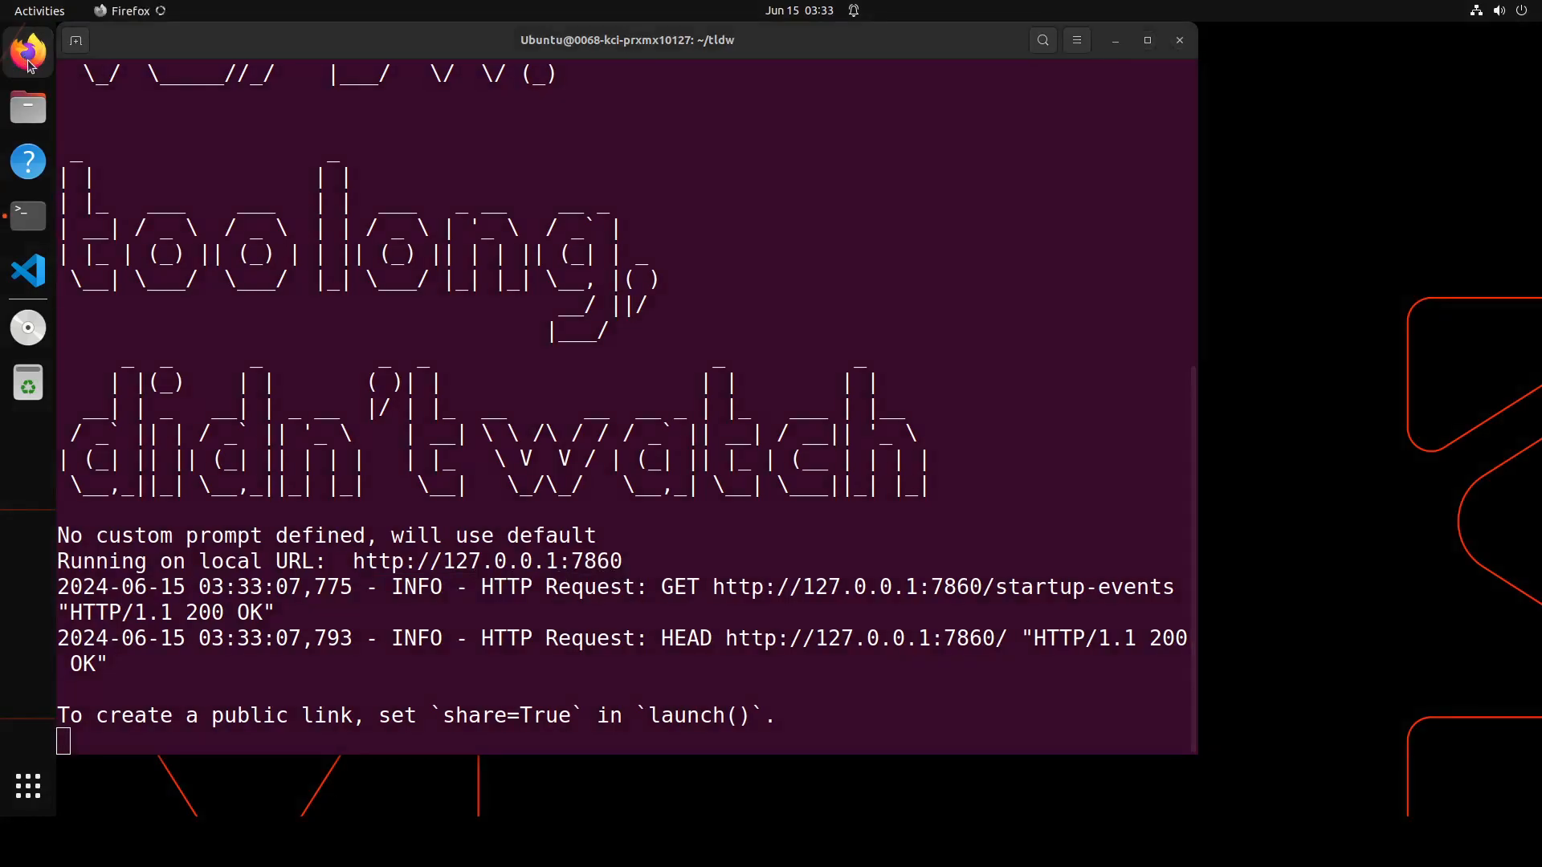
Launch Firefox and enter the local tldw page address in the address bar
click(28, 51)
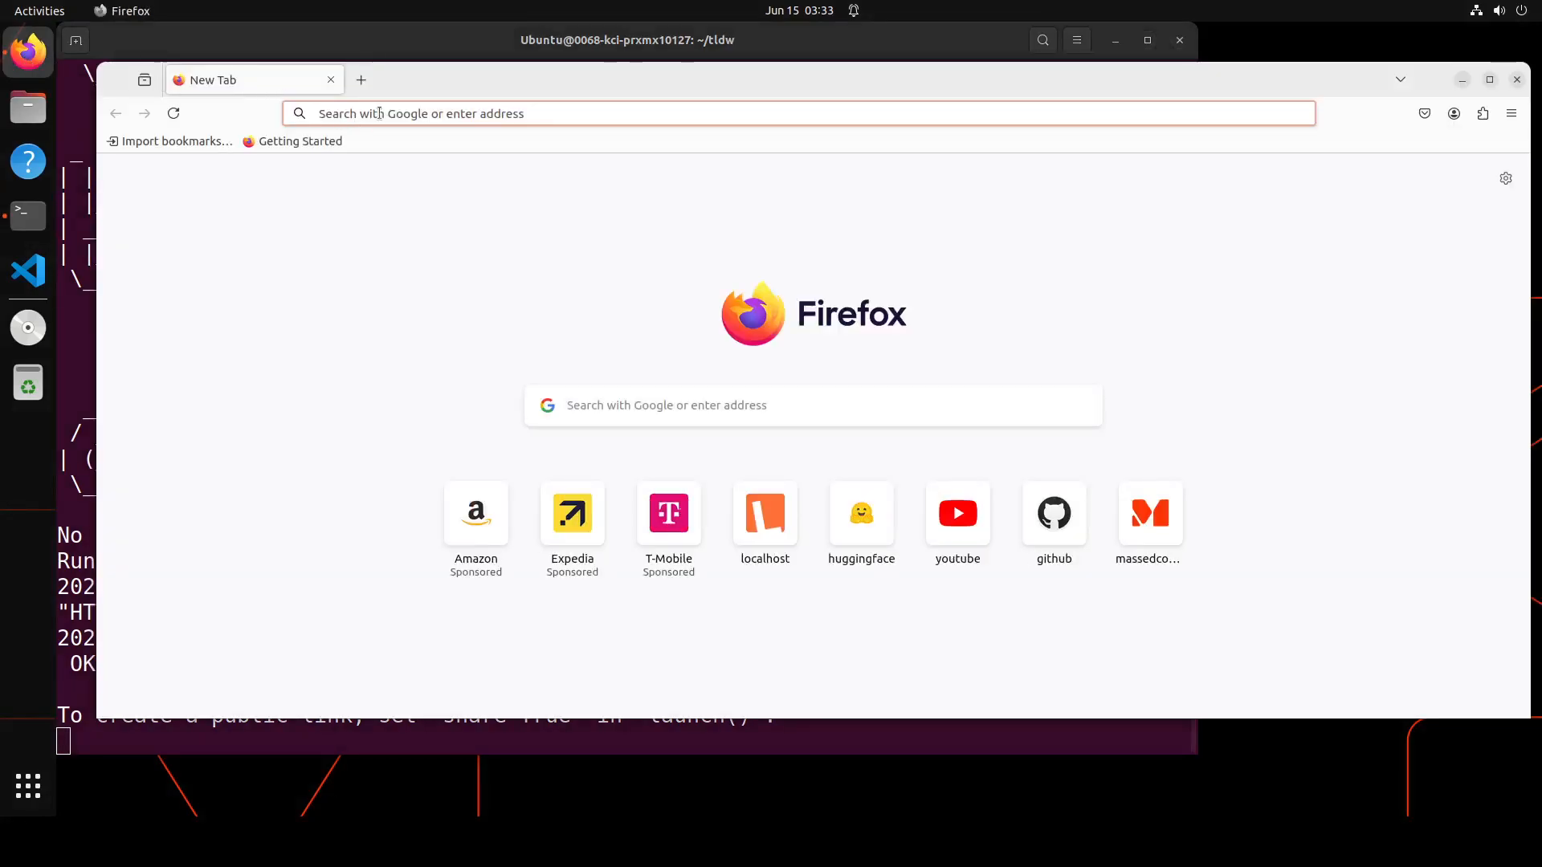
text(http)
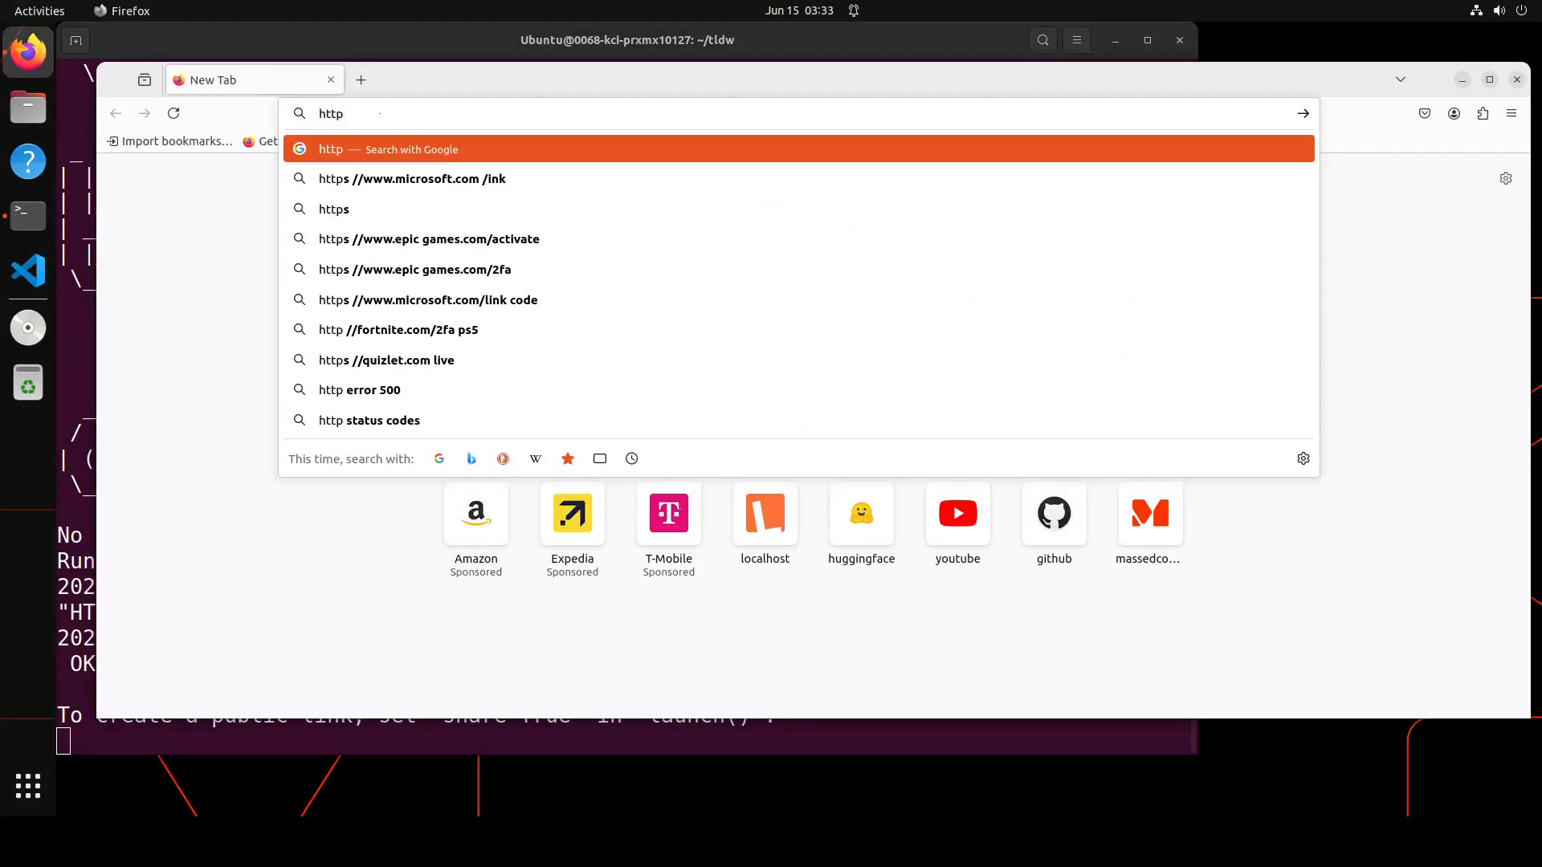
text(://)
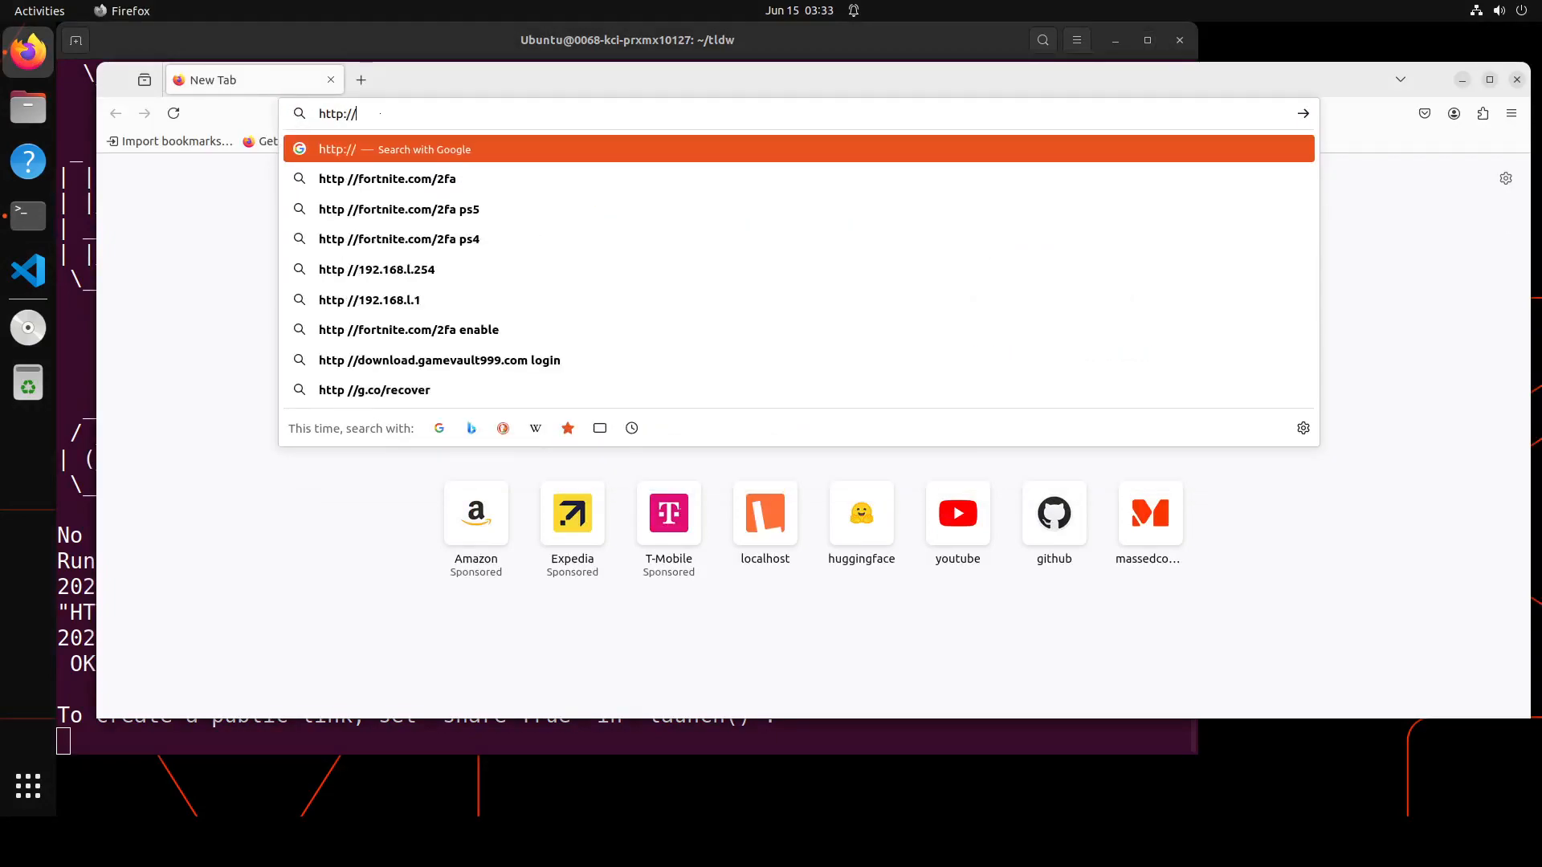
text(localhost:8188/)
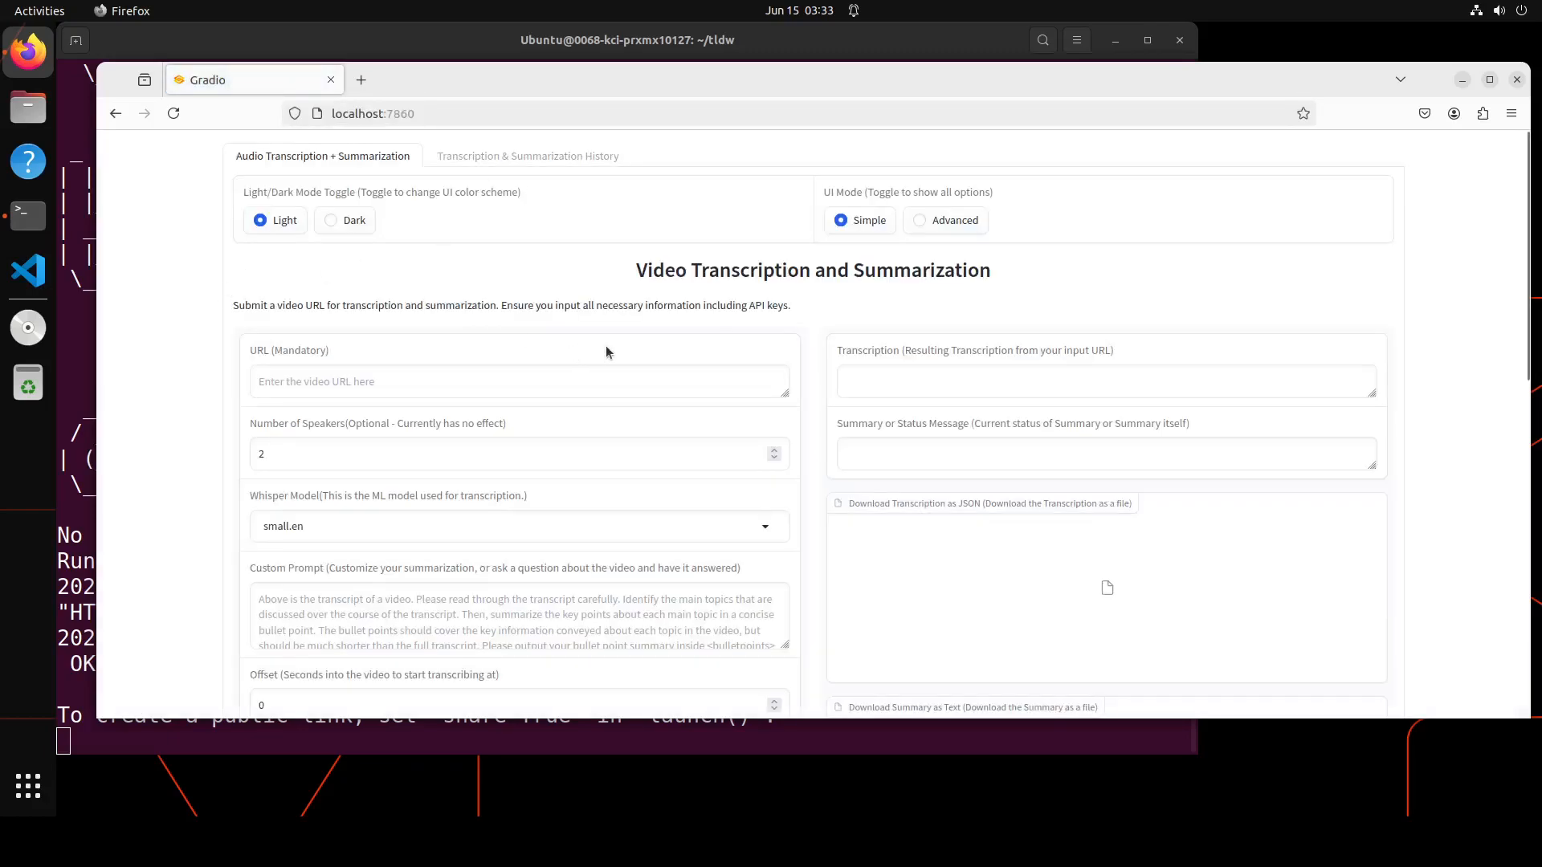
mouse_move(326, 243)
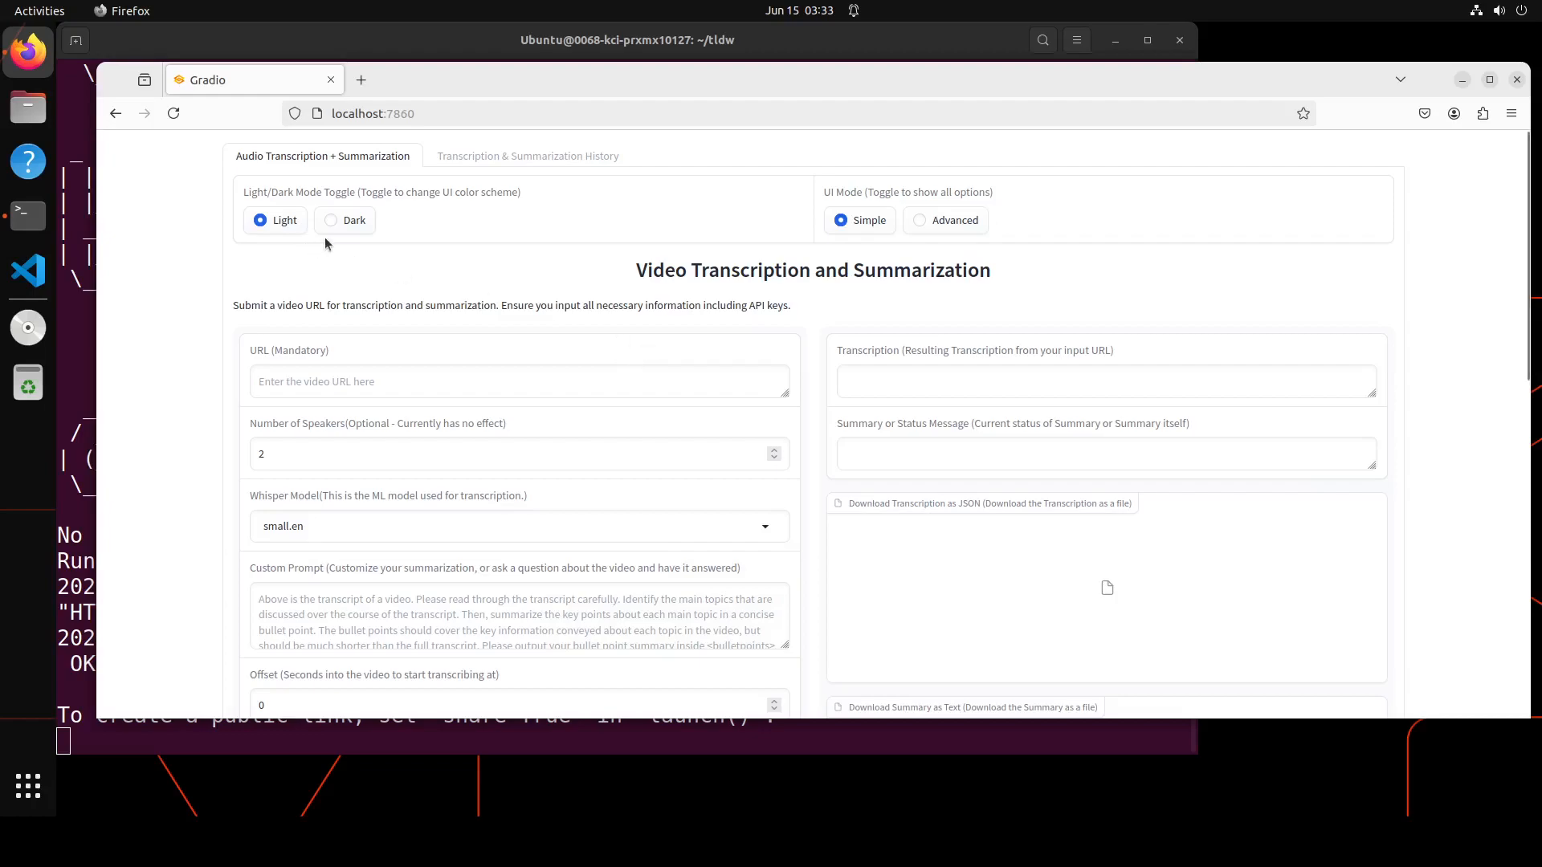
click(330, 219)
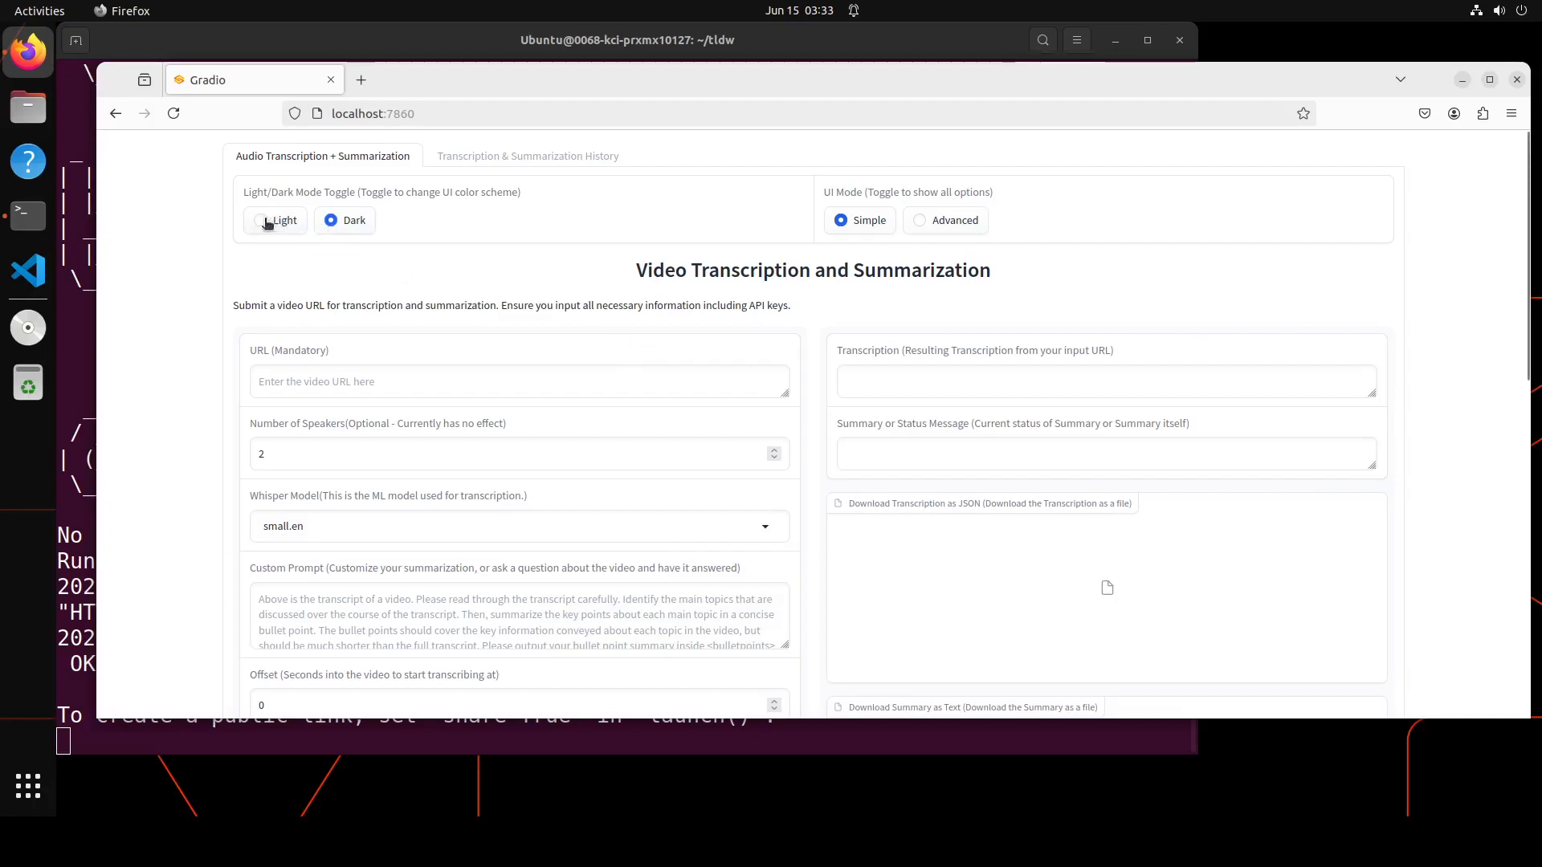
click(259, 219)
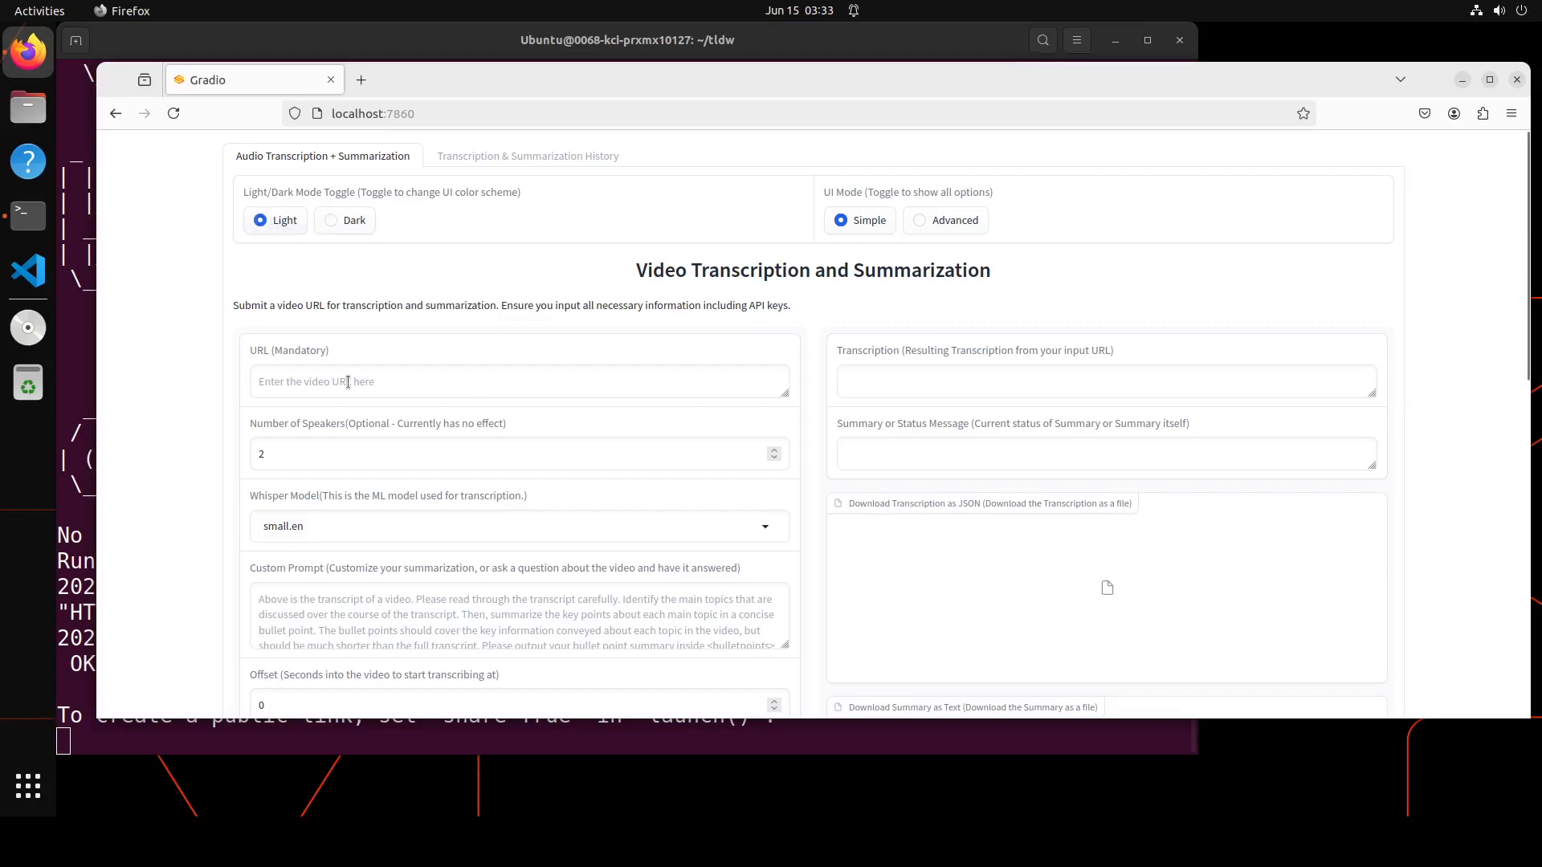
click(519, 382)
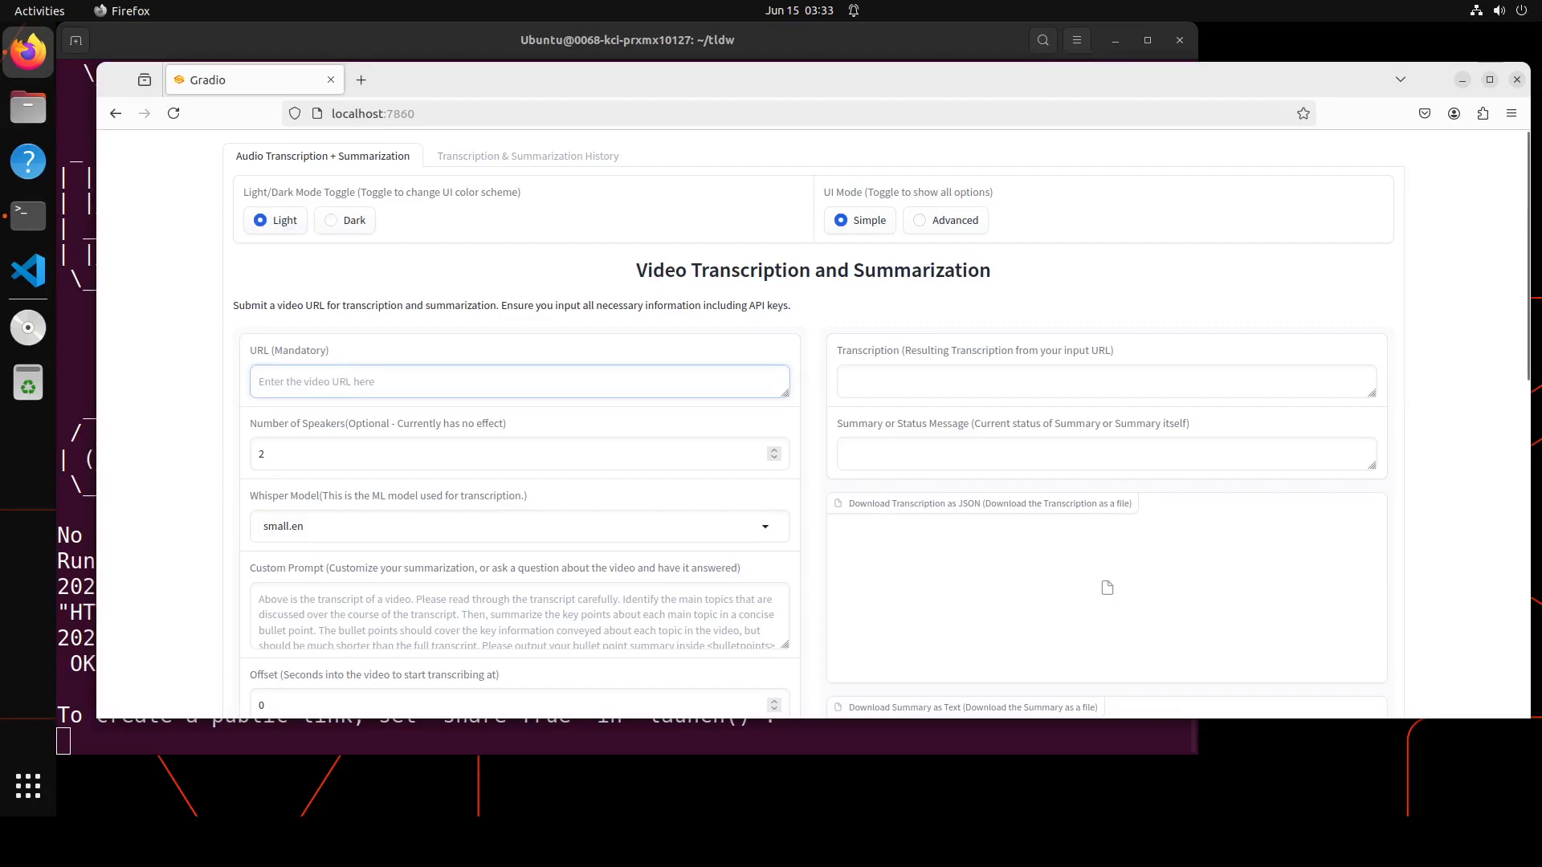
text(https://www.youtube.com/watch?v=98p2RaobFjE)
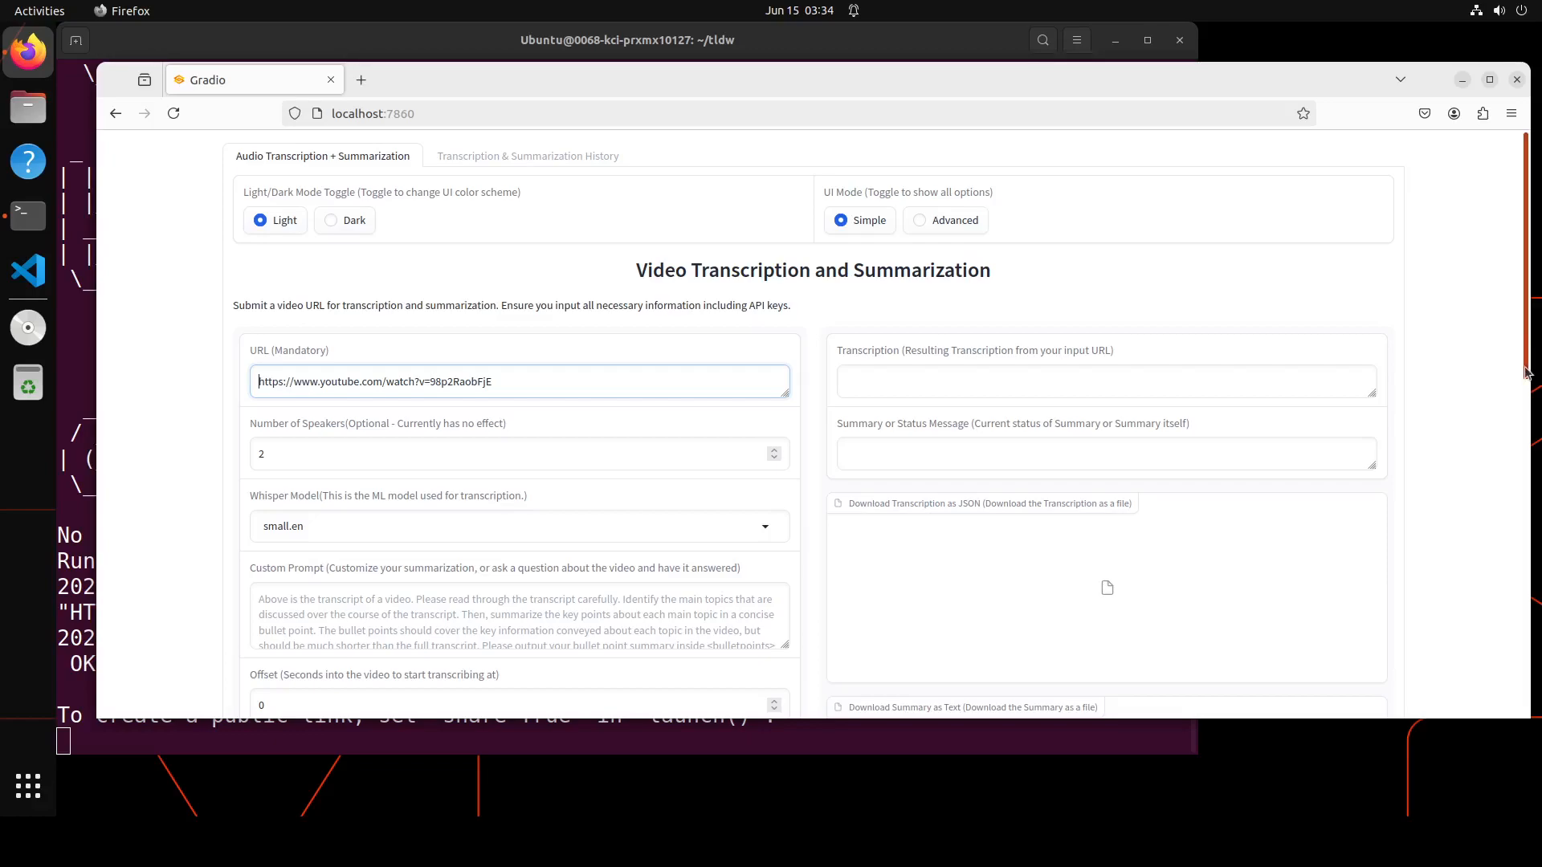
Pick openai from the API Name dropdown and type test text into the API Key field
scroll(down, 3)
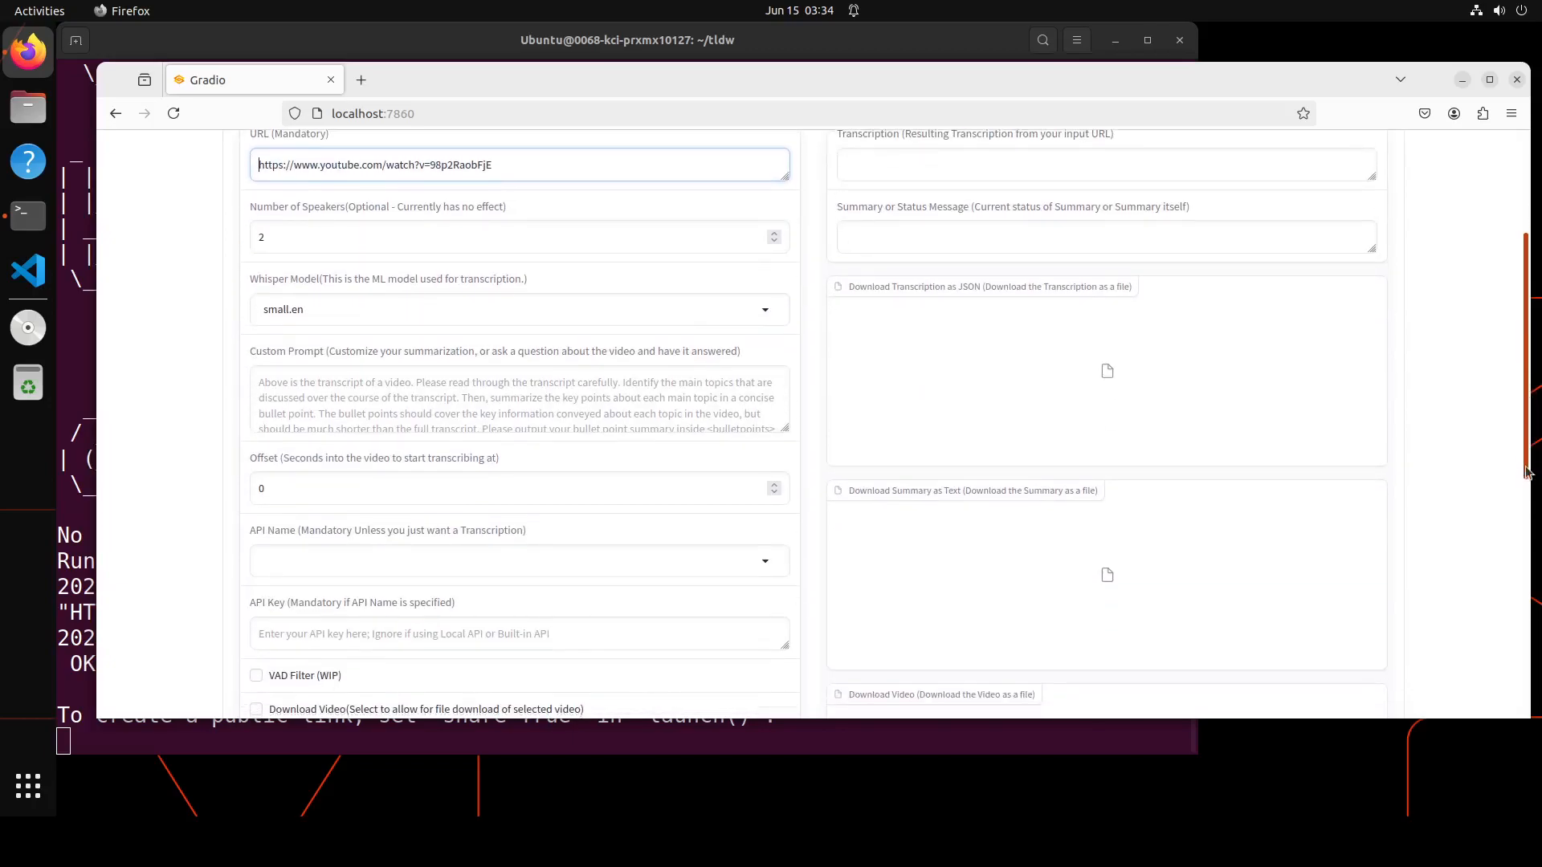
scroll(down, 3)
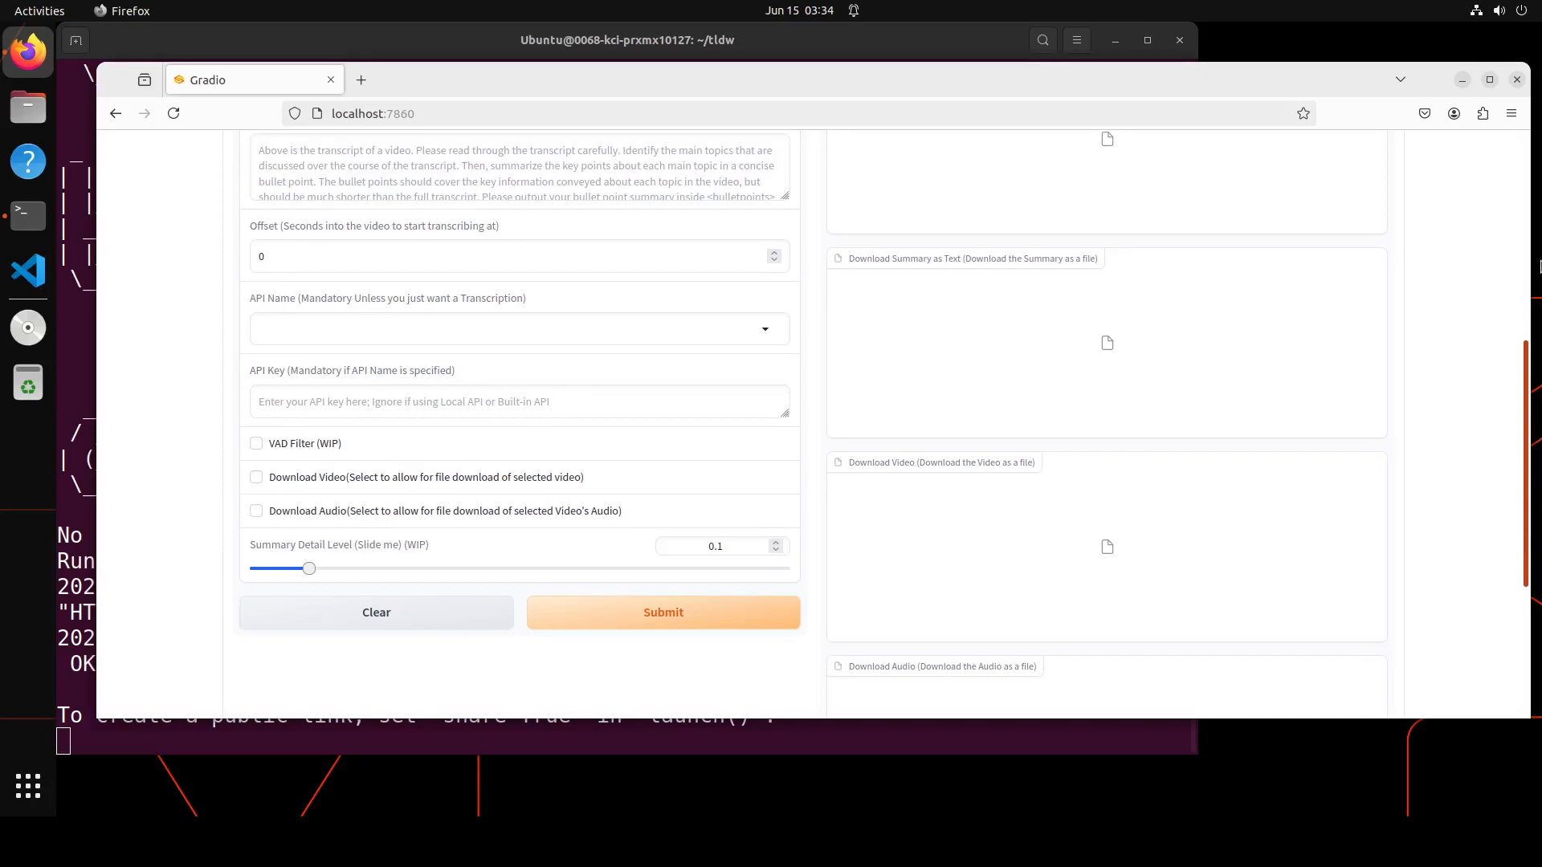
scroll(up, 3)
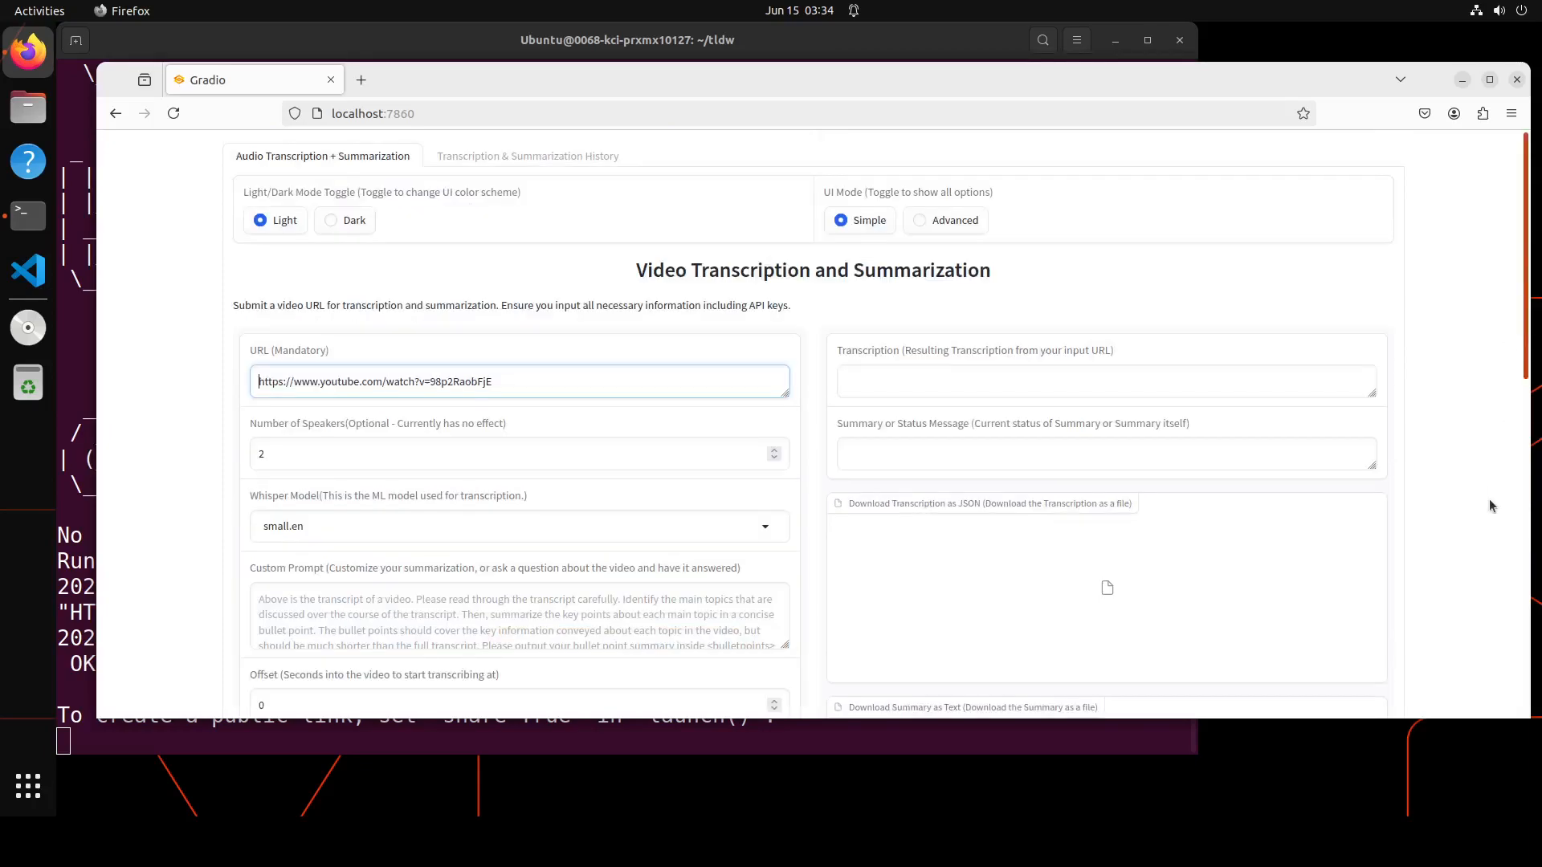
scroll(down, 3)
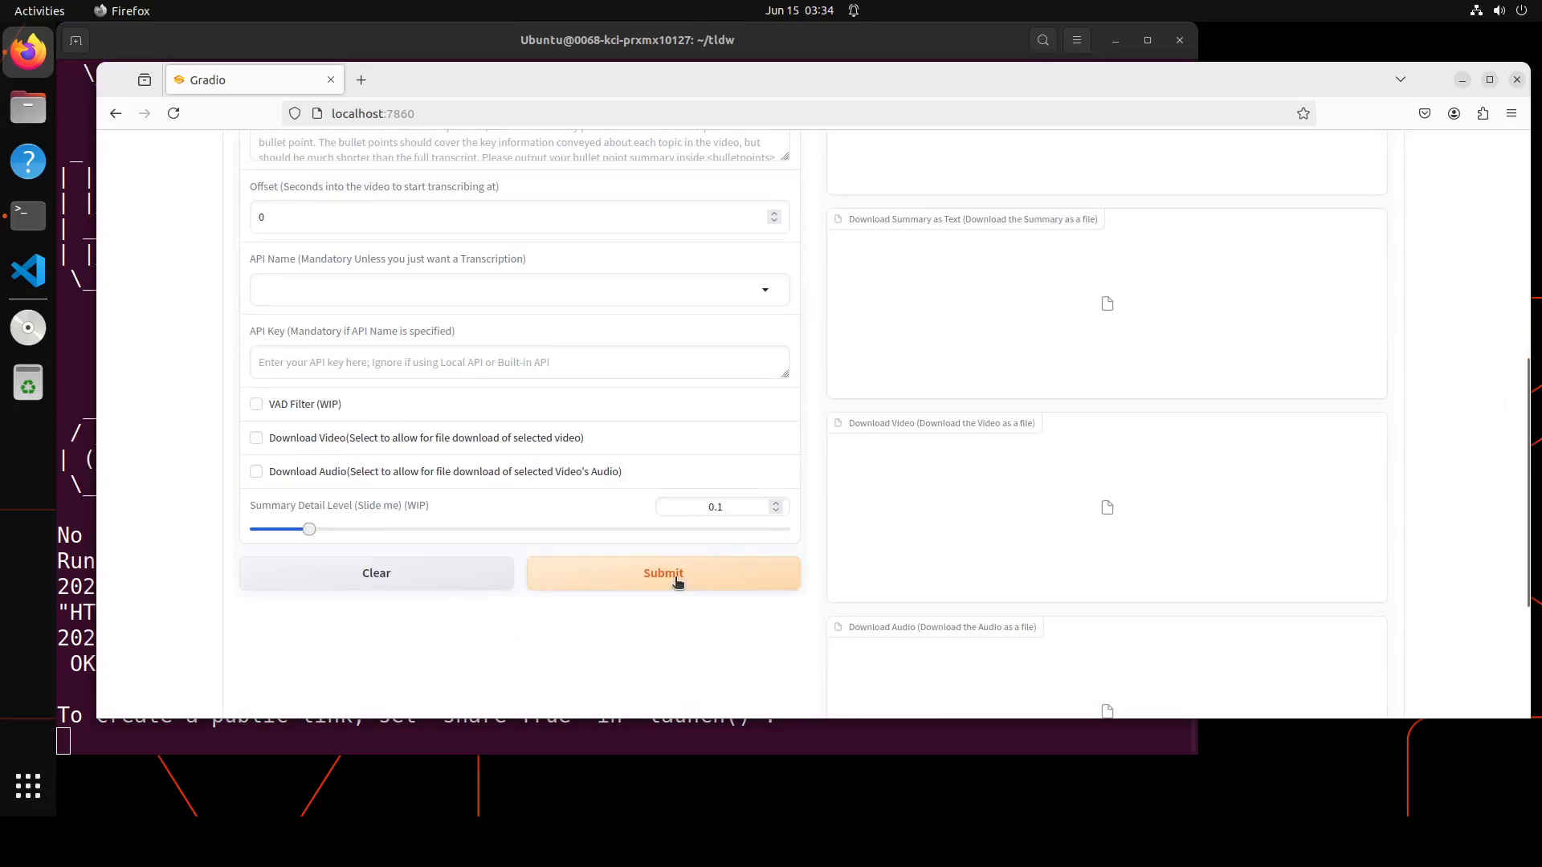
mouse_move(489, 408)
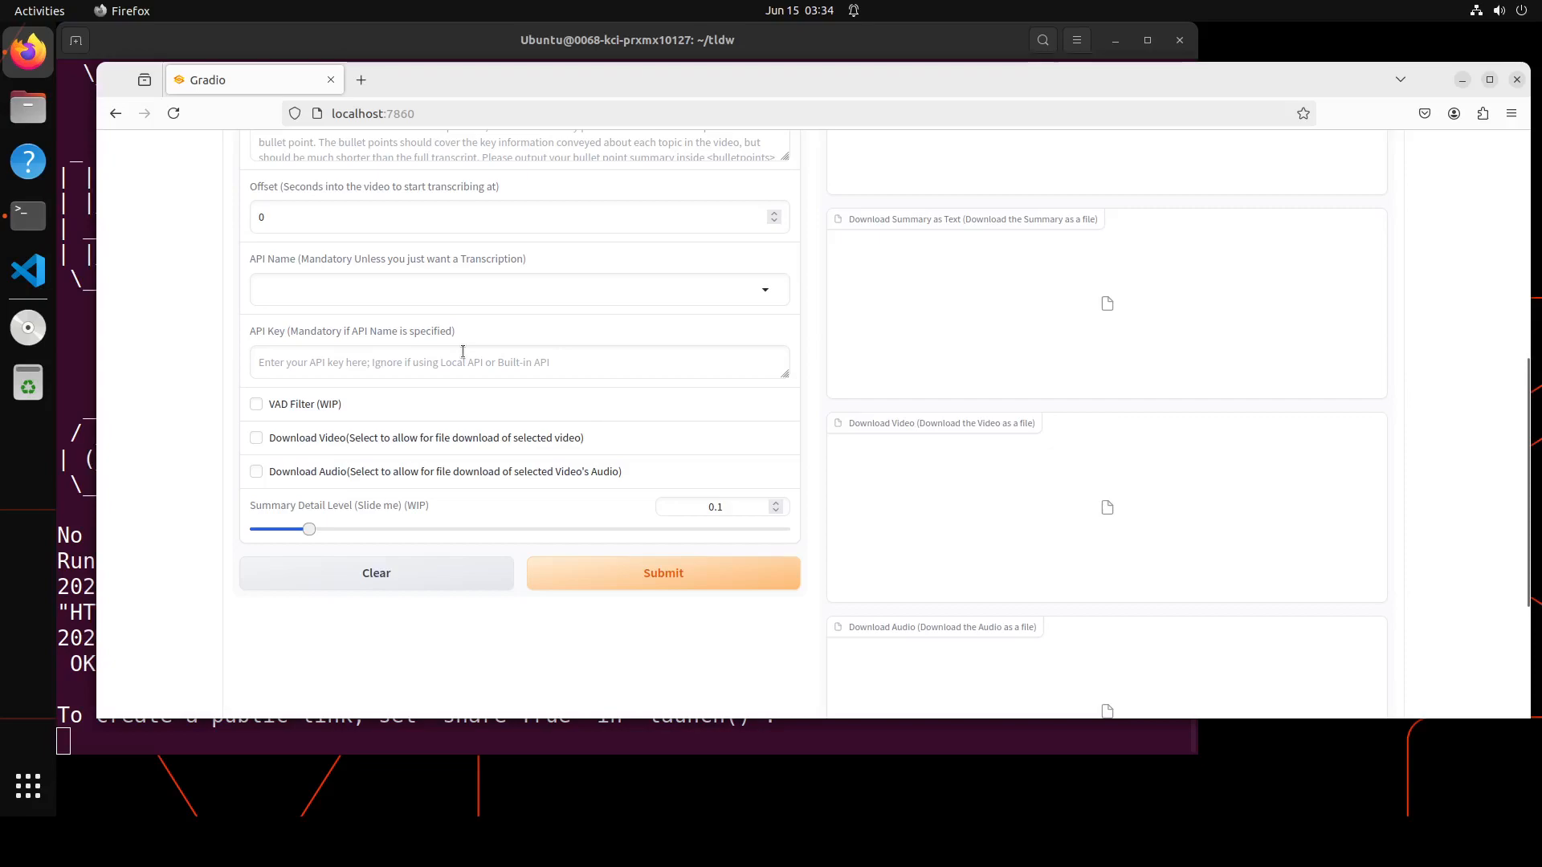
mouse_move(407, 323)
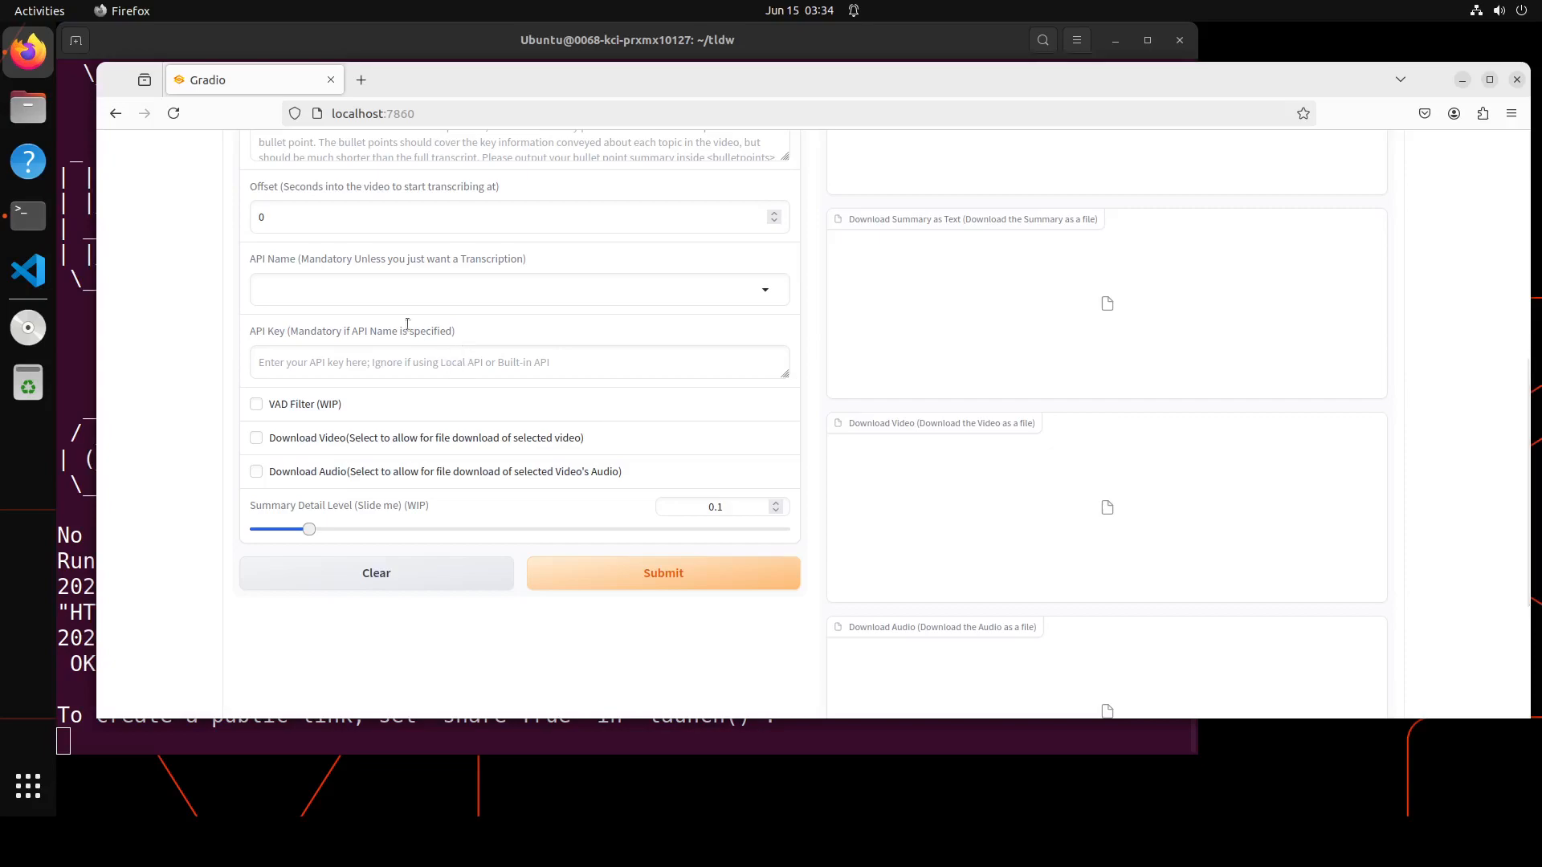
mouse_move(395, 295)
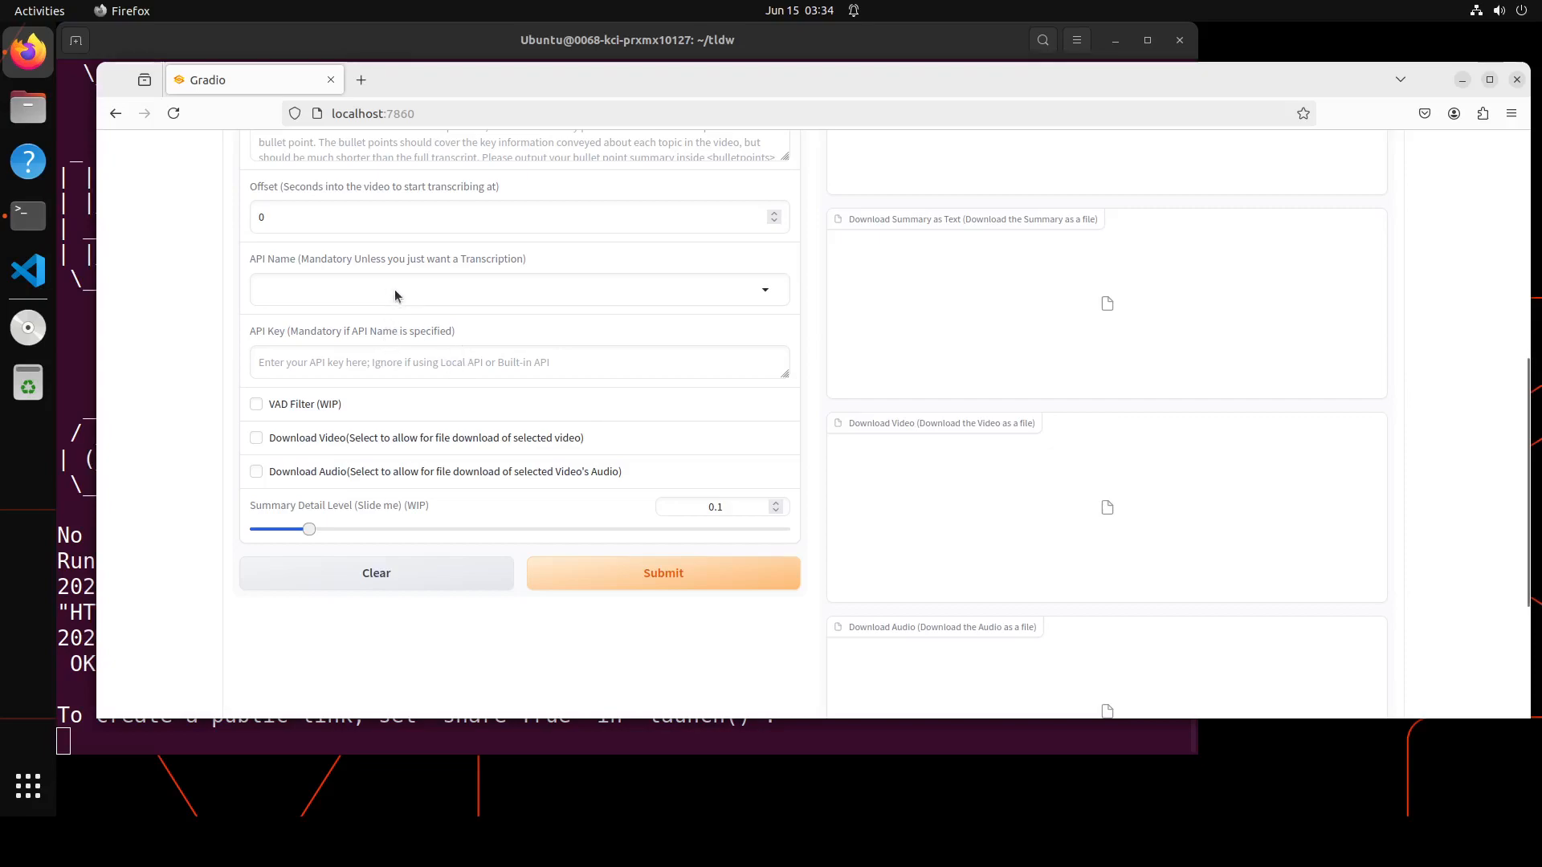
click(518, 289)
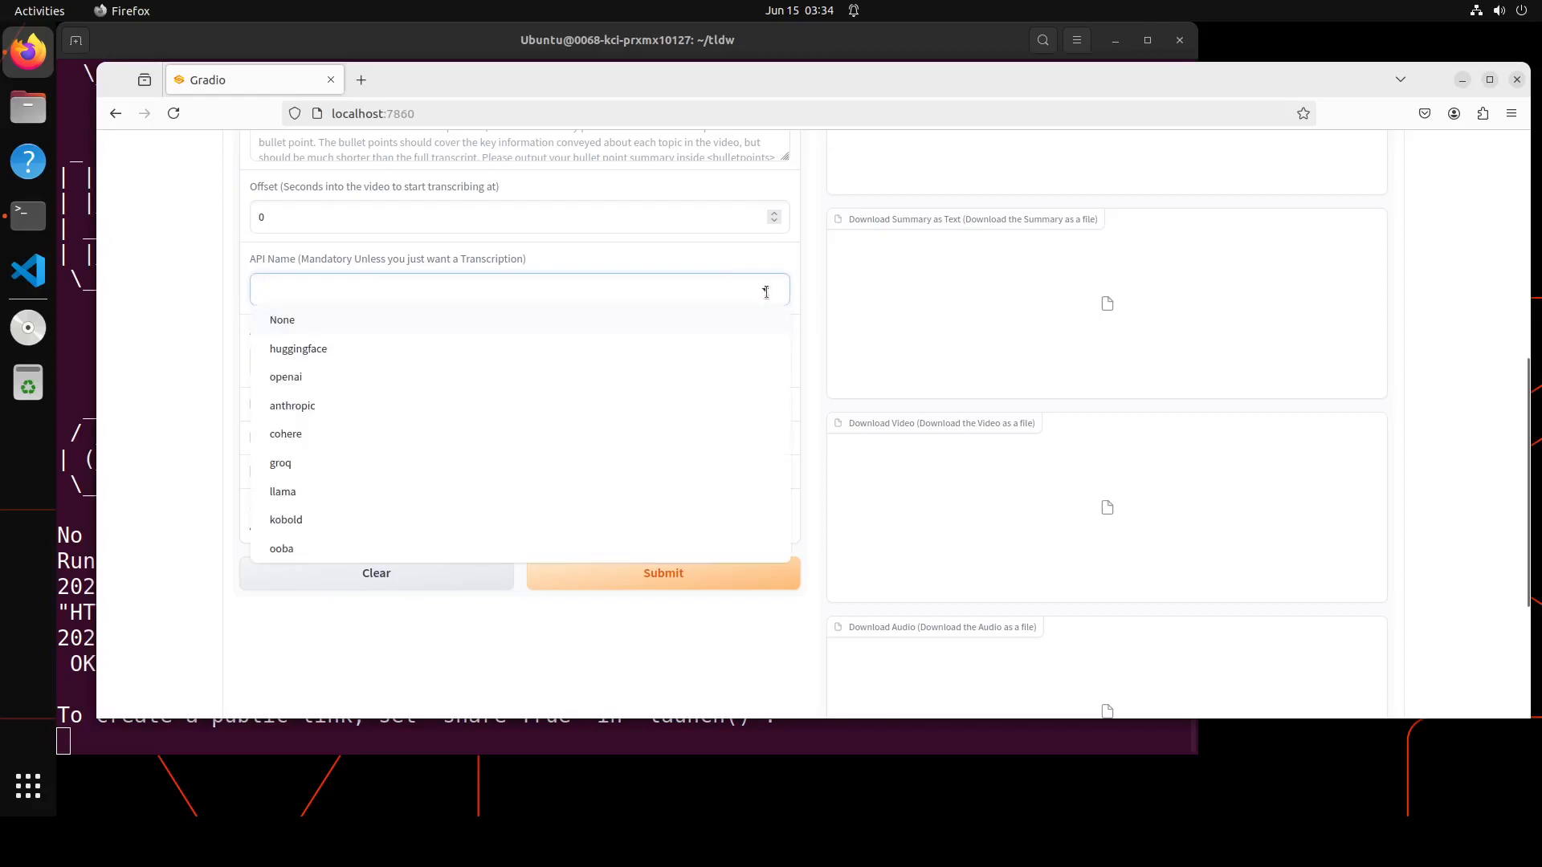
click(285, 376)
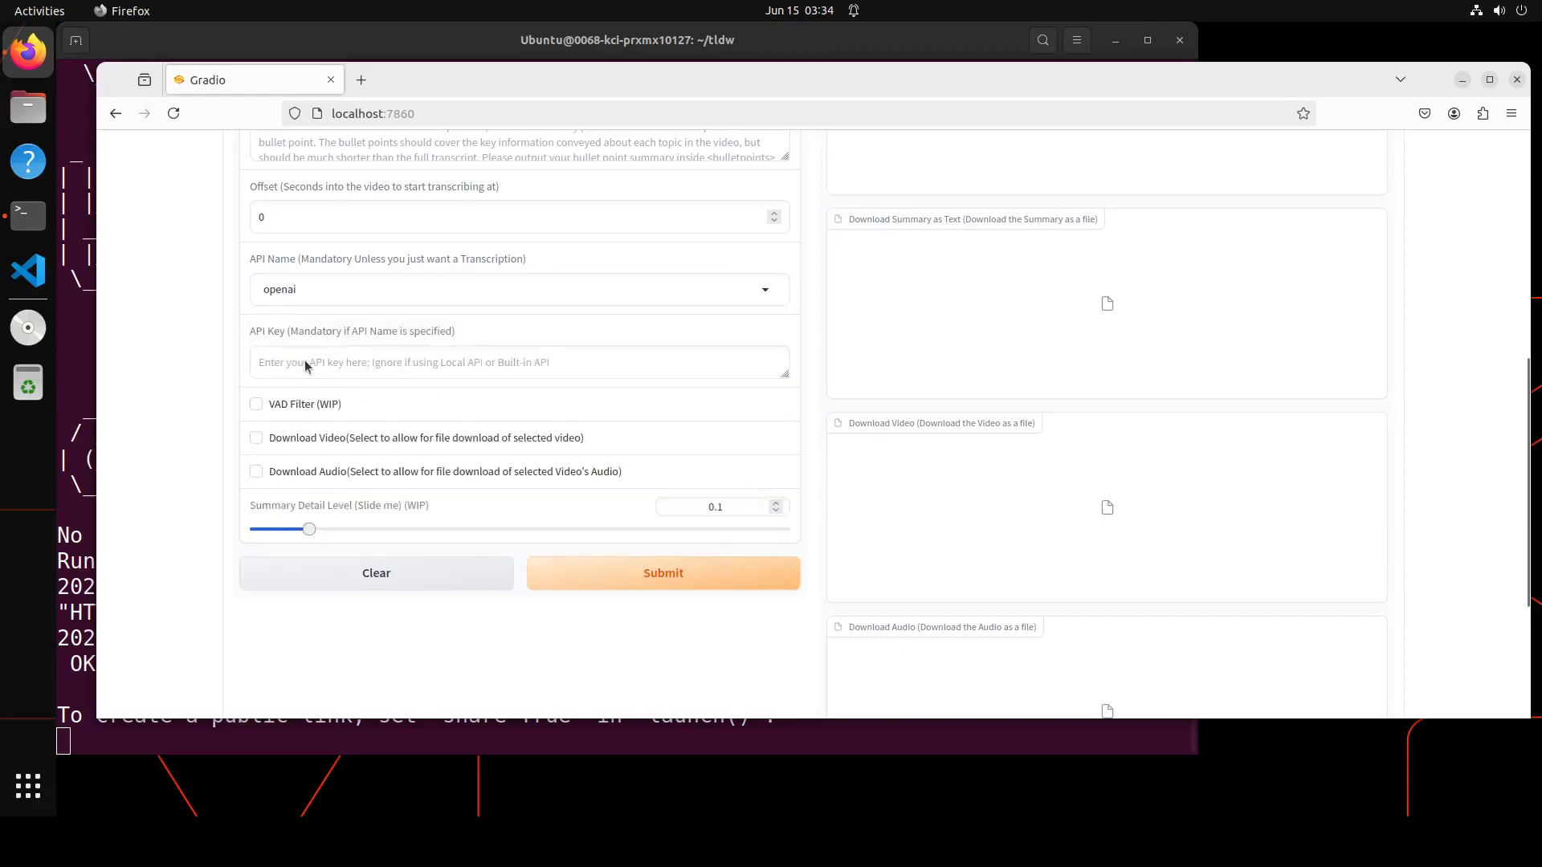
text(fdsfsd)
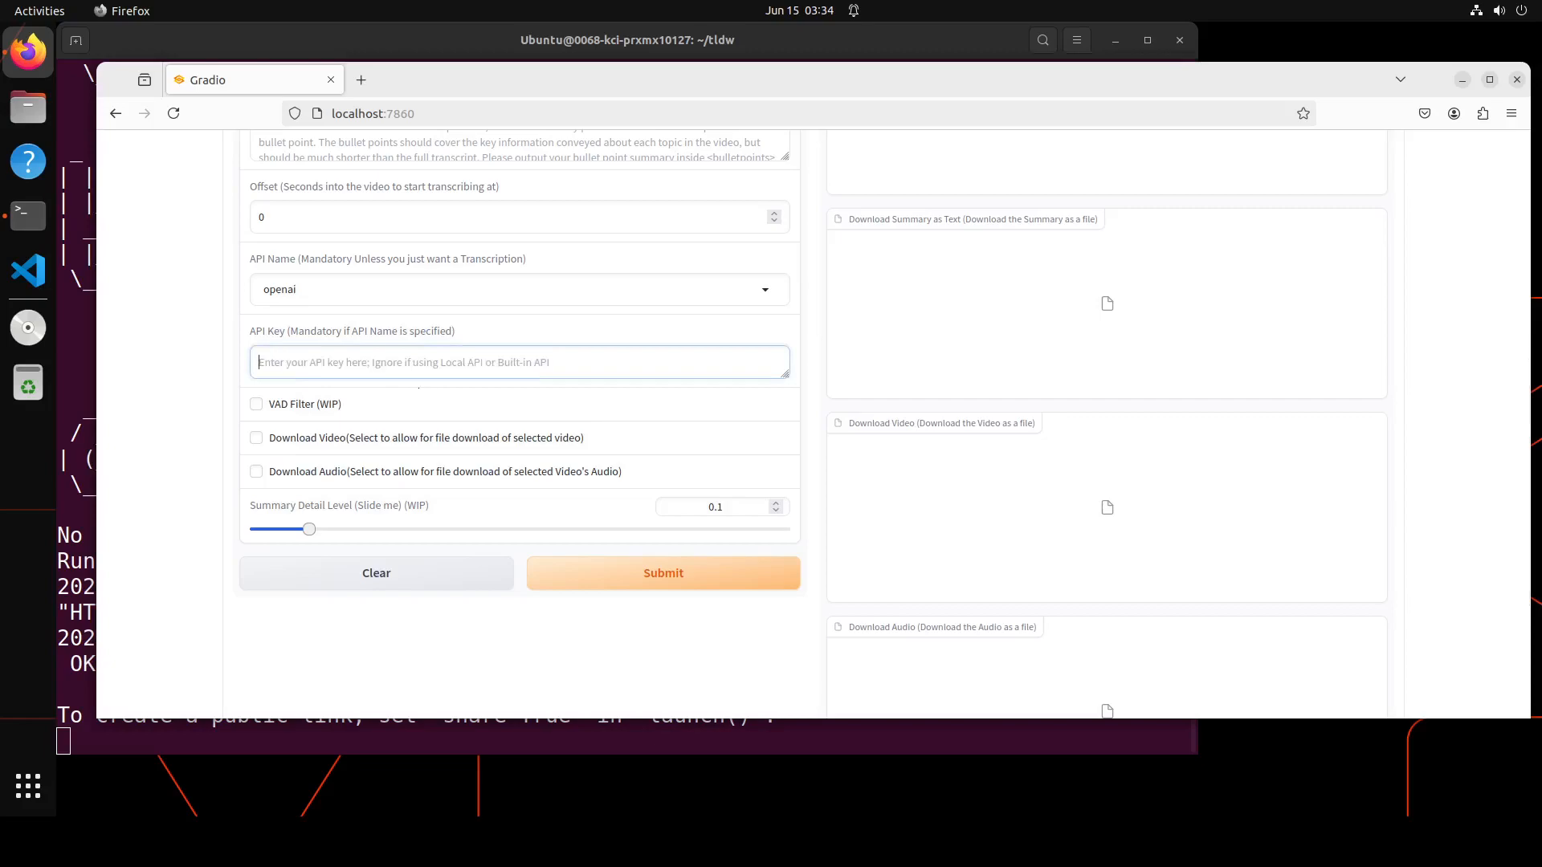
text(fdfsdfsdfsdf)
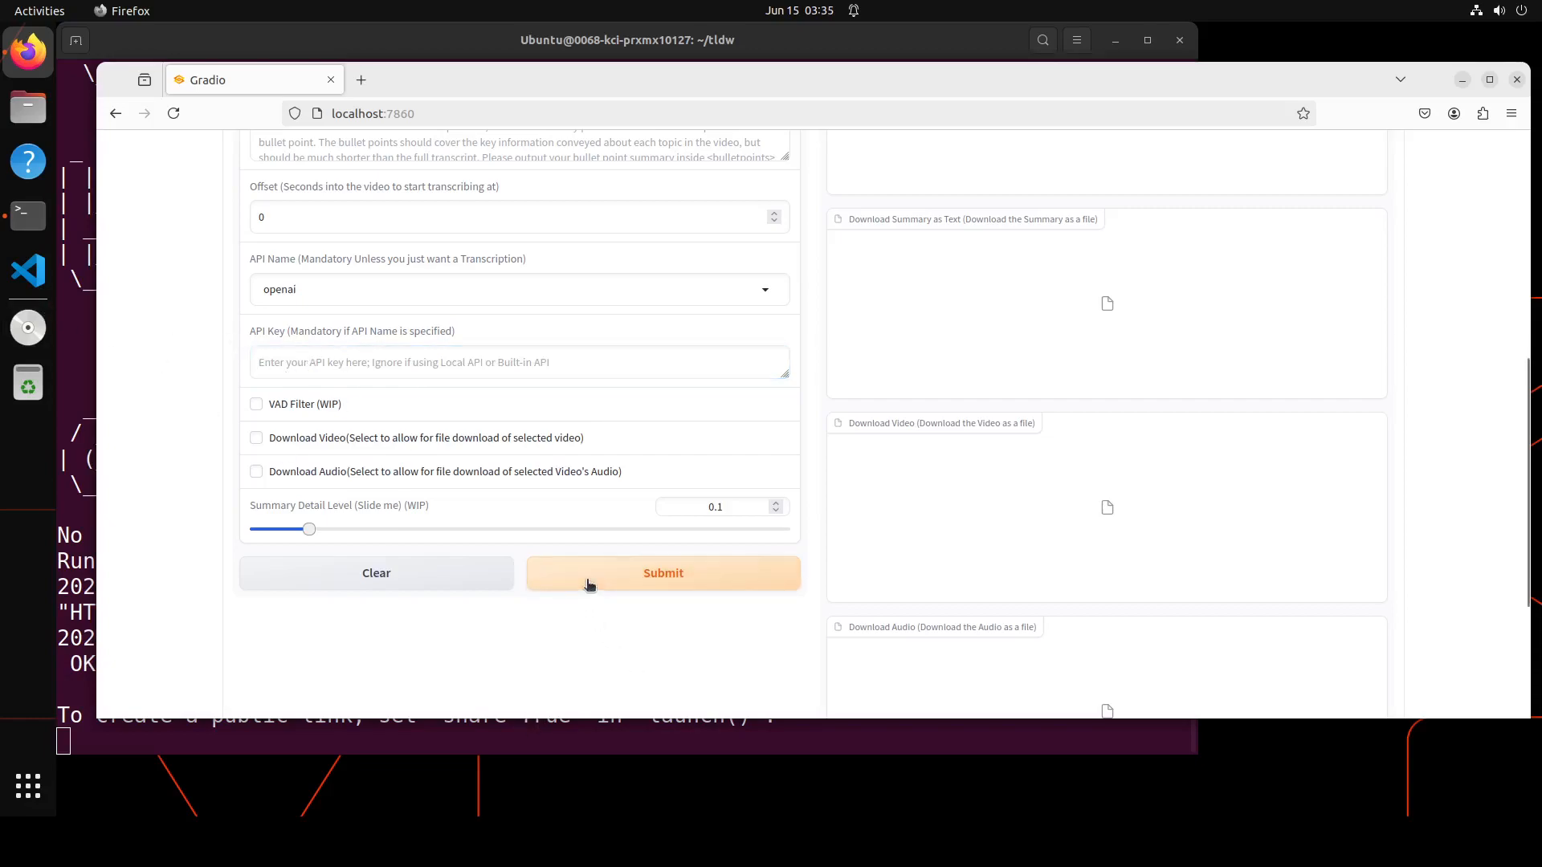
Submit the video and scroll to watch the transcription and summary outputs process
click(663, 572)
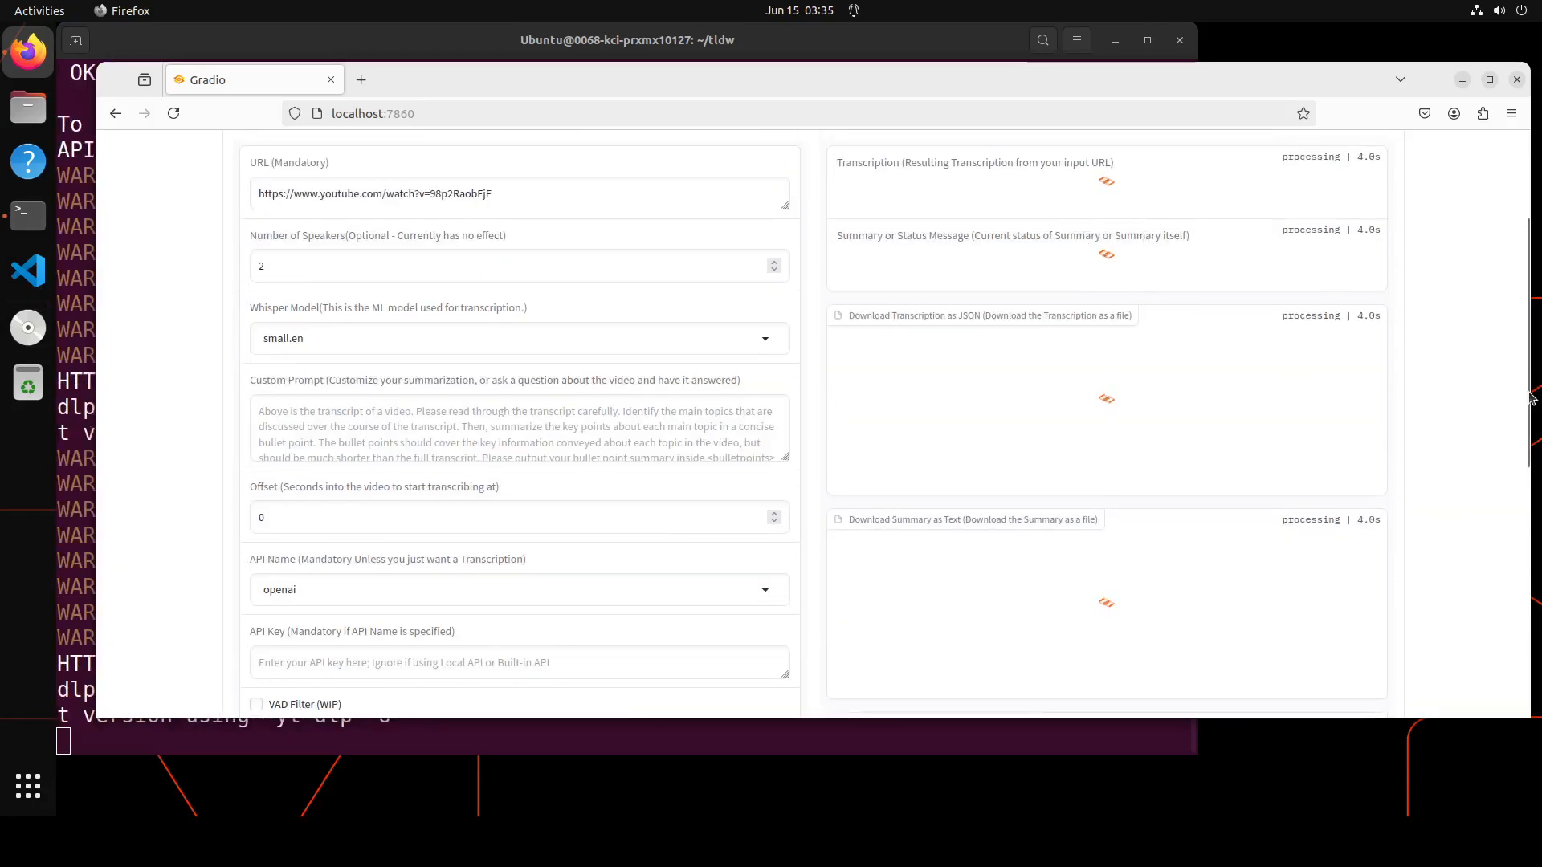
scroll(up, 3)
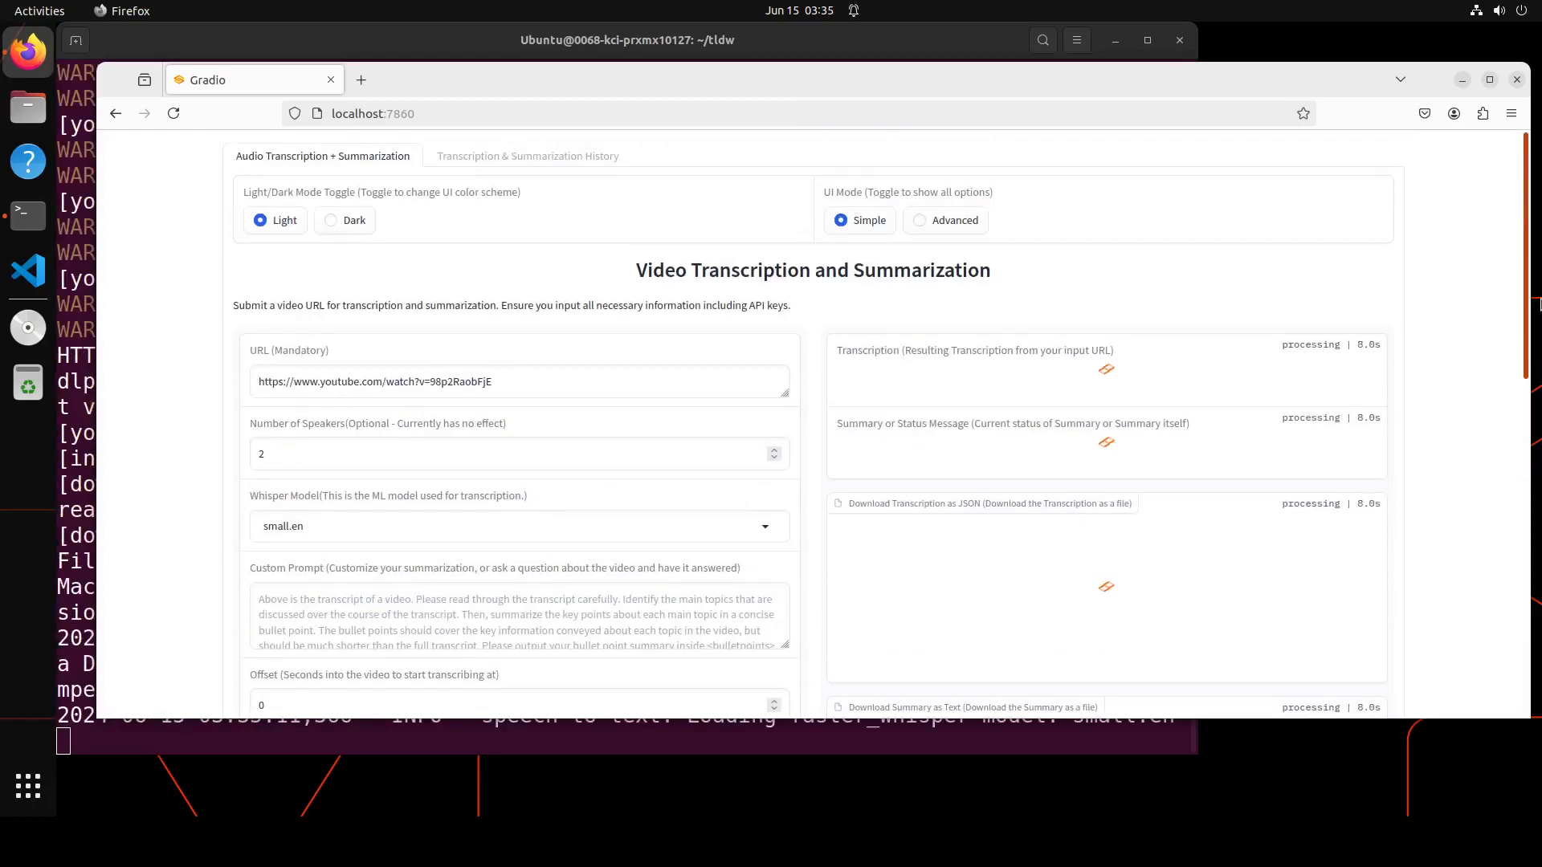
scroll(down, 3)
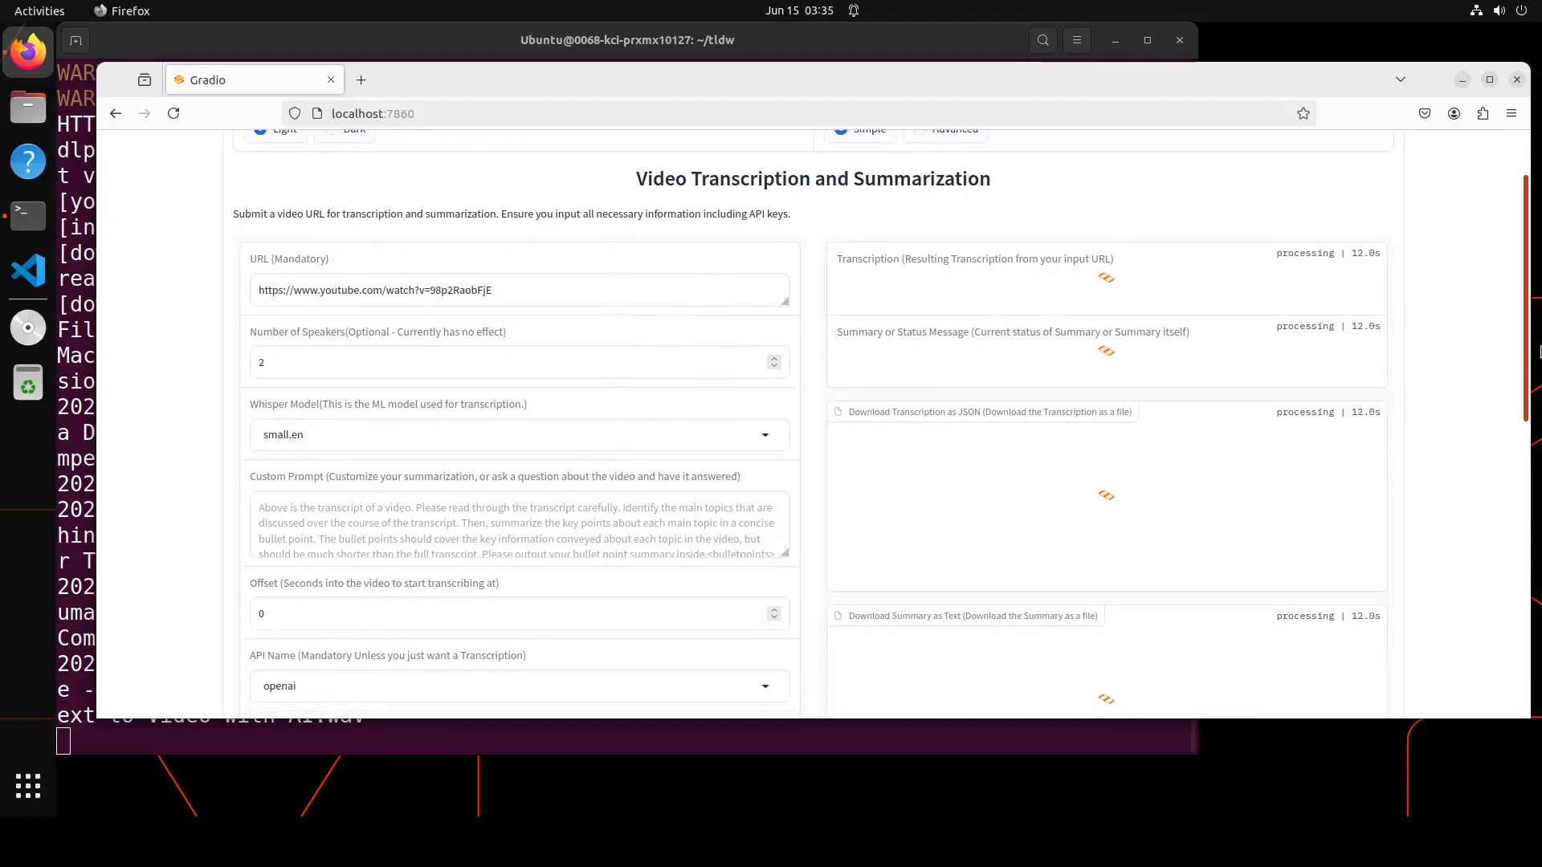
scroll(down, 3)
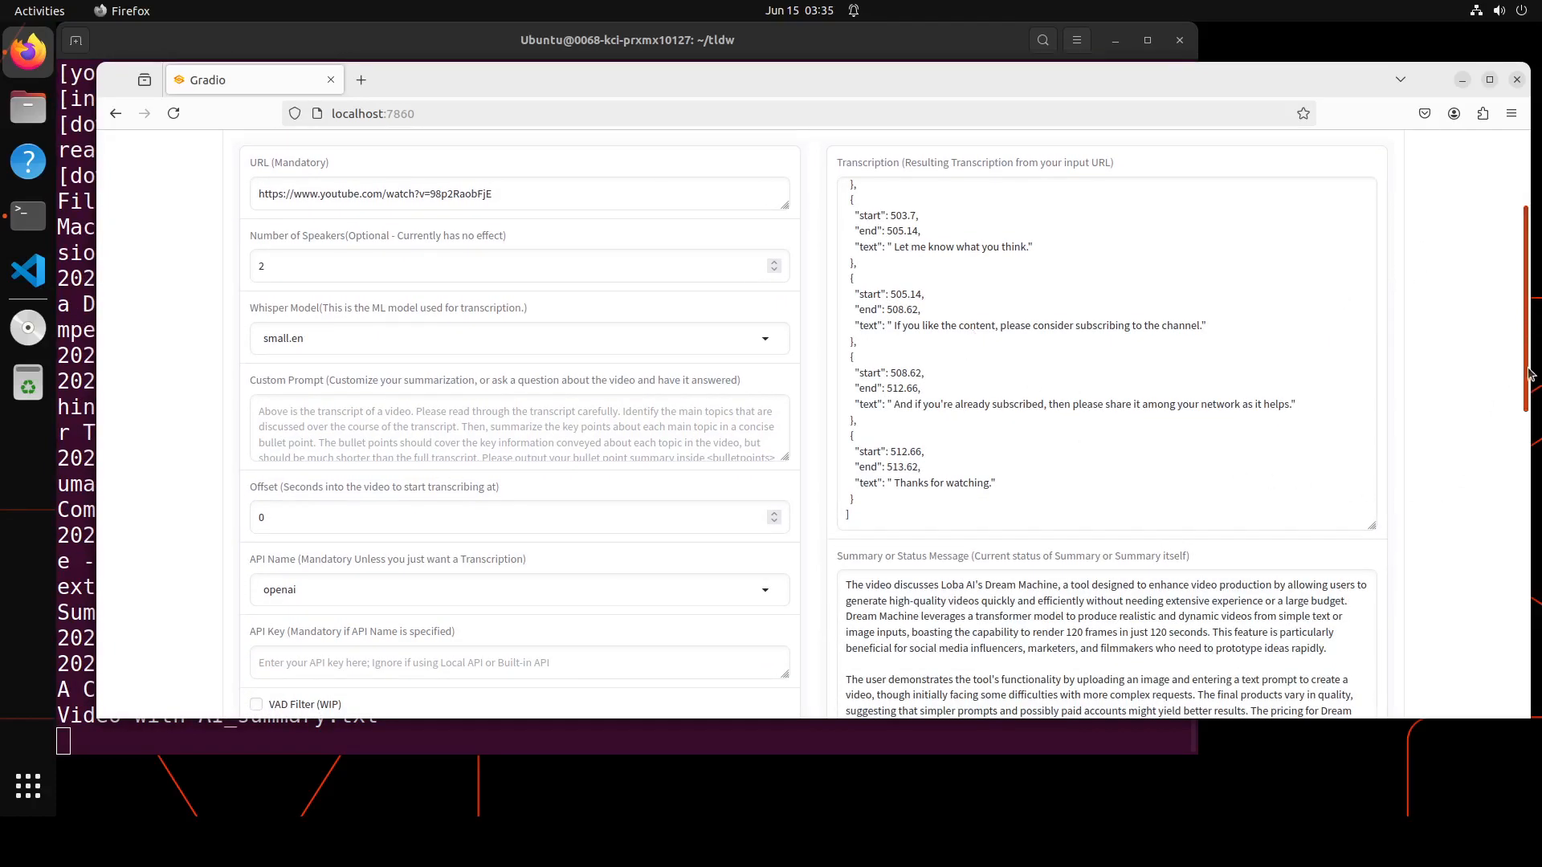
Scroll through the transcription JSON, summary and download files, then back to the top
scroll(down, 3)
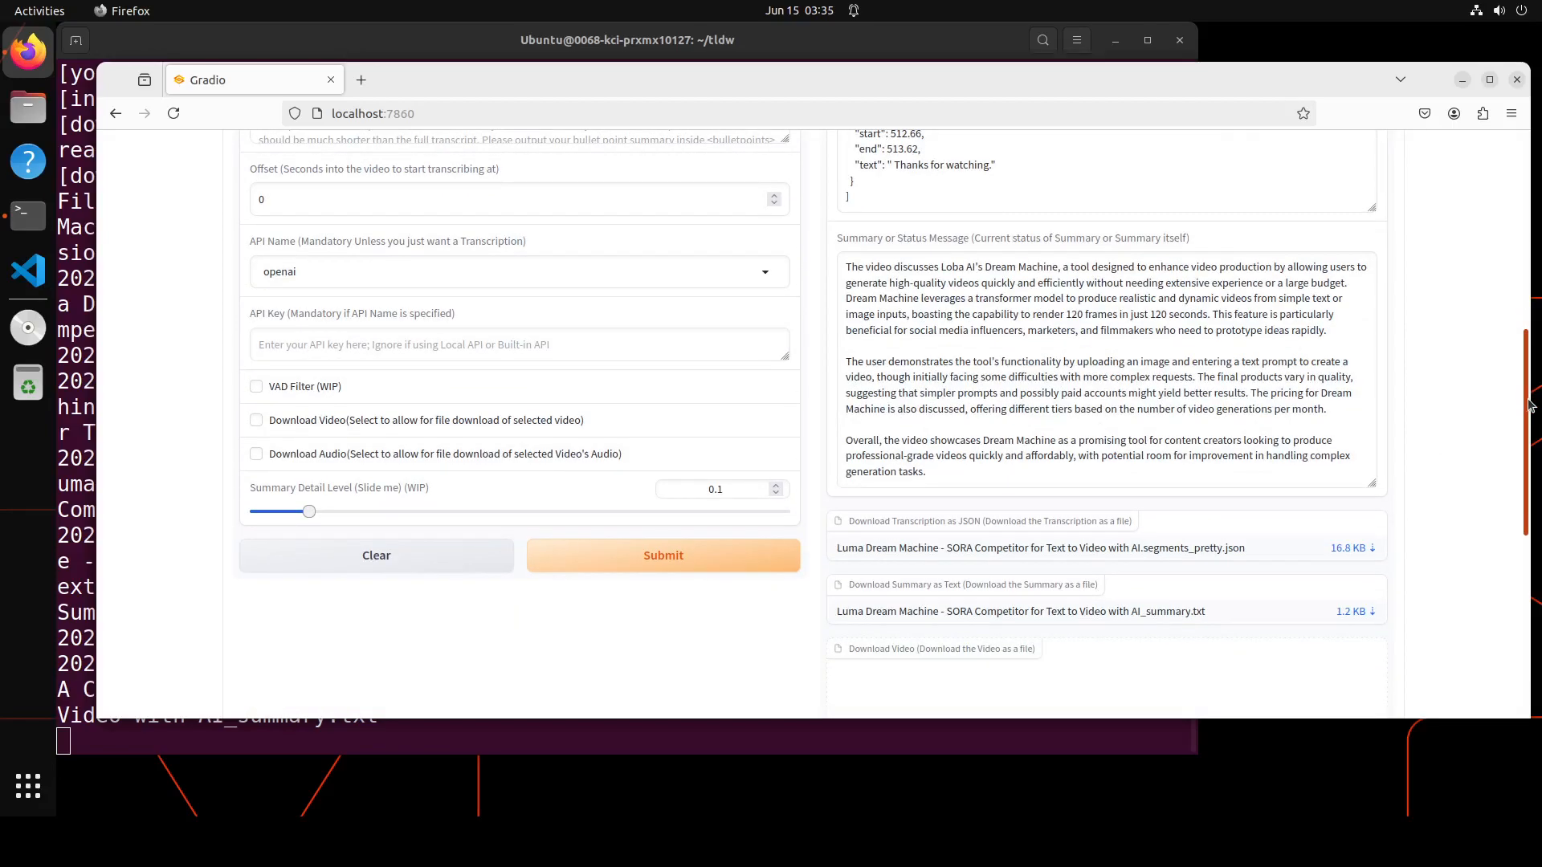
mouse_move(962, 330)
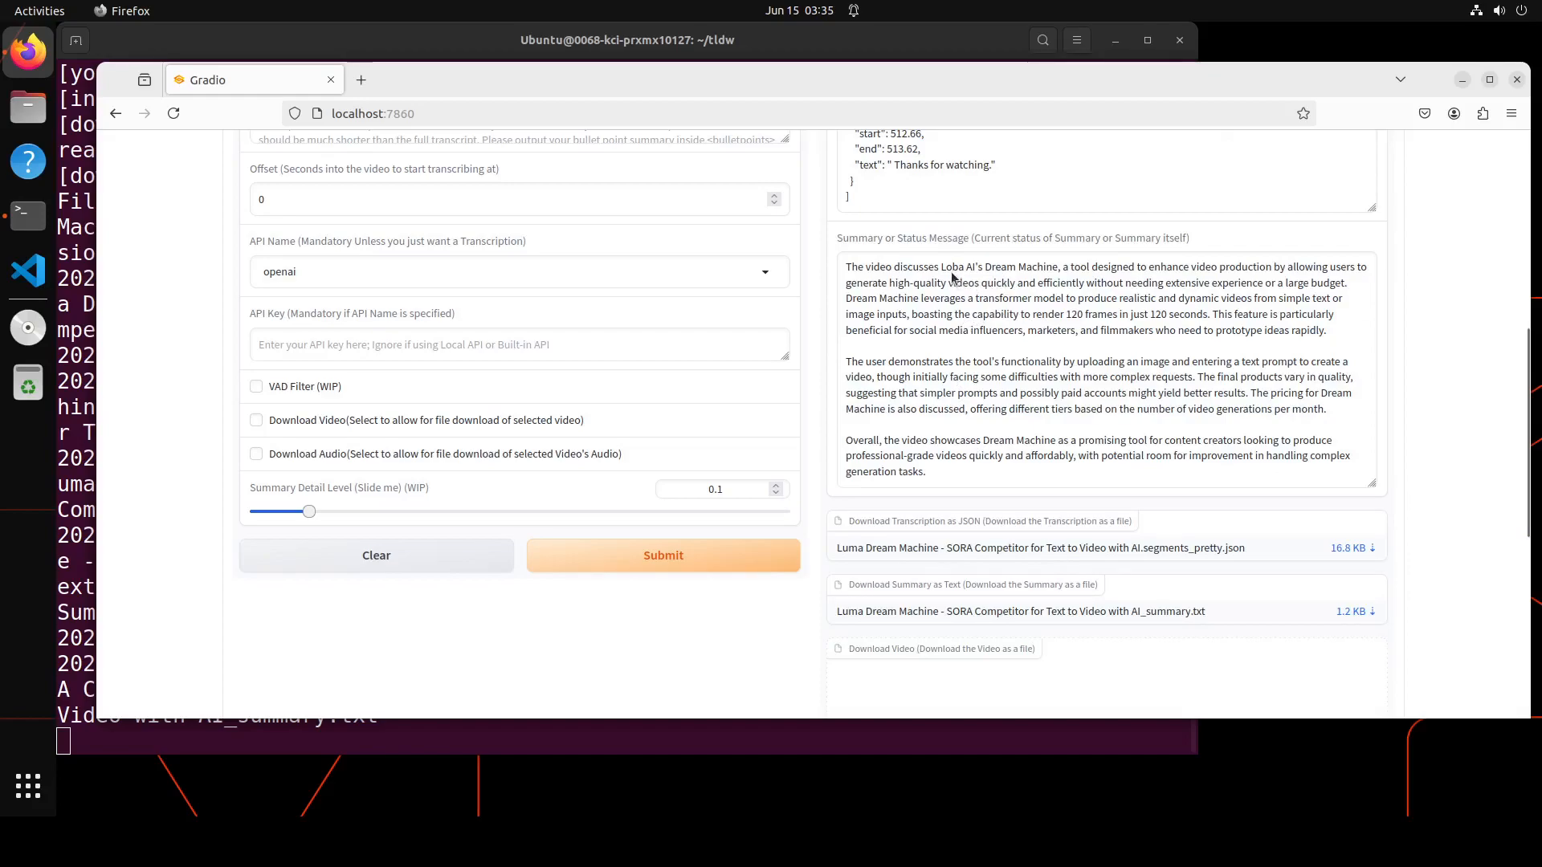
mouse_move(1011, 413)
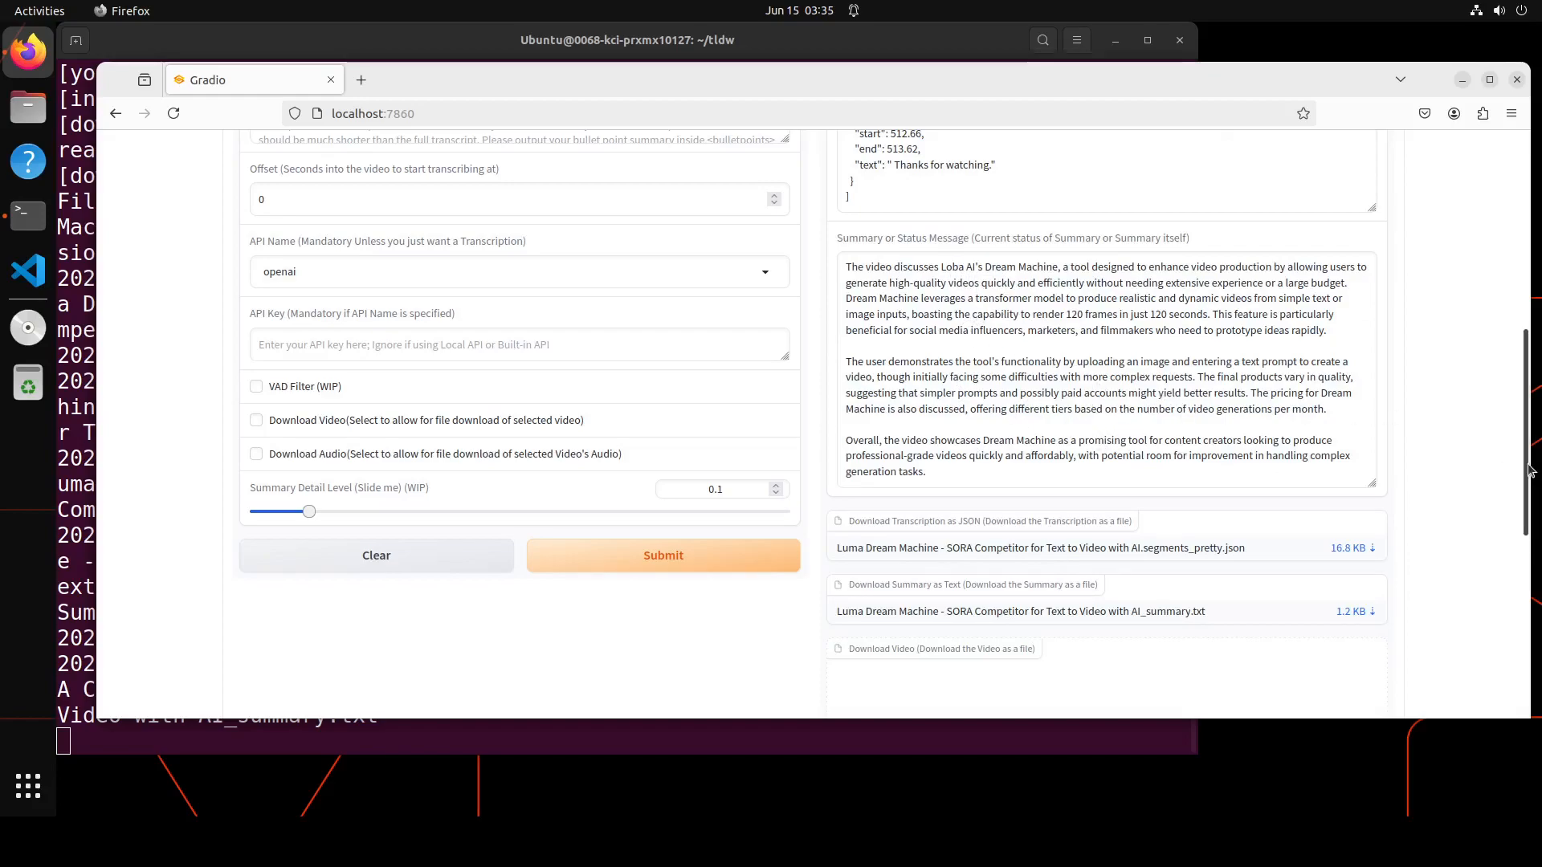
scroll(up, 3)
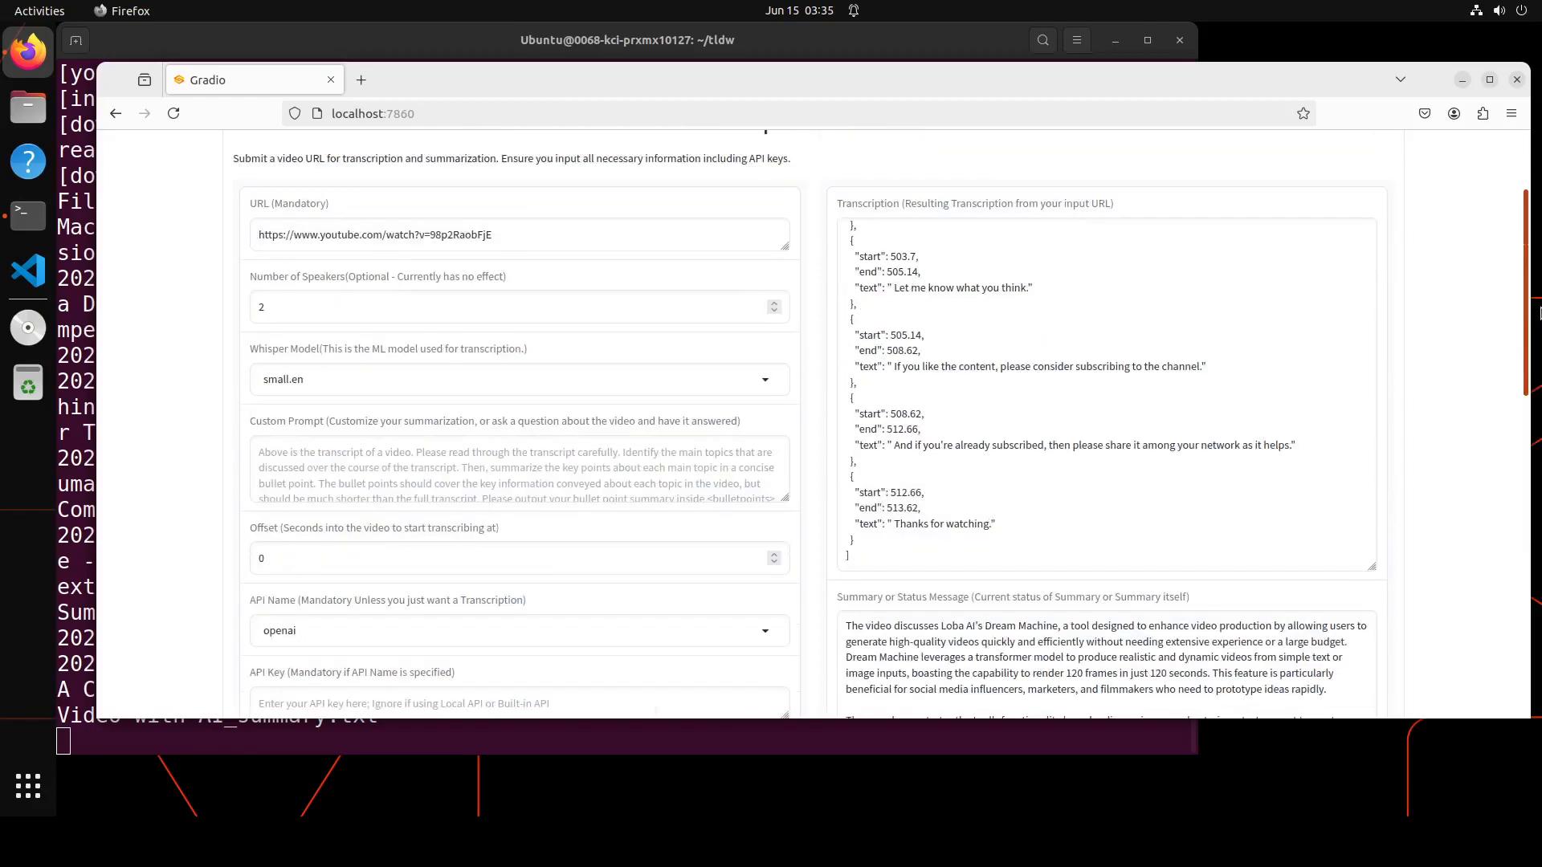
scroll(up, 3)
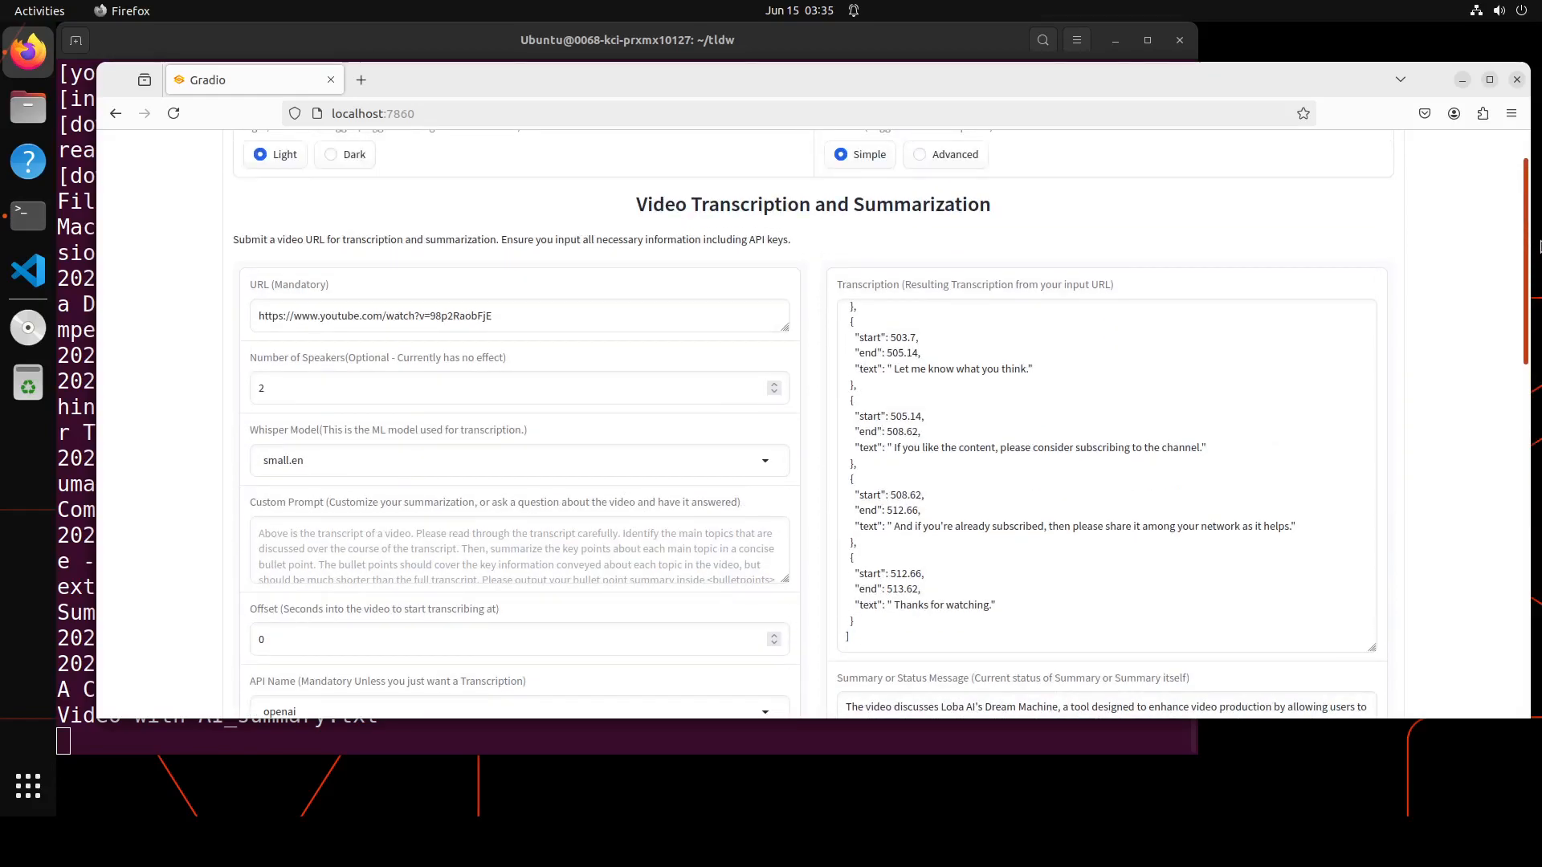
scroll(up, 3)
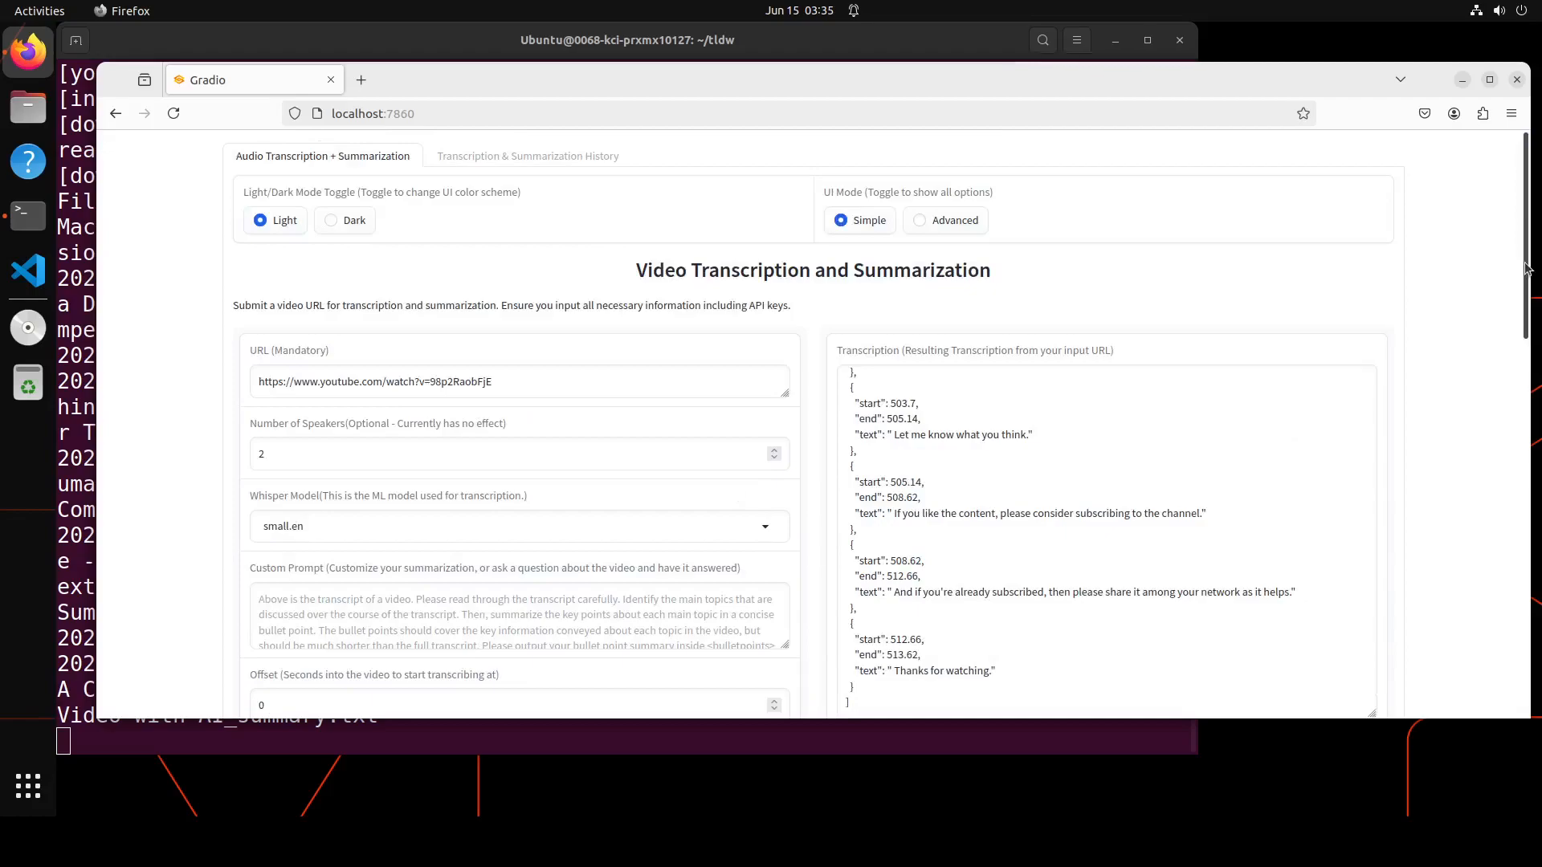
mouse_move(627, 719)
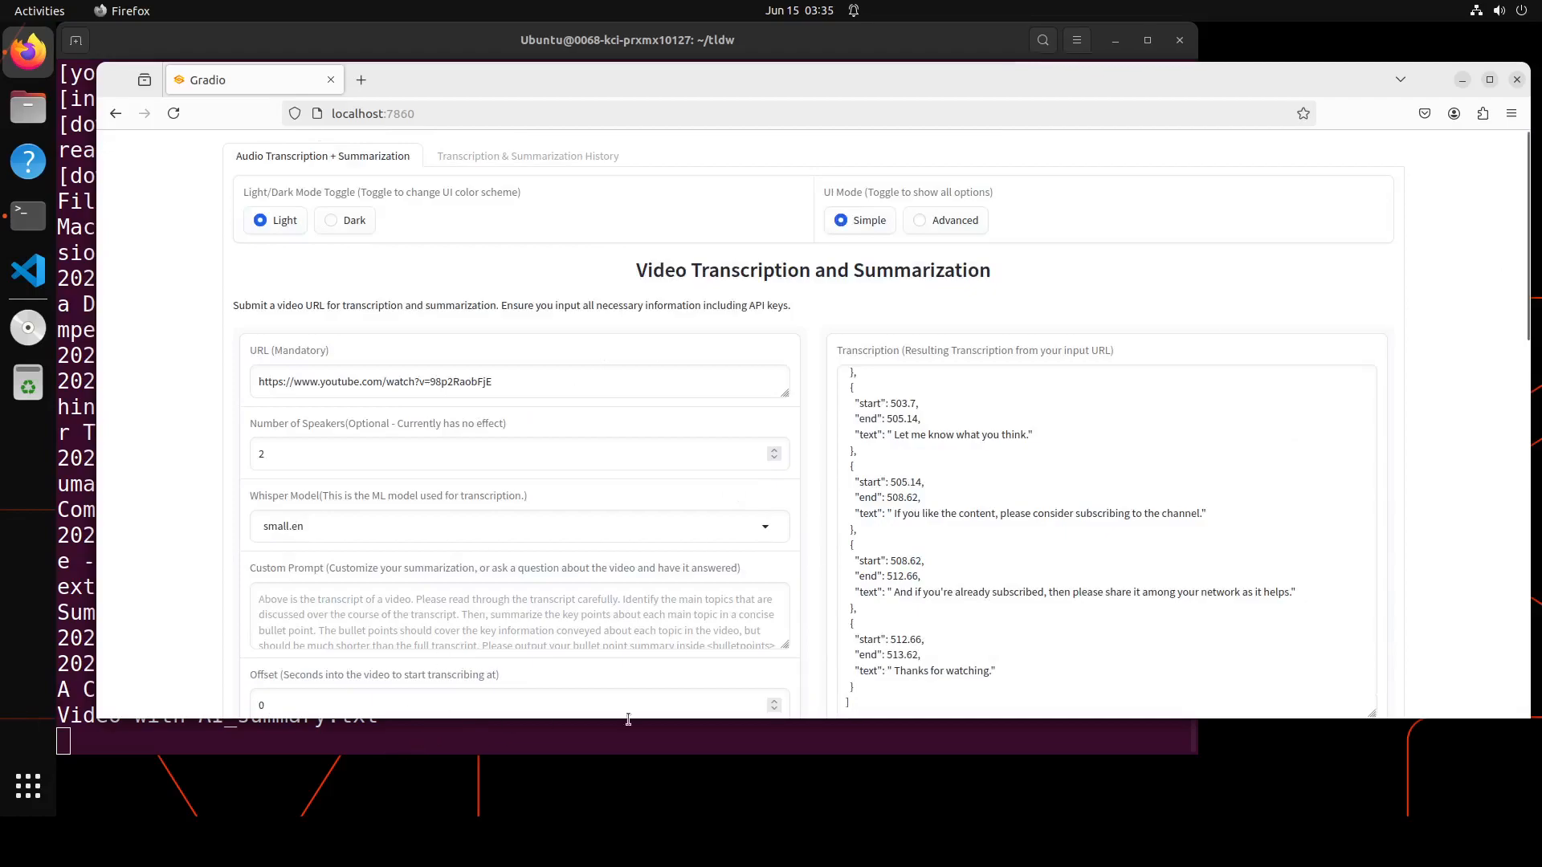